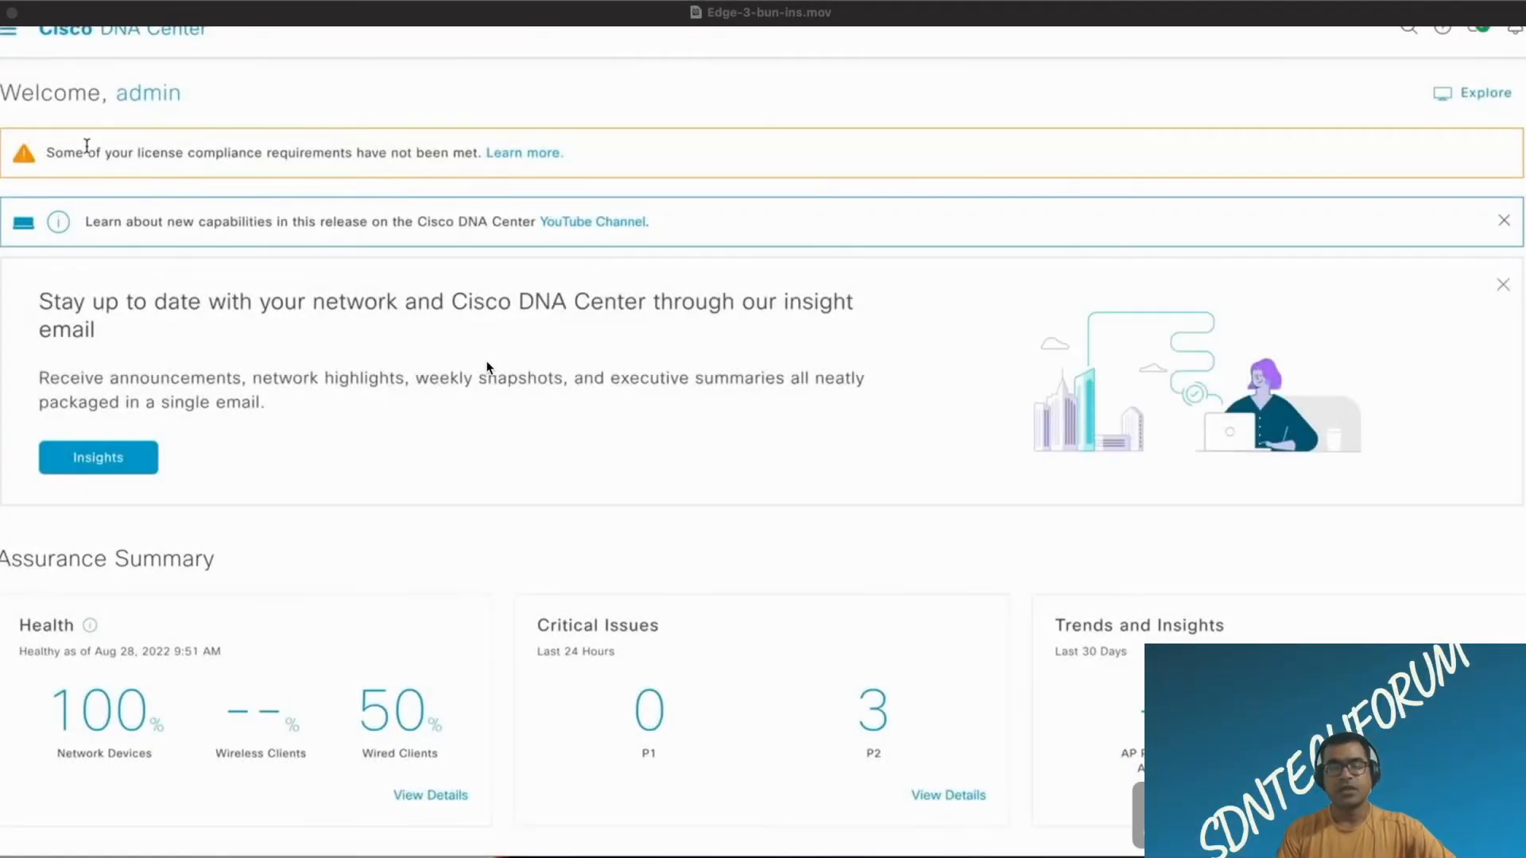
{"action": "mouse_move", "coordinate": [940, 302]}
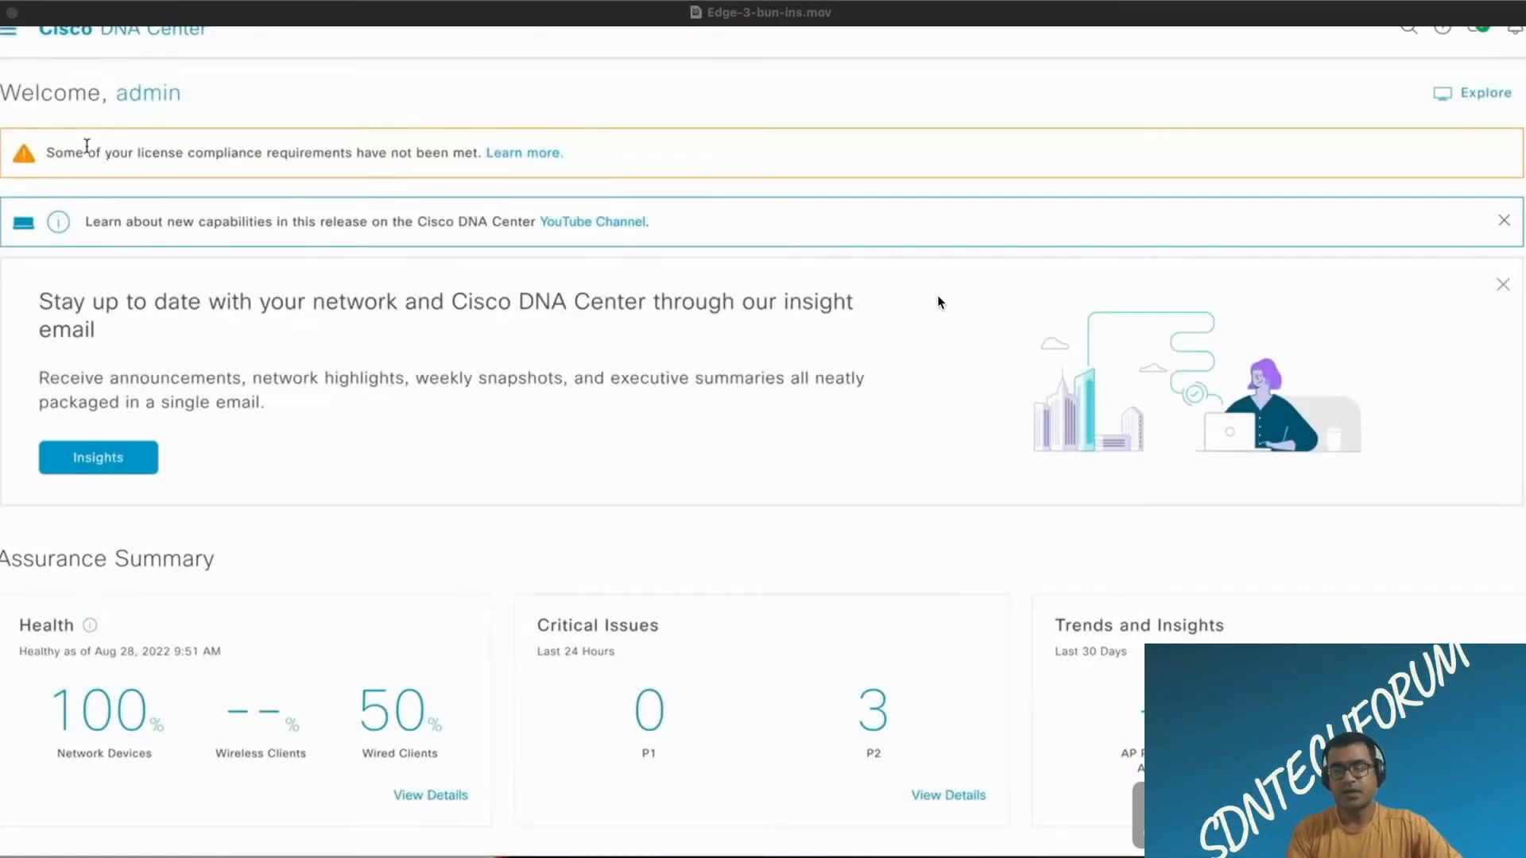
{"action": "mouse_move", "coordinate": [915, 417]}
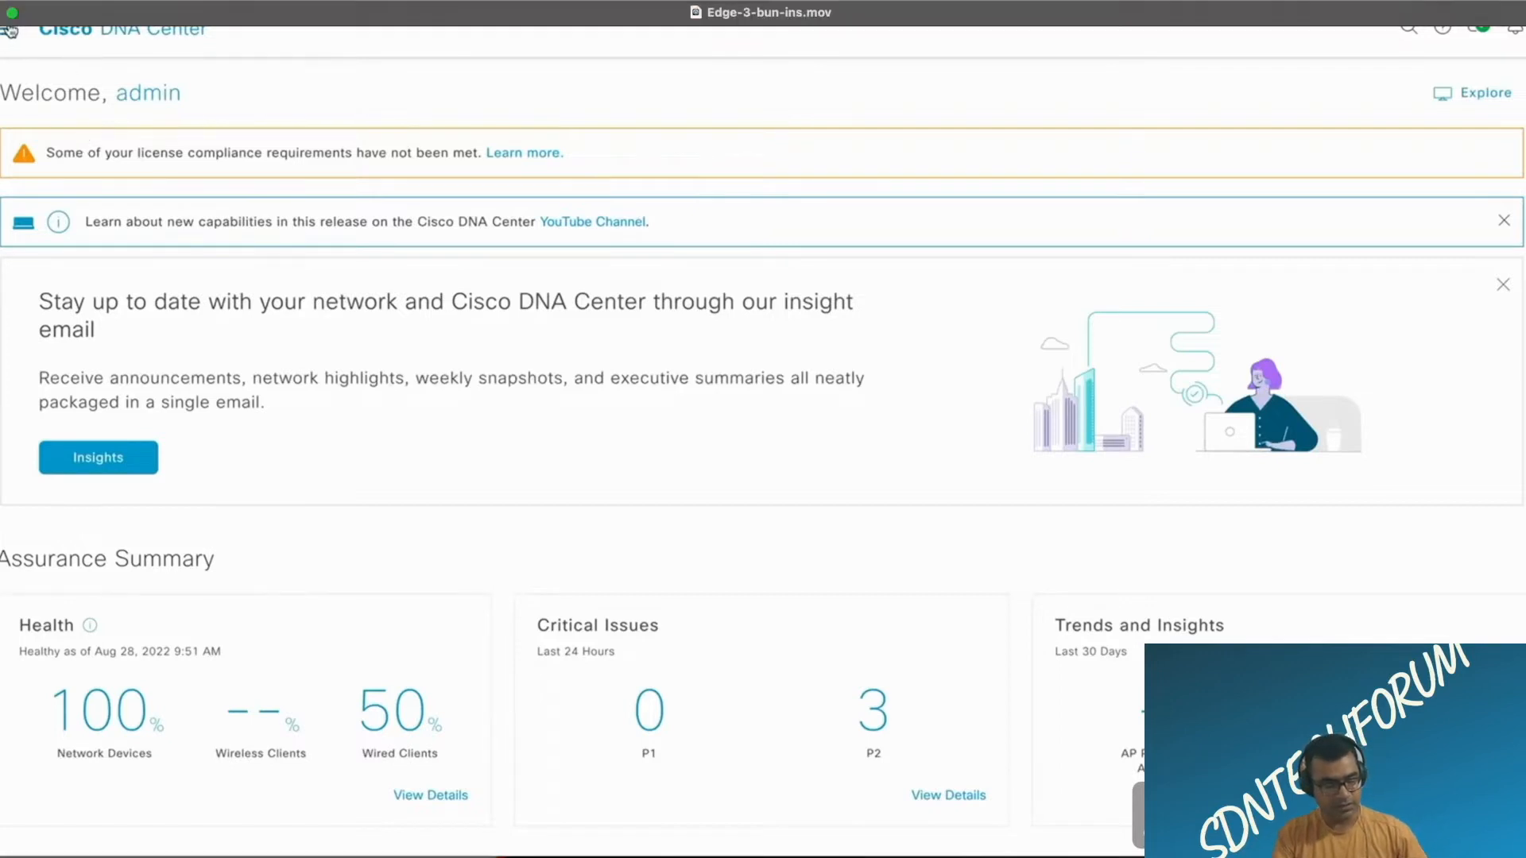
Step: Show the inventory in Software Images focus, revealing edge-3 on 16.12.1s needing an update
{"action": "left_click", "coordinate": [10, 27]}
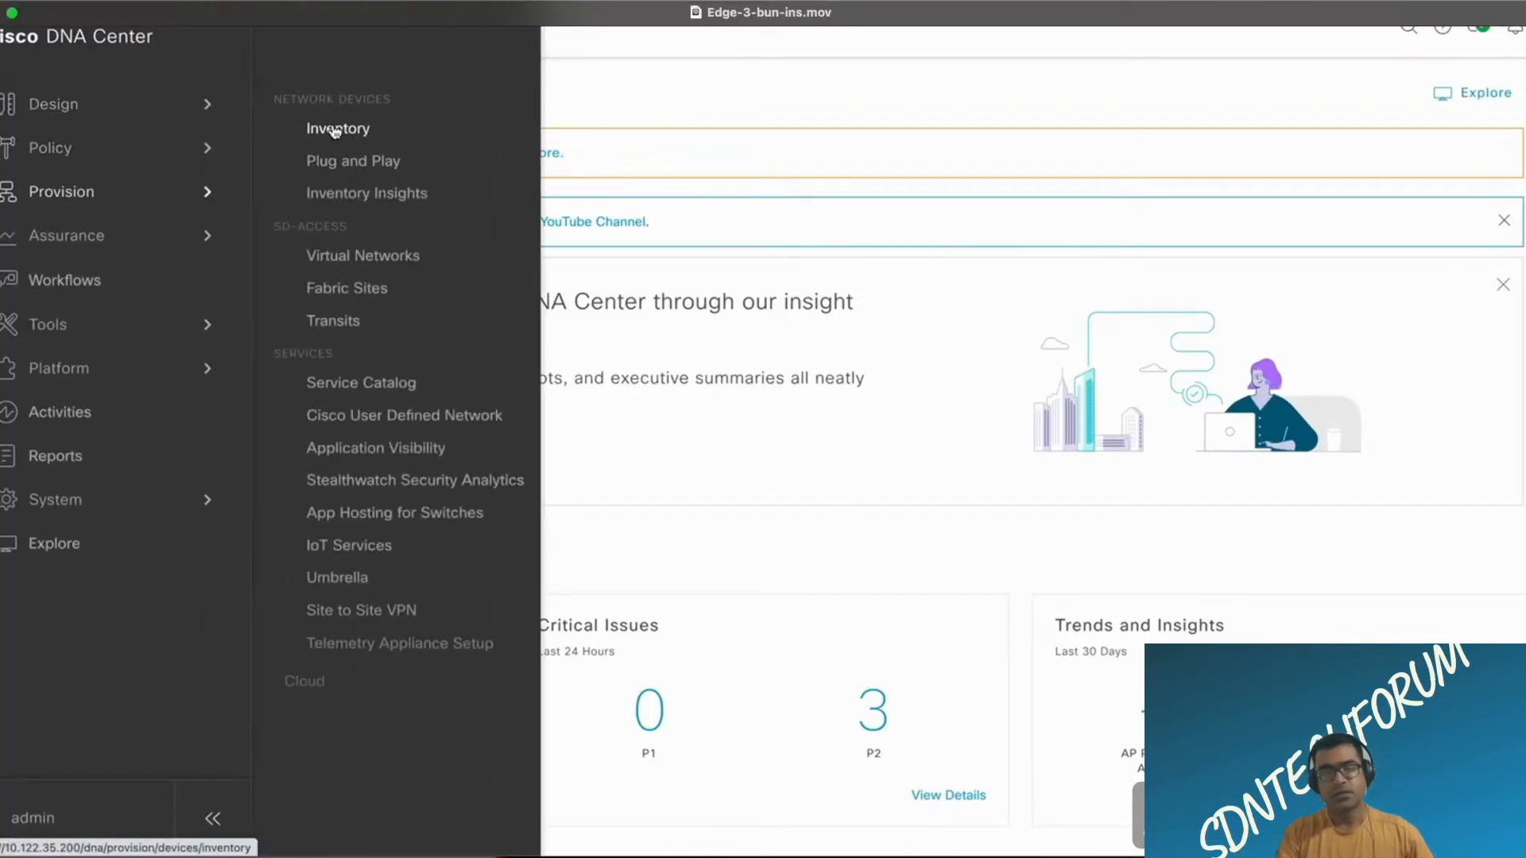
{"action": "left_click", "coordinate": [338, 127]}
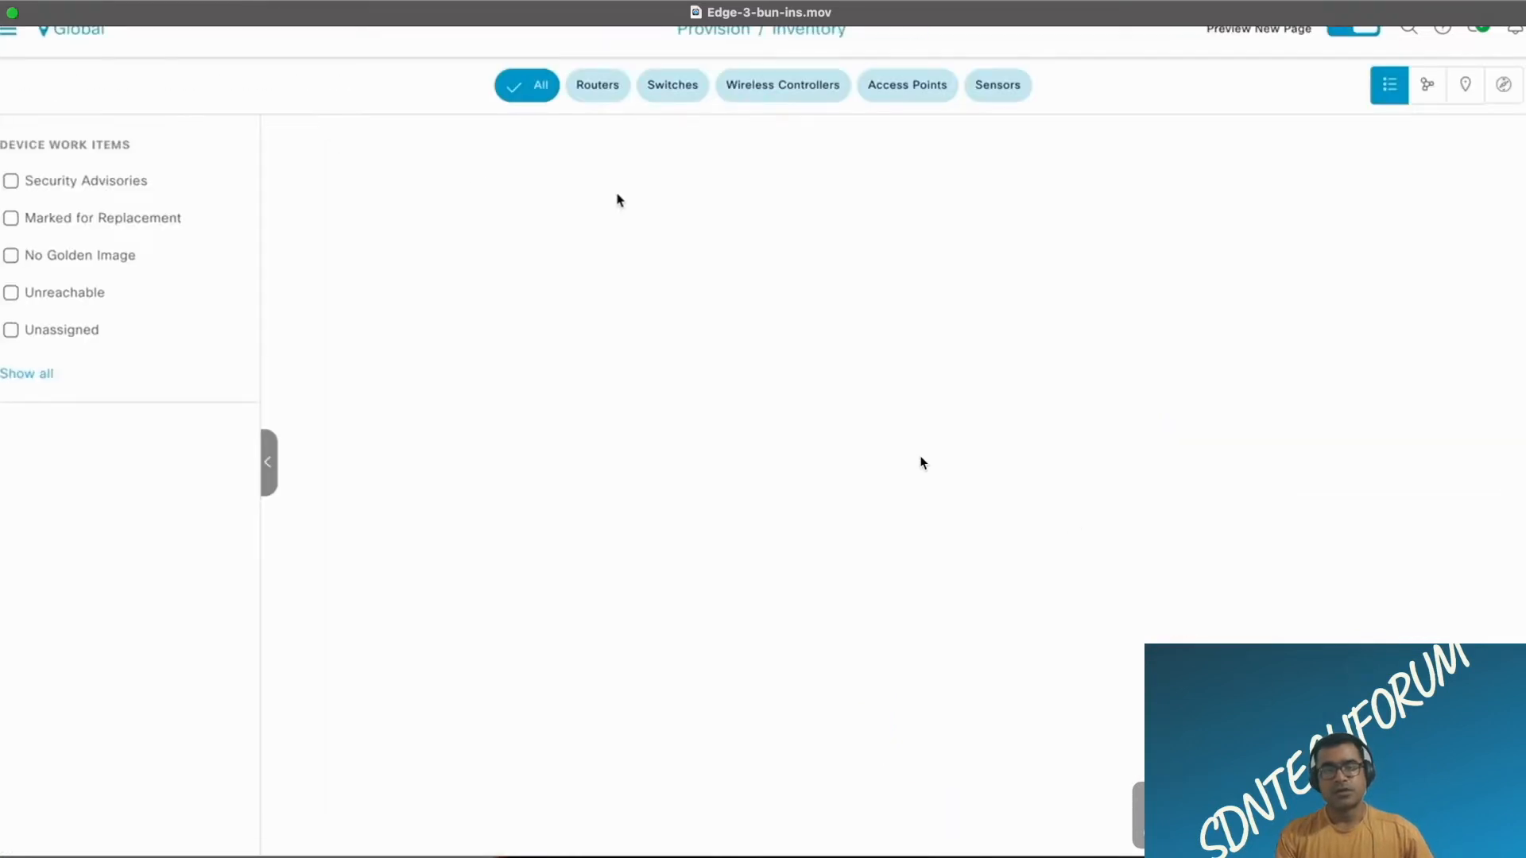
{"action": "left_click", "coordinate": [507, 196]}
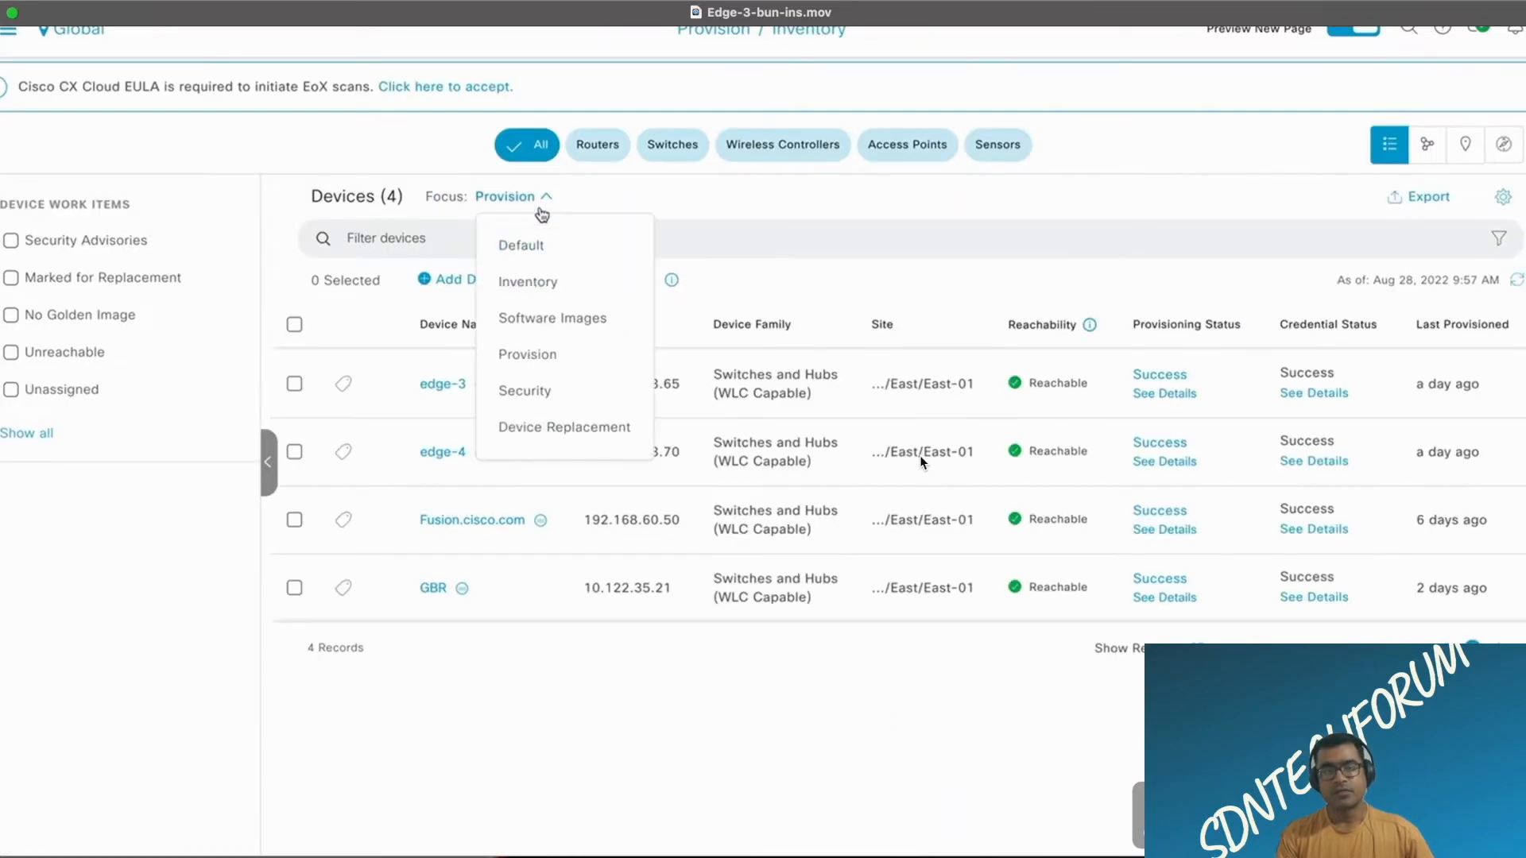
{"action": "left_click", "coordinate": [551, 318]}
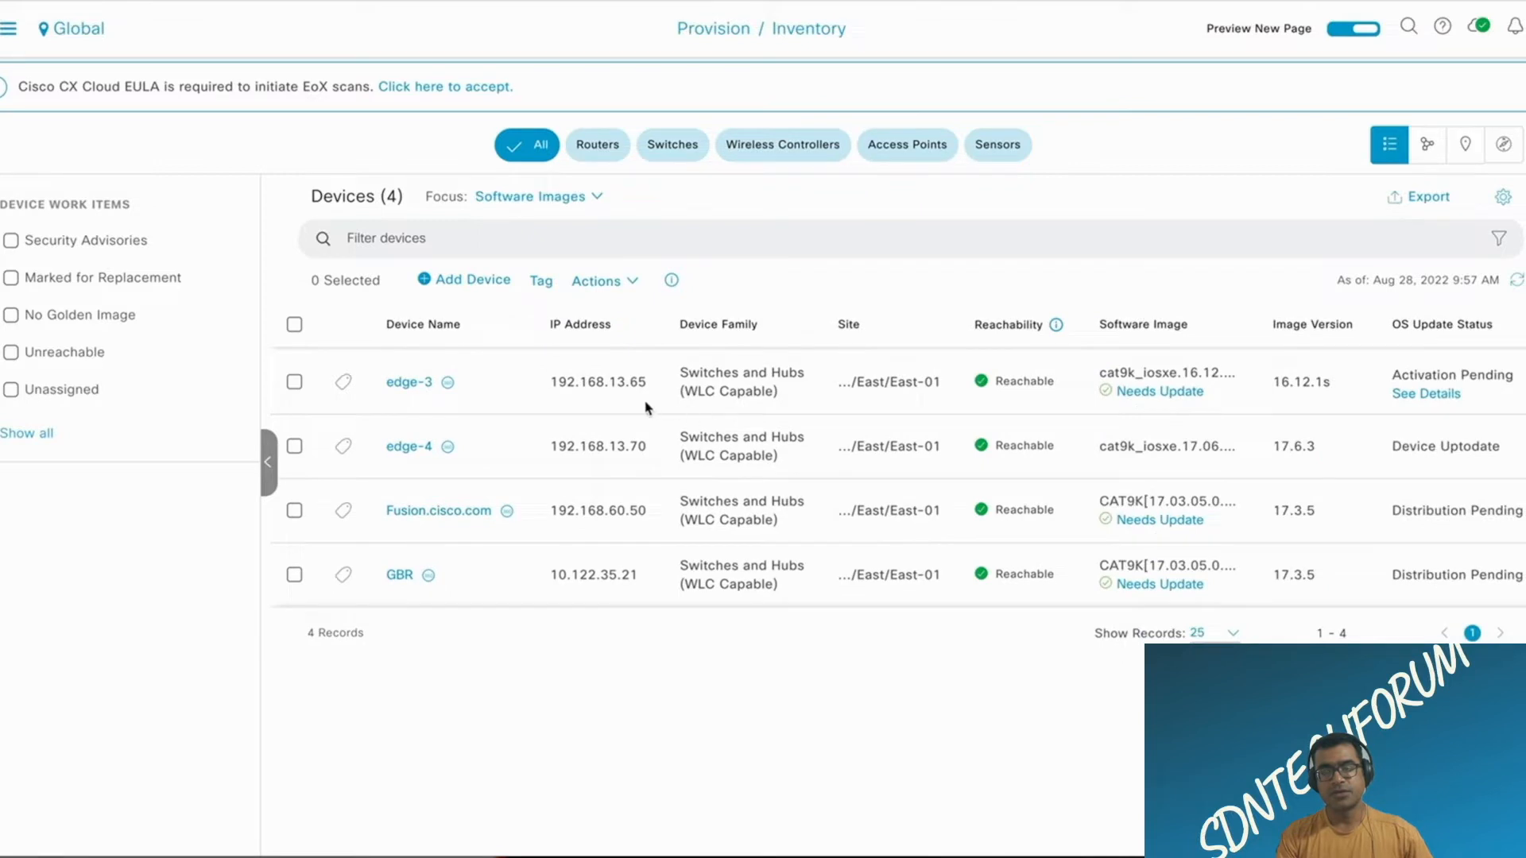
{"action": "scroll", "scroll_direction": "right", "scroll_amount": 3}
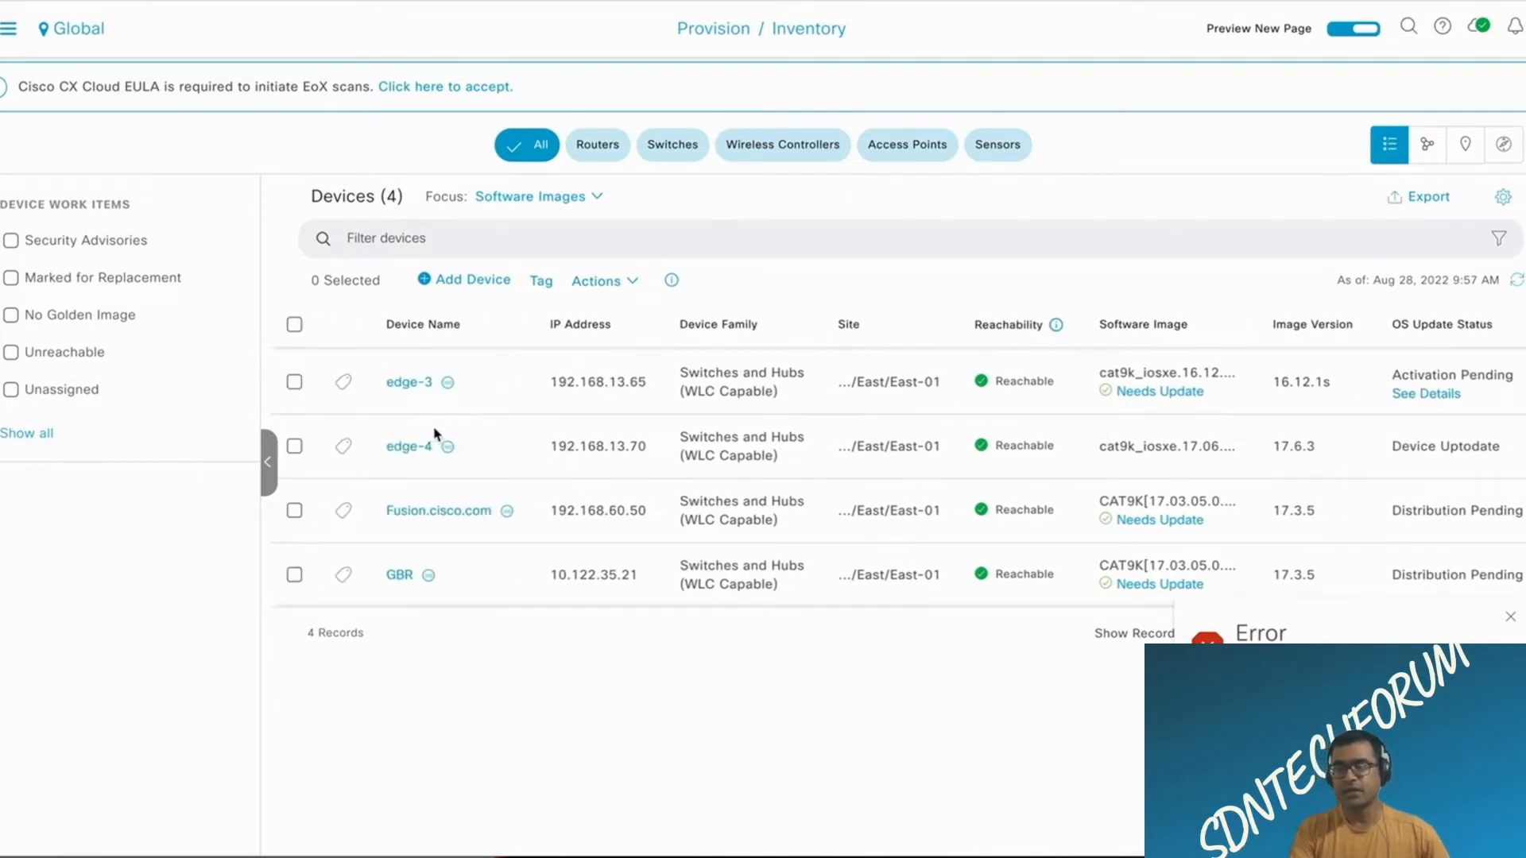
{"action": "scroll", "scroll_direction": "right", "scroll_amount": 3}
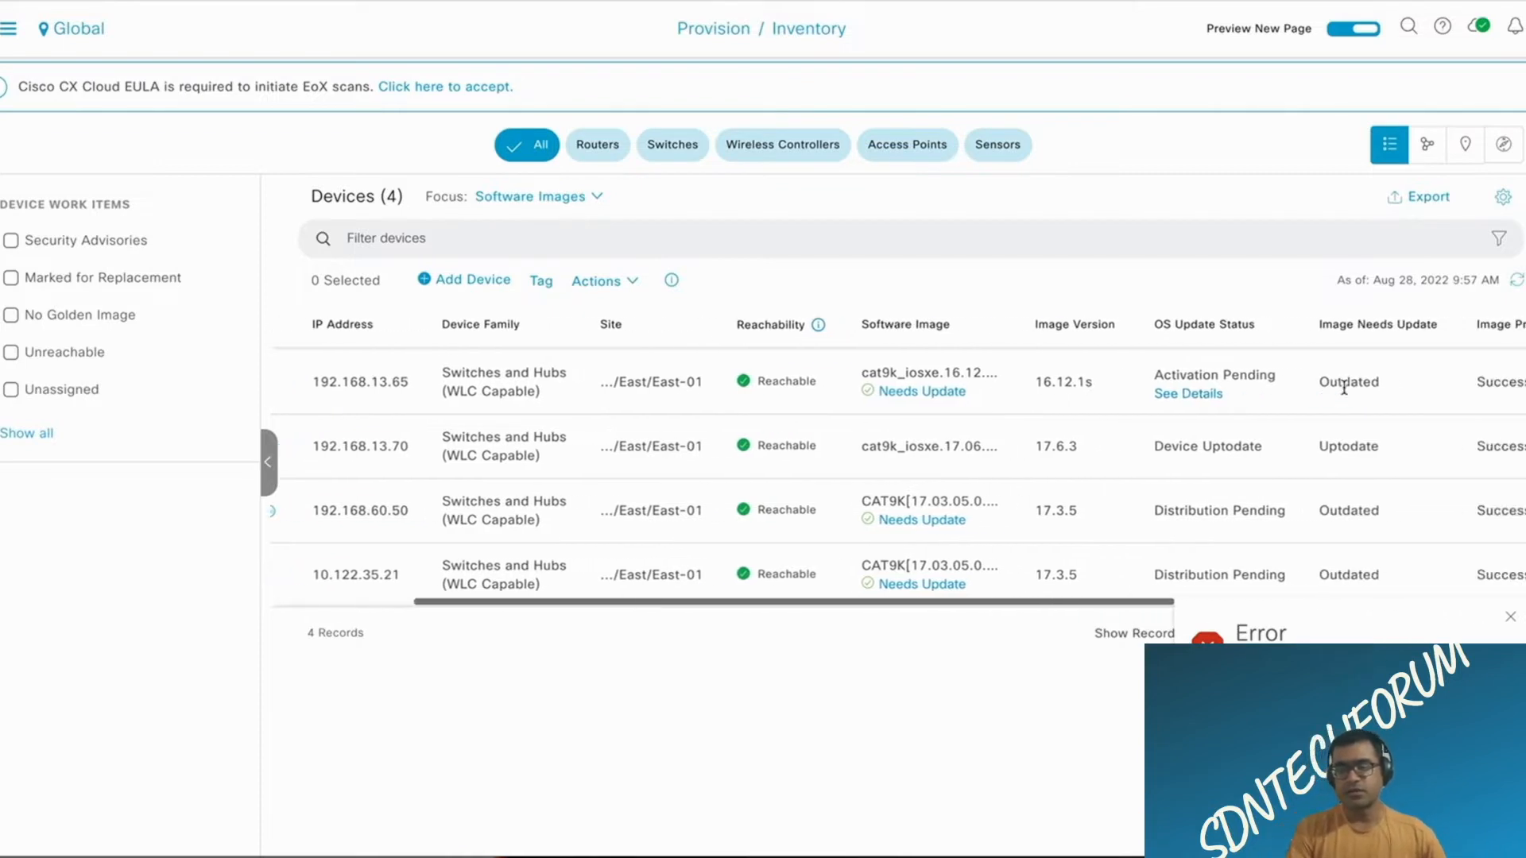
{"action": "scroll", "scroll_direction": "left", "scroll_amount": 3}
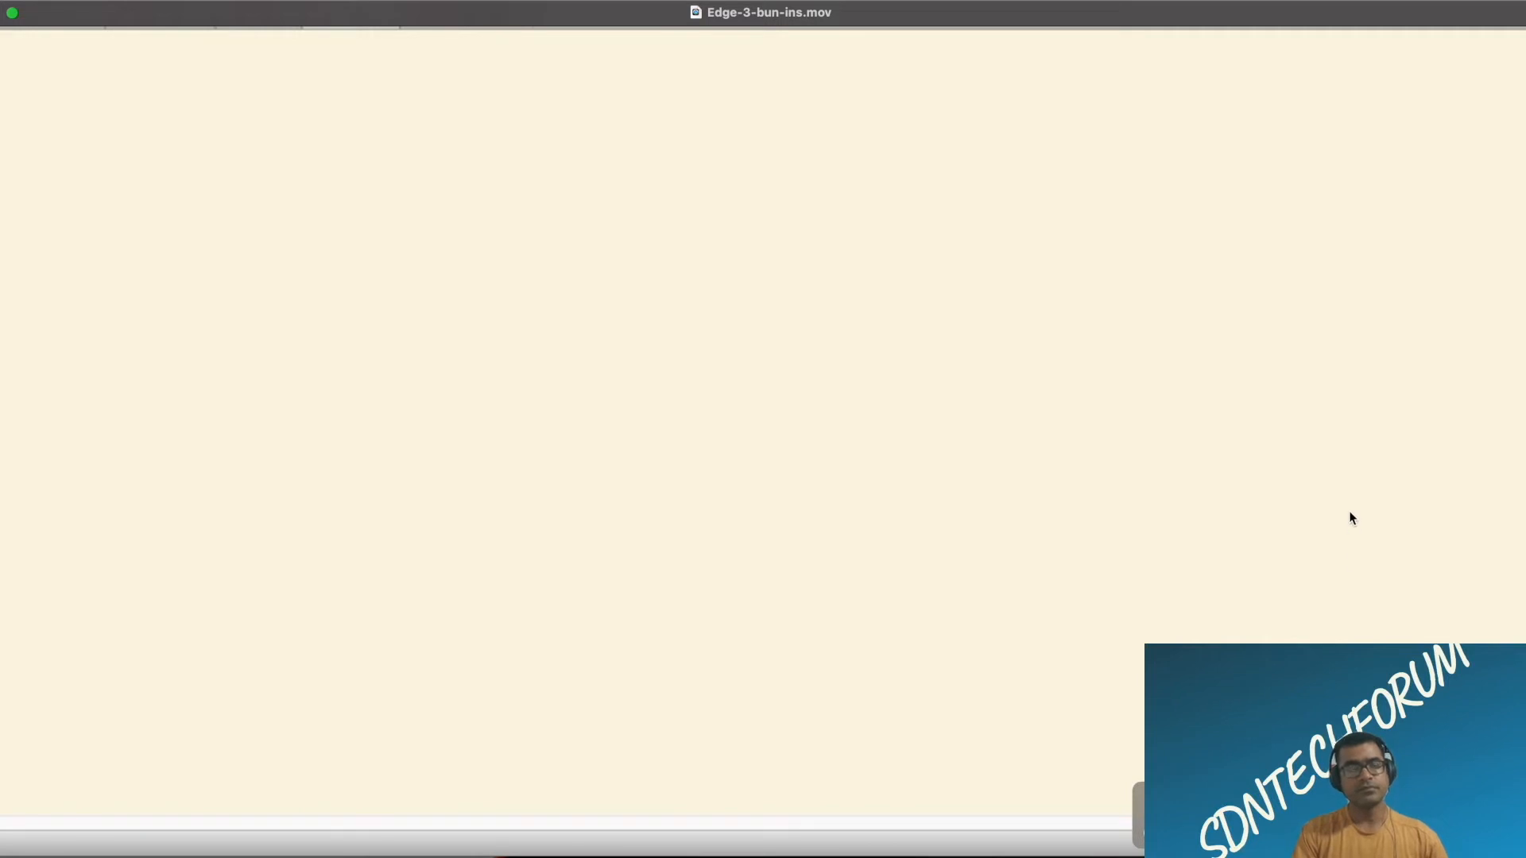
Step: Log in to Edge-3 with terminal length 0 and run show version, highlighting BUNDLE mode
{"action": "type", "text": "dnac"}
{"action": "type", "text": "e"}
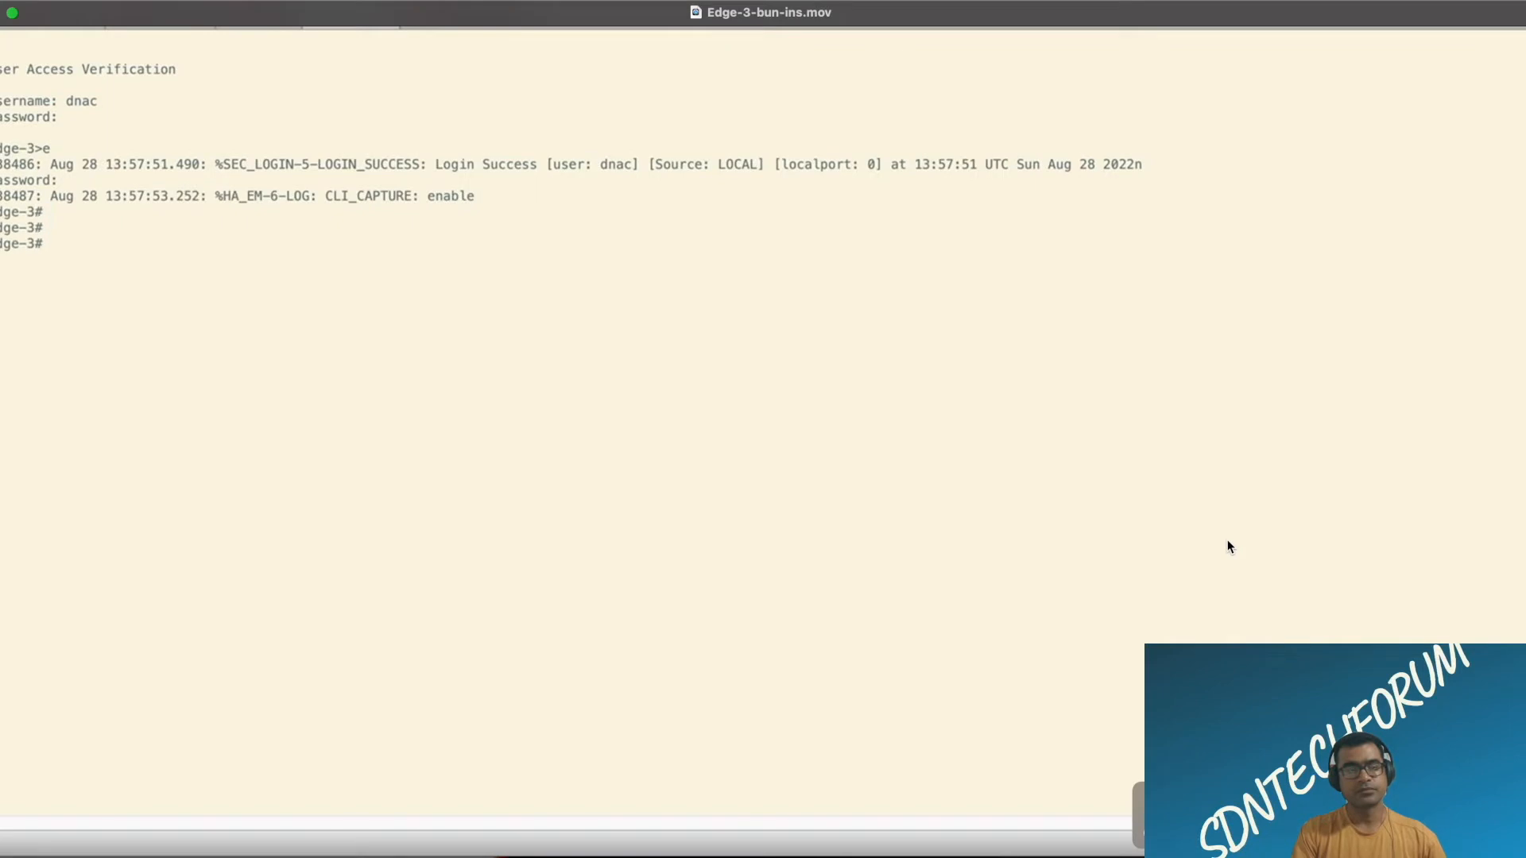
{"action": "type", "text": "sh"}
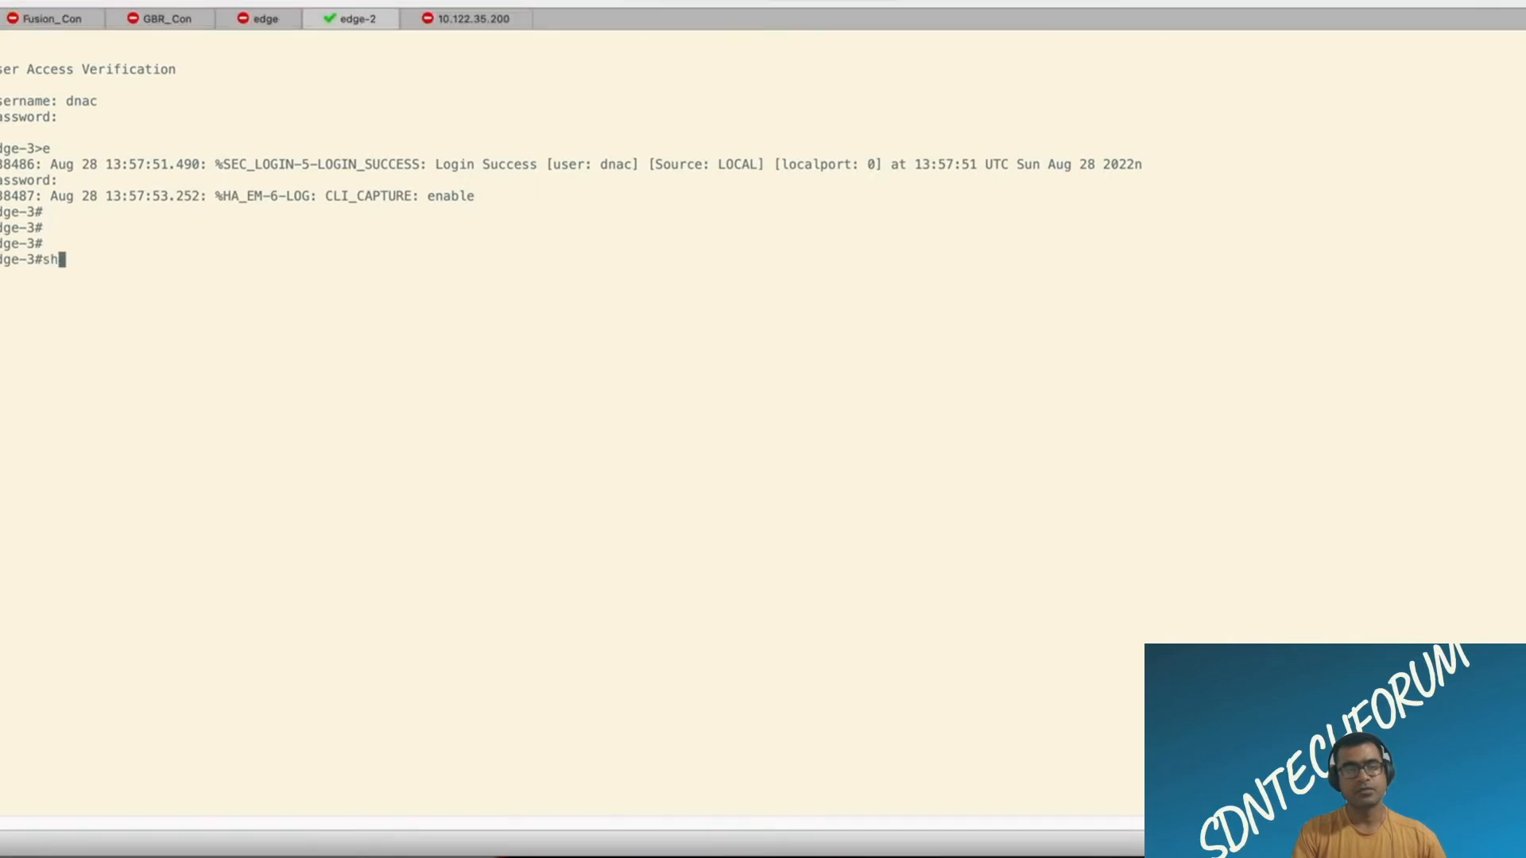
{"action": "type", "text": "term le"}
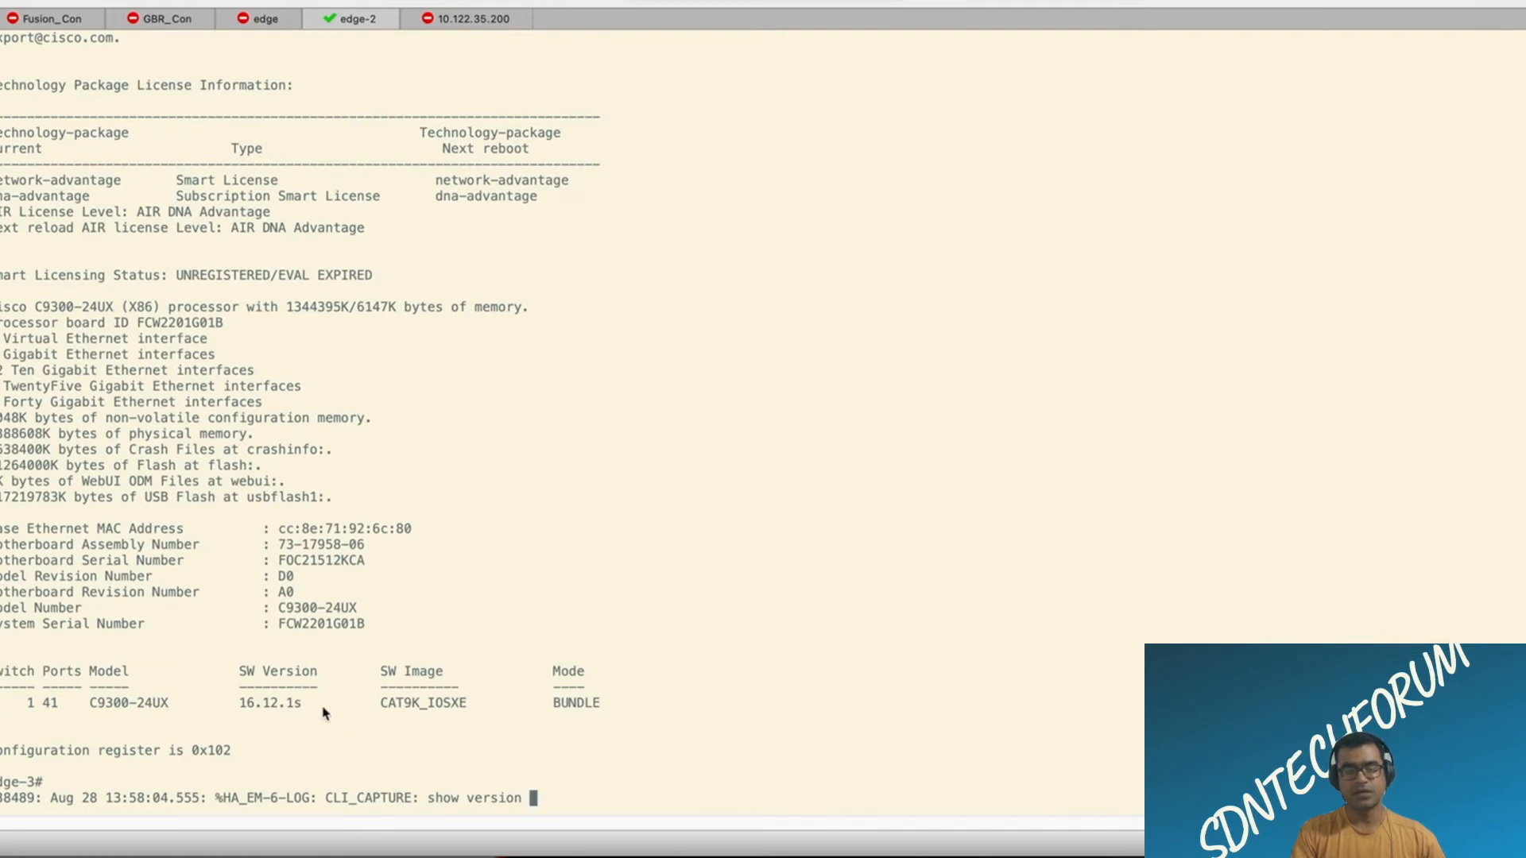
{"action": "double_click", "coordinate": [576, 702]}
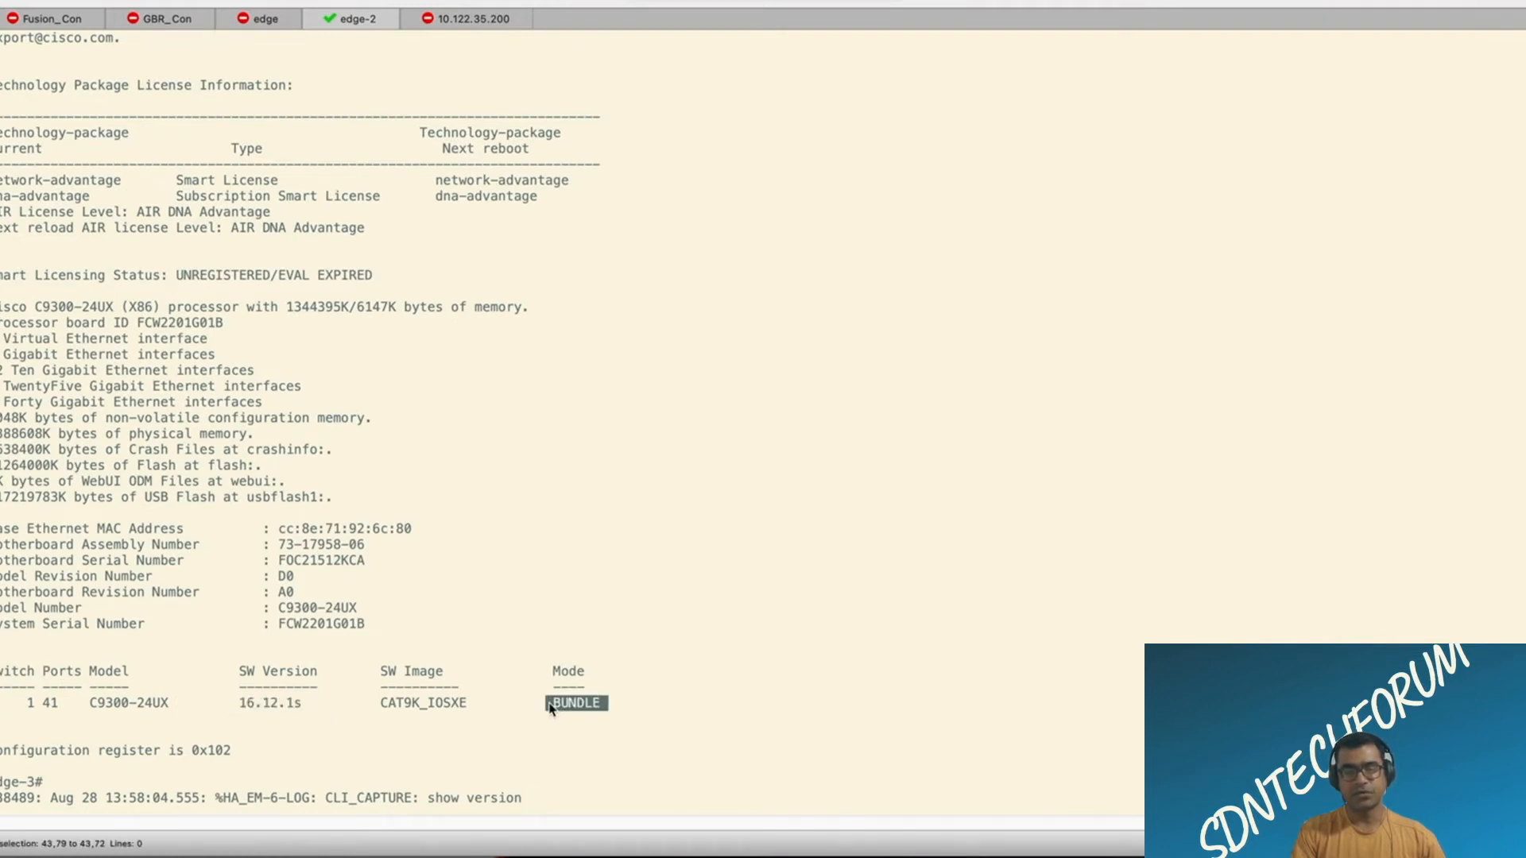
{"action": "mouse_move", "coordinate": [585, 768]}
{"action": "type", "text": "sh"}
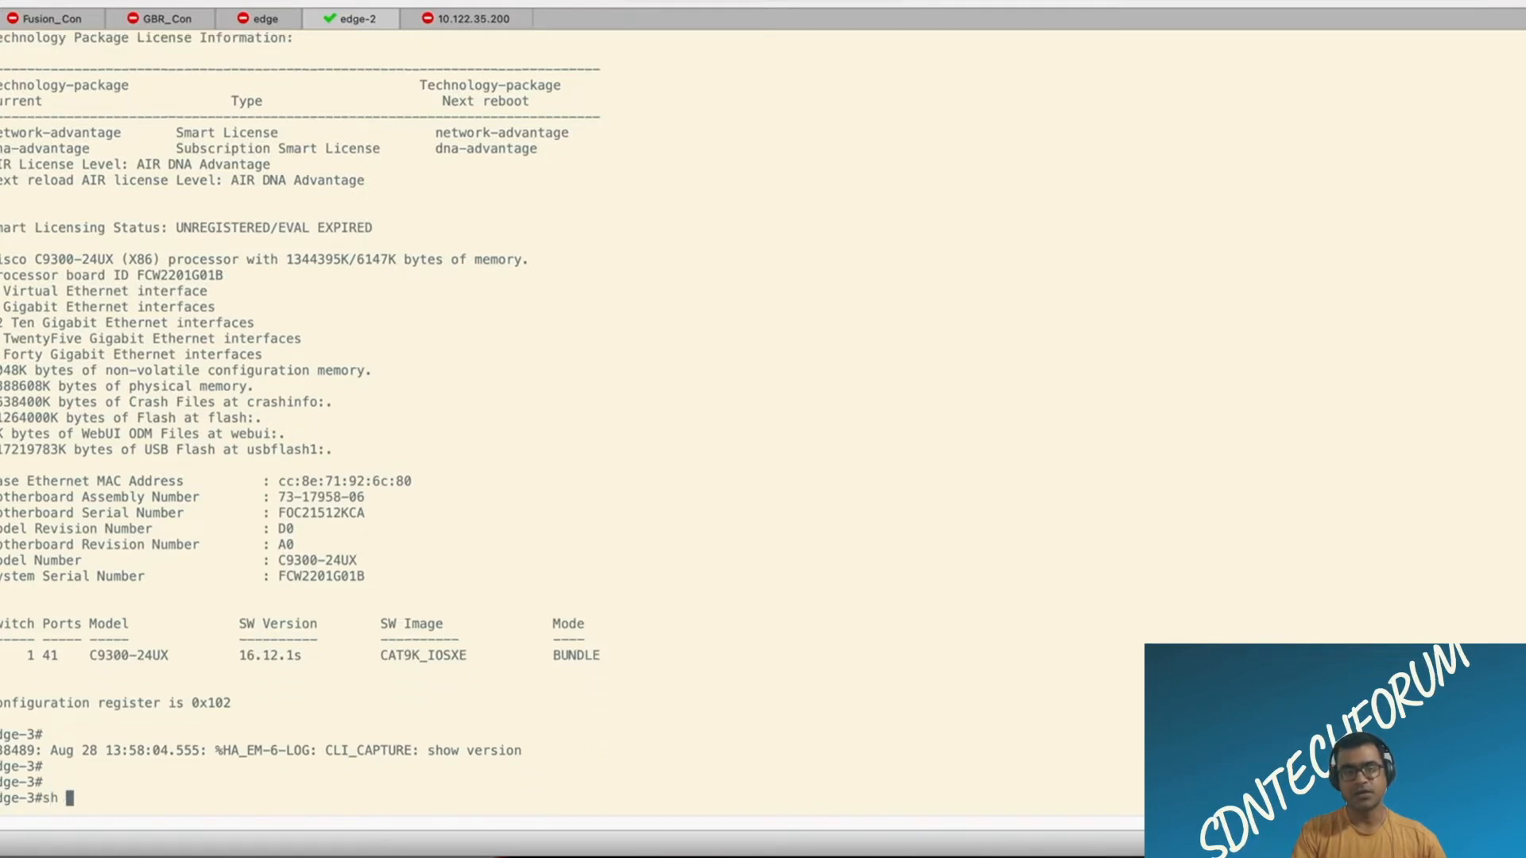
Step: List the .bin image files on flash with 'dir flash: | i b'
{"action": "key", "text": "Backspace"}
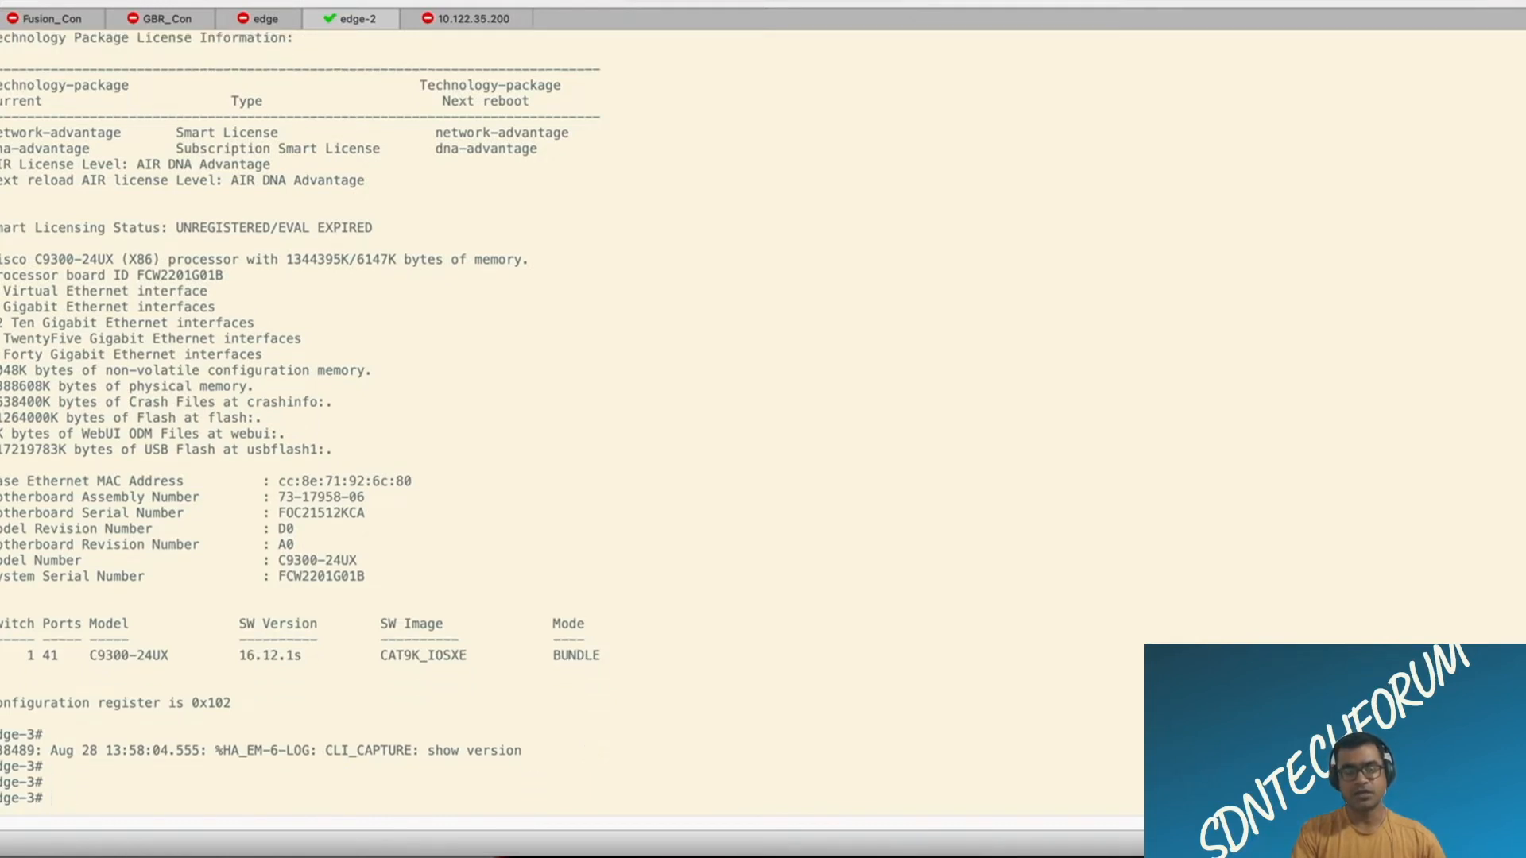
{"action": "type", "text": "dir f"}
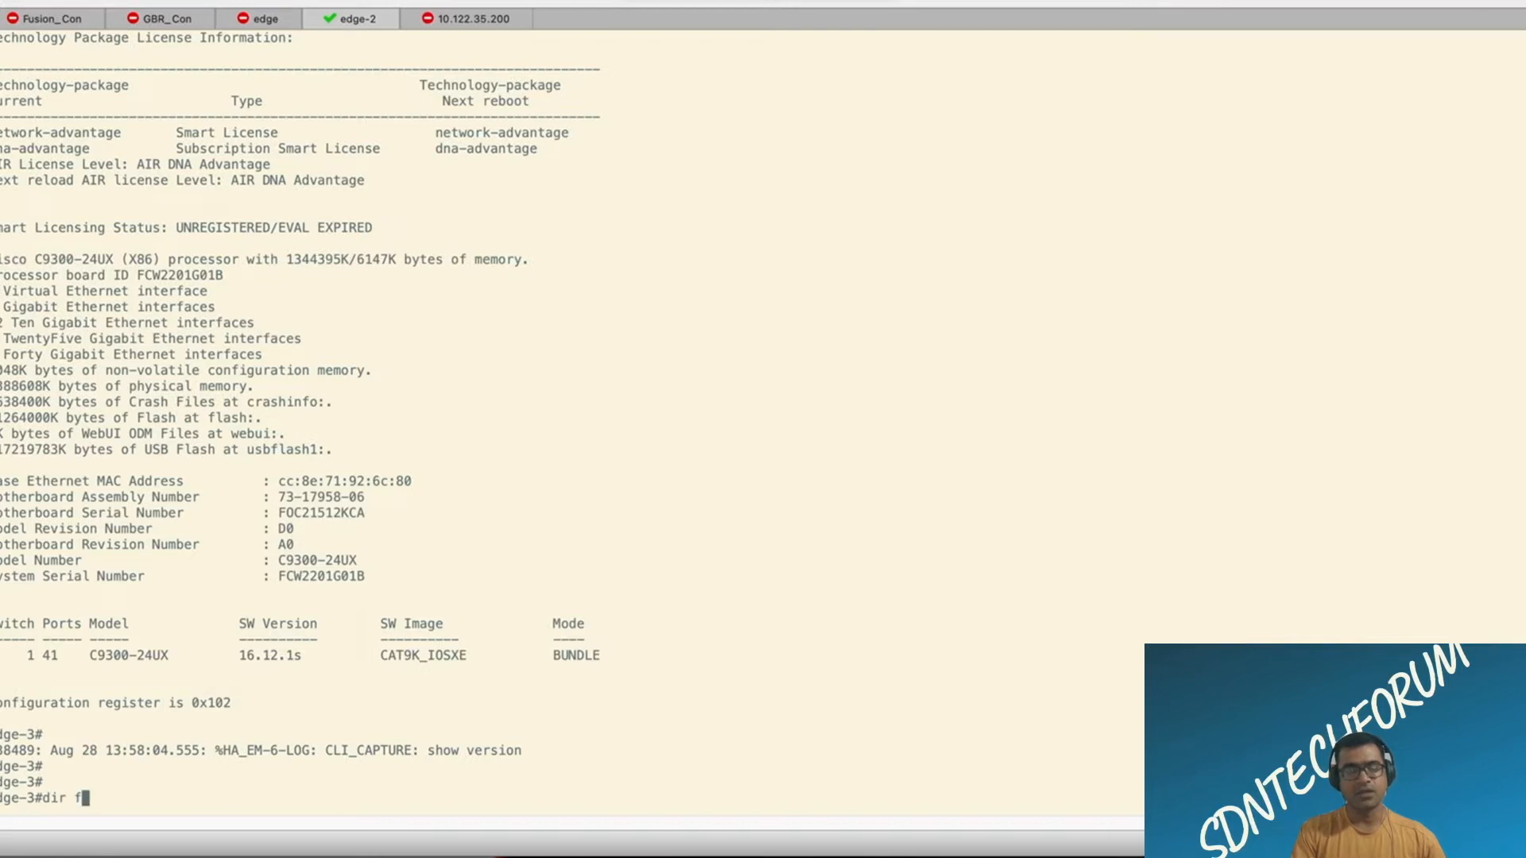
{"action": "type", "text": "lash:"}
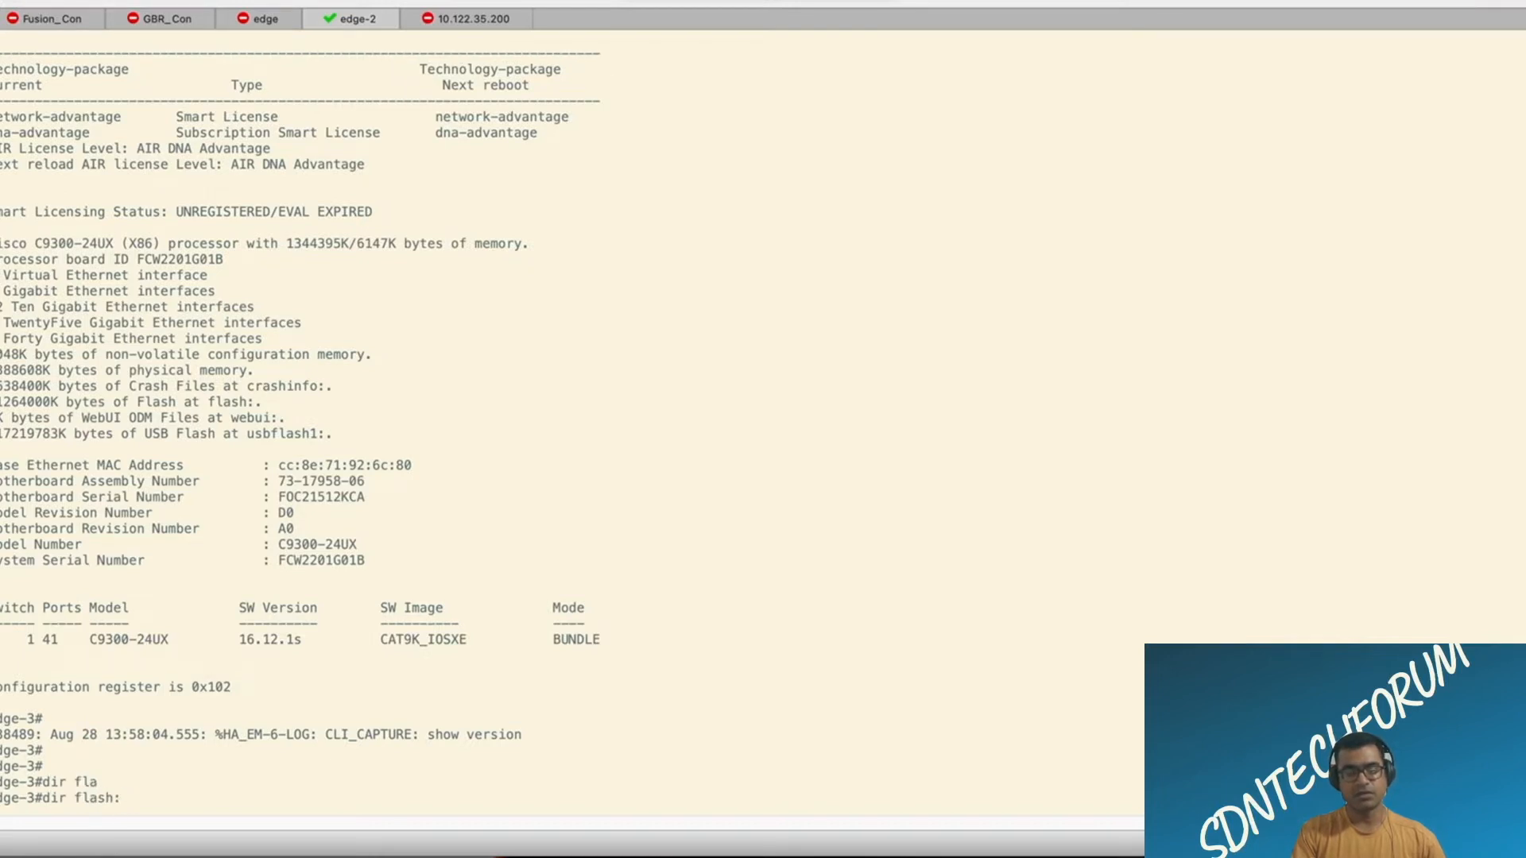
{"action": "type", "text": "| i b"}
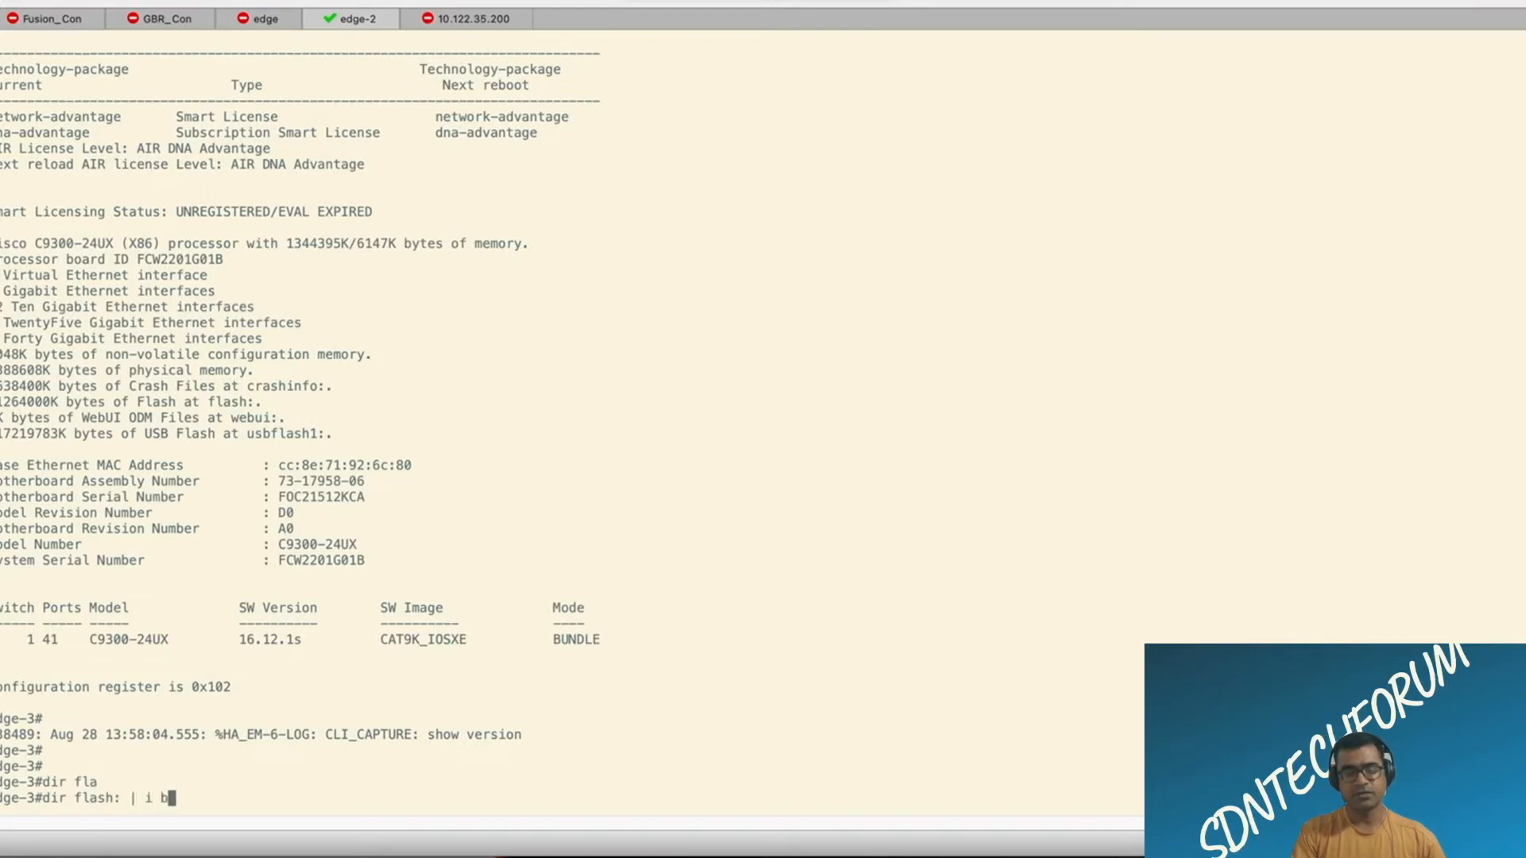
{"action": "key", "text": "Return"}
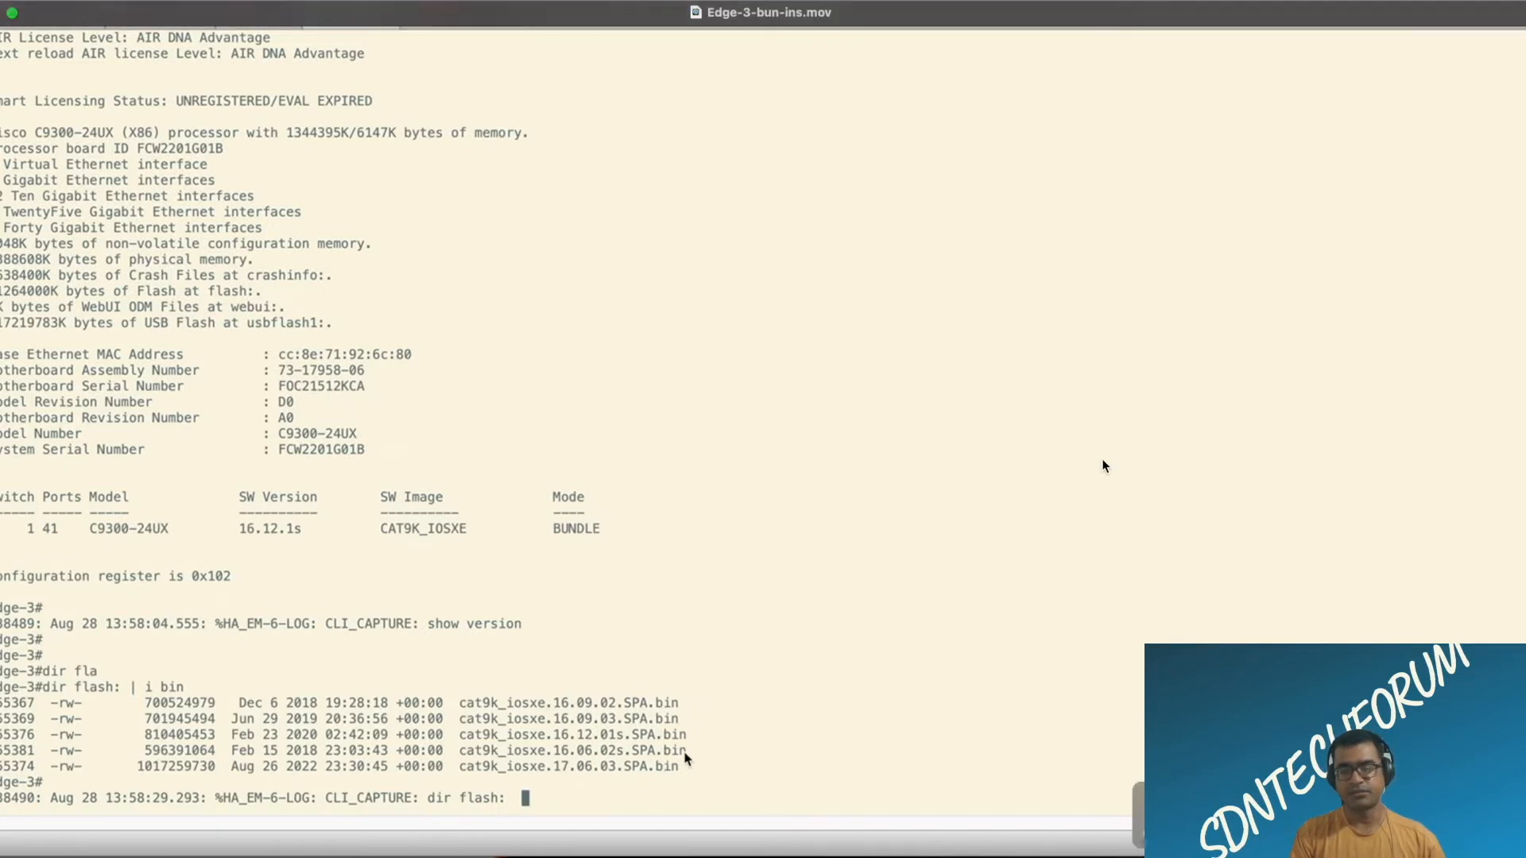
{"action": "mouse_move", "coordinate": [690, 758]}
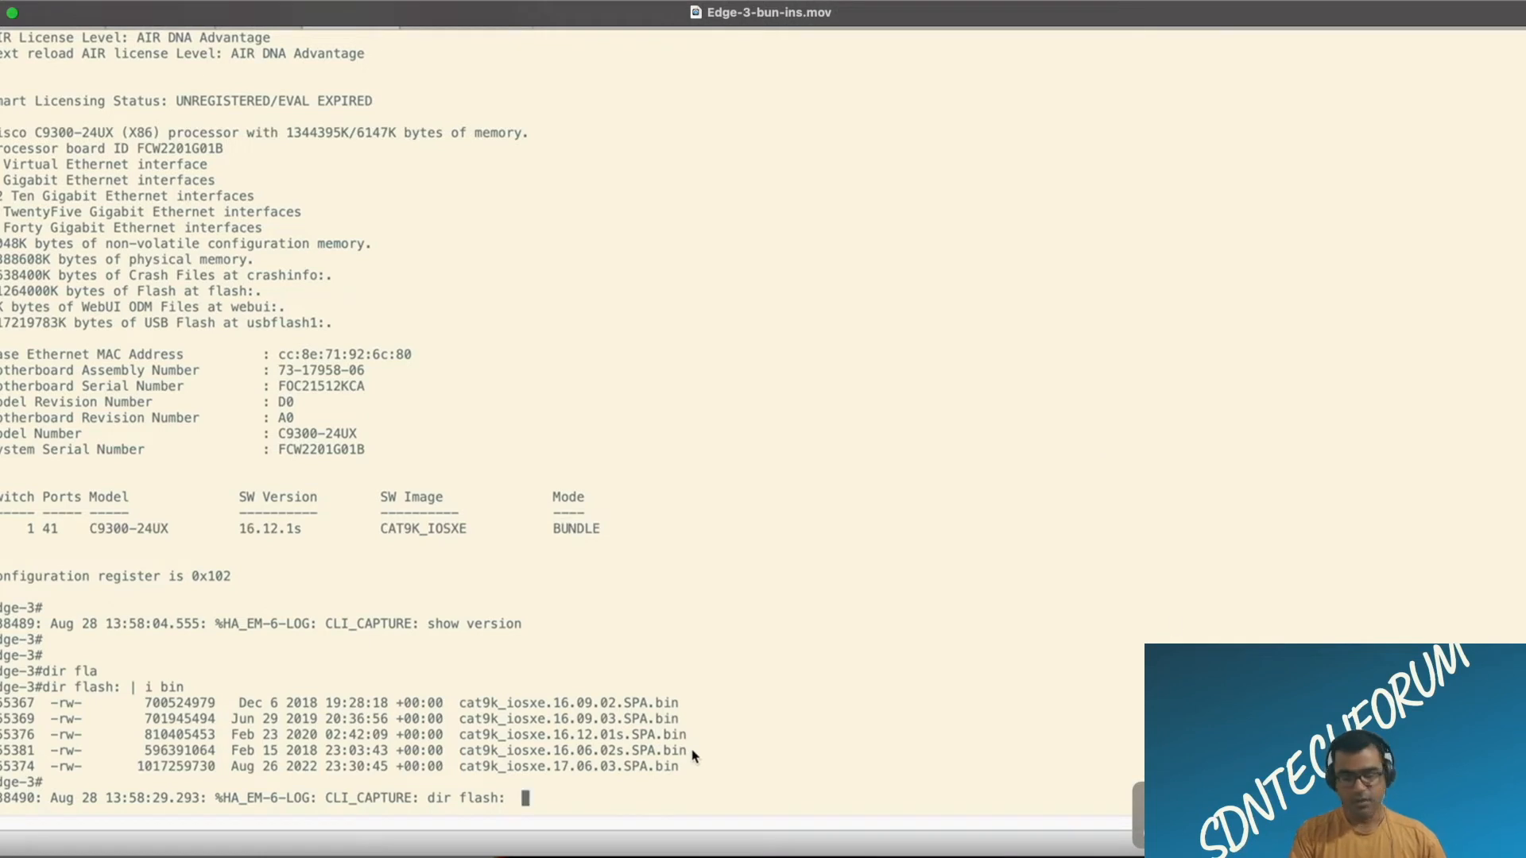
{"action": "mouse_move", "coordinate": [589, 797]}
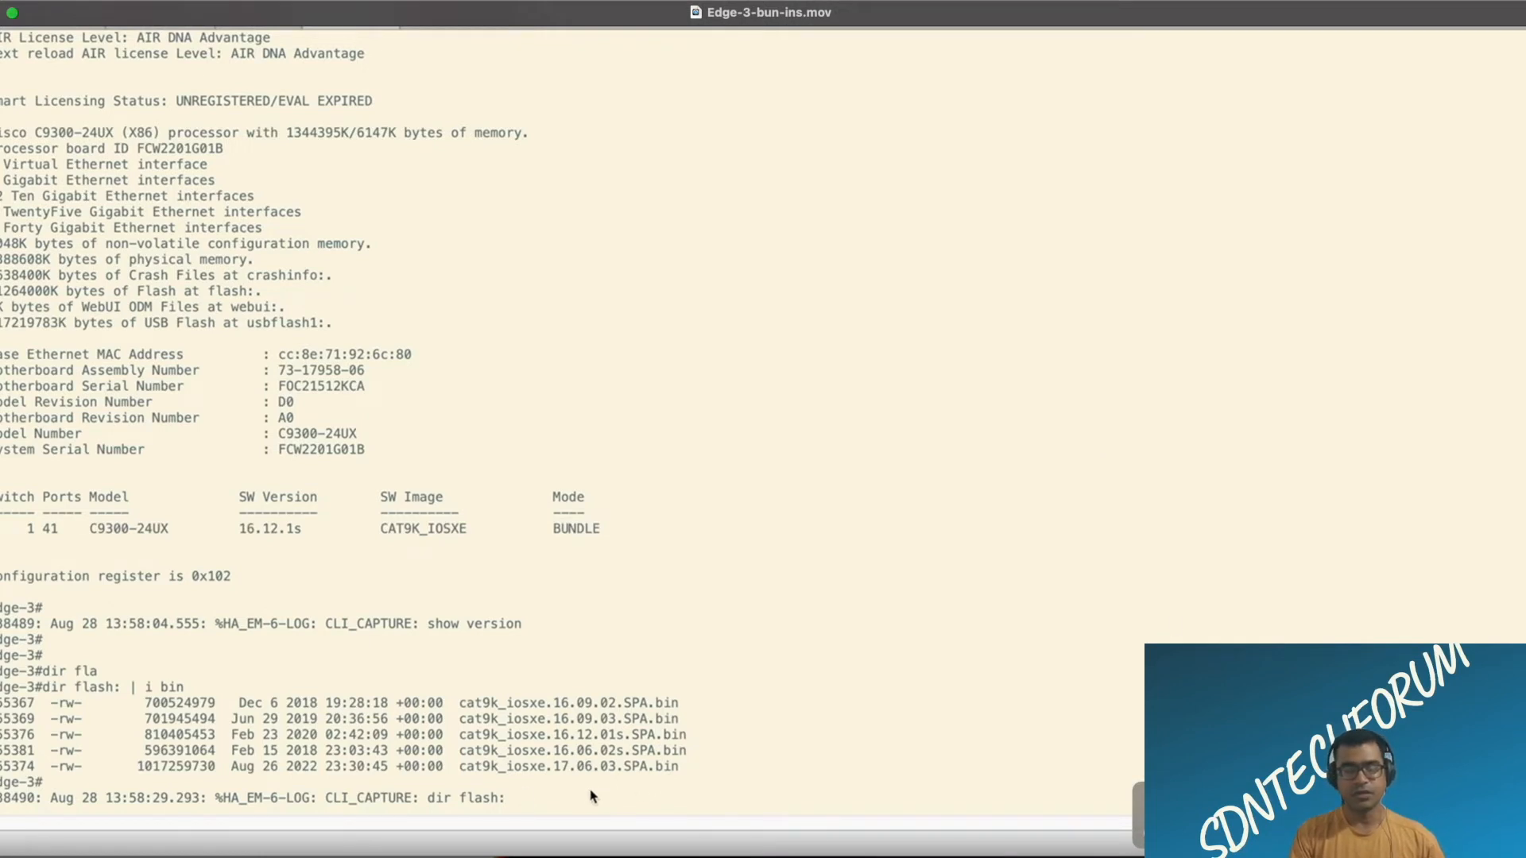
Step: Delete the 16.09.02, 16.09.03 and 16.06.02s image files from flash
{"action": "type", "text": "delete flas"}
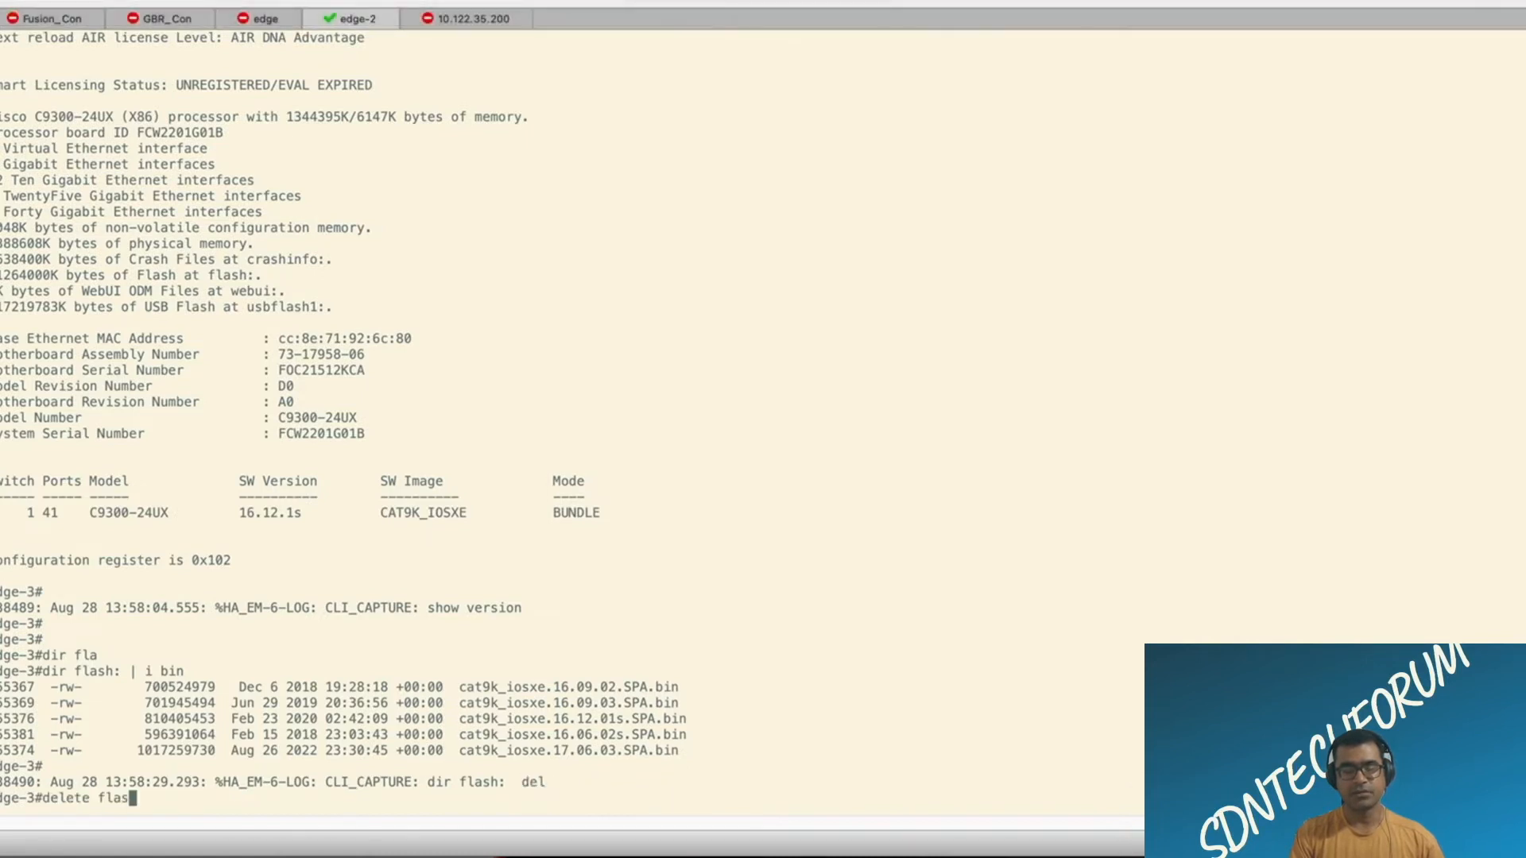
{"action": "type", "text": "h:"}
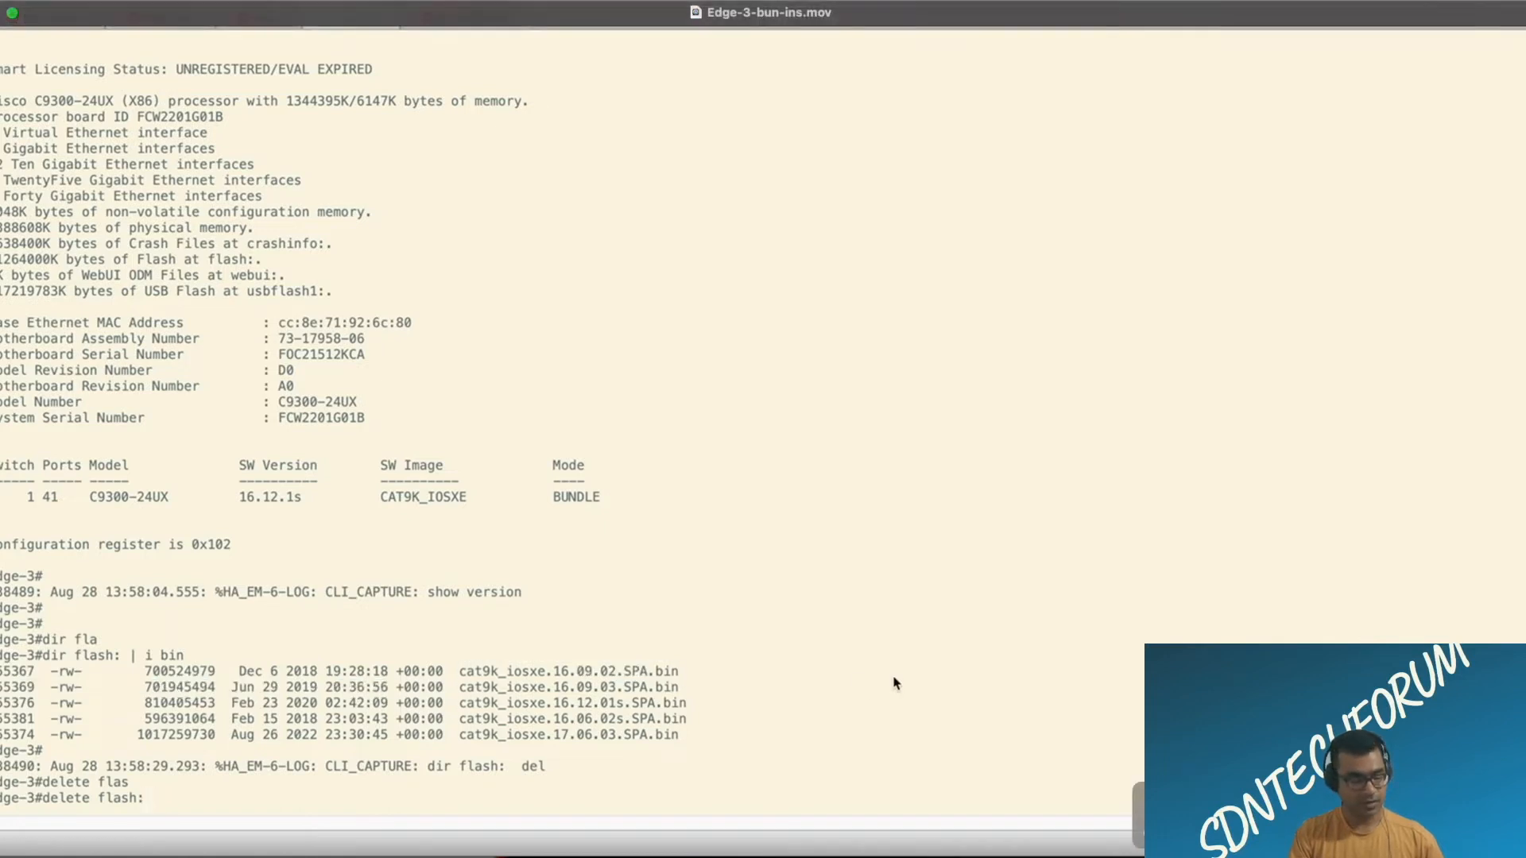
{"action": "type", "text": "cat9k_iosxe.16.09.02.SPA.bin"}
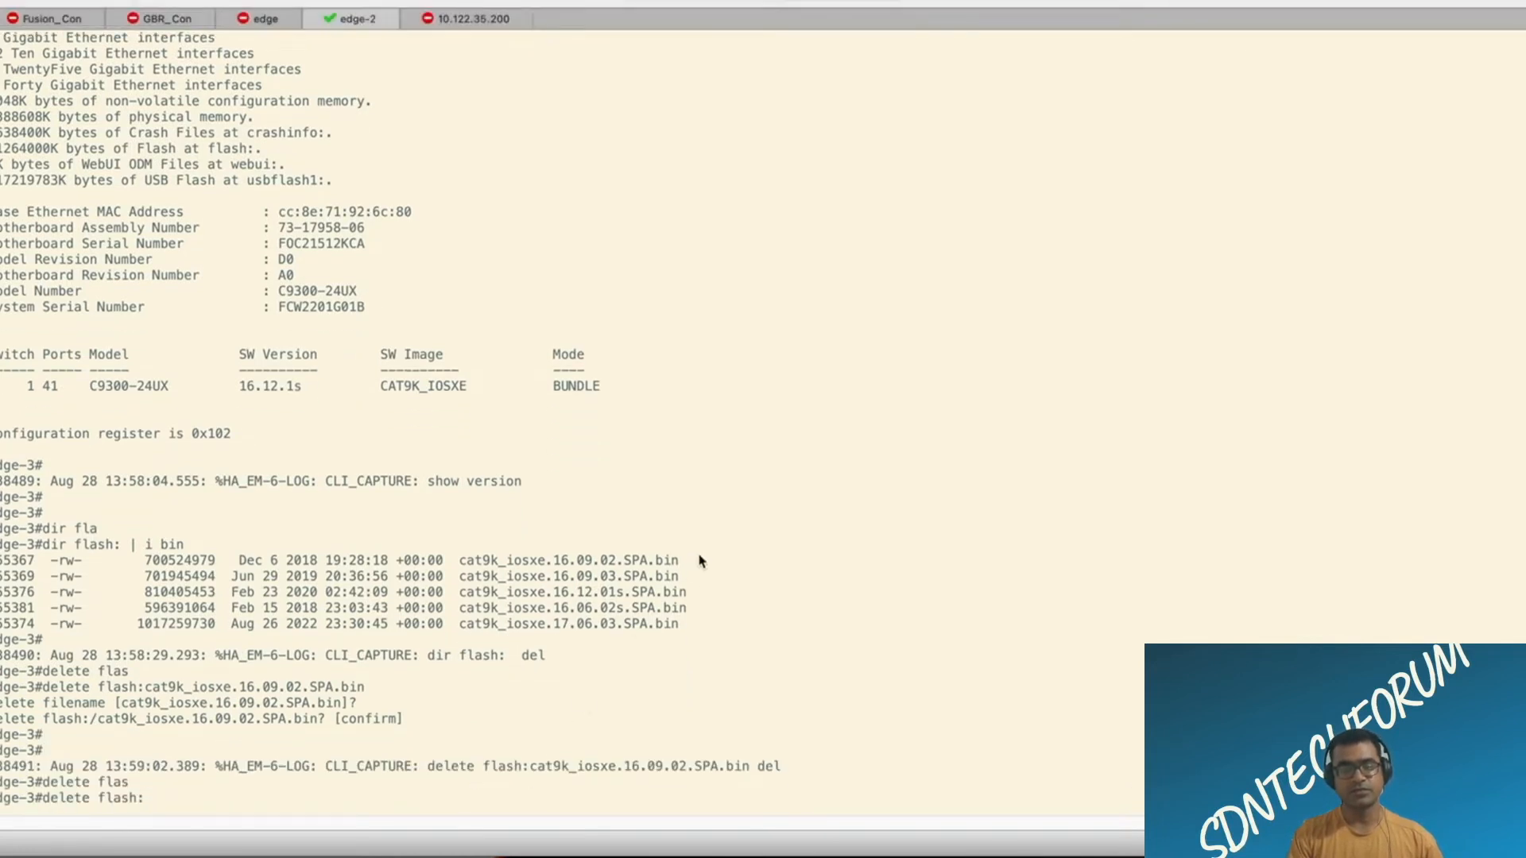
{"action": "double_click", "coordinate": [570, 576]}
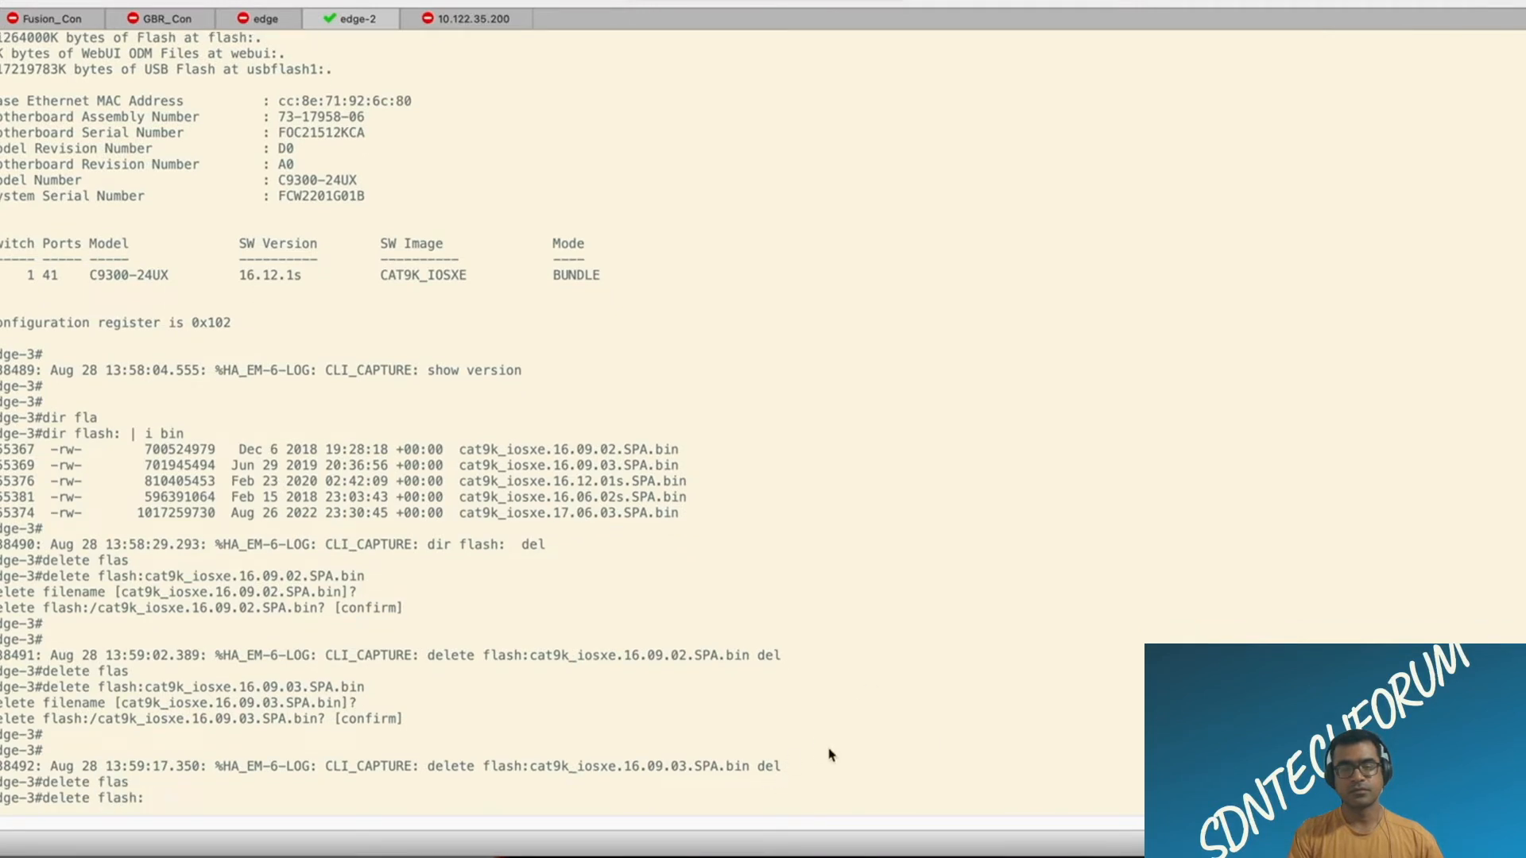
{"action": "mouse_move", "coordinate": [697, 506]}
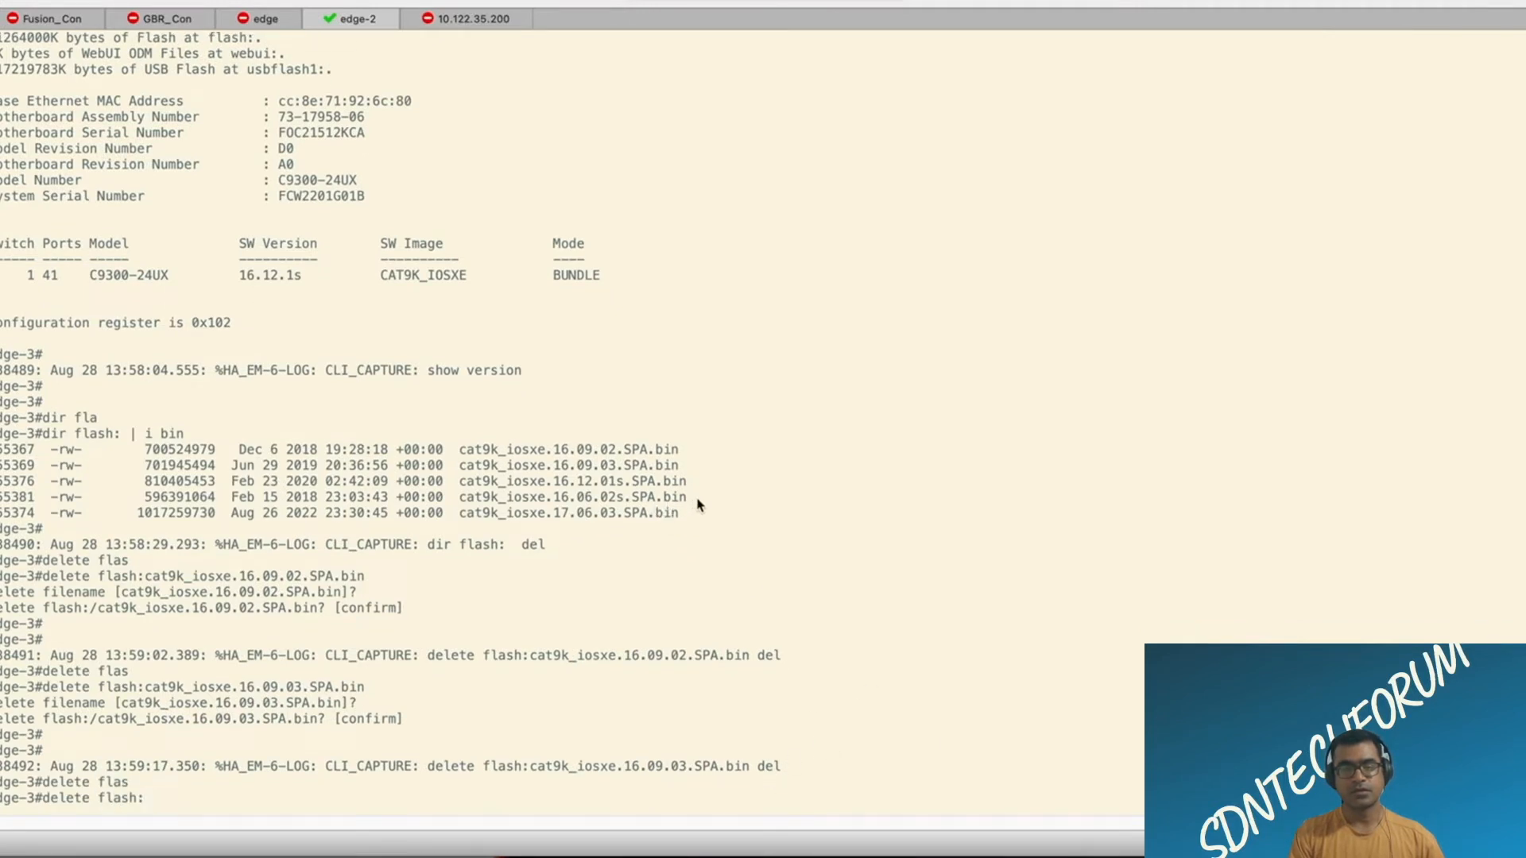
{"action": "double_click", "coordinate": [572, 496]}
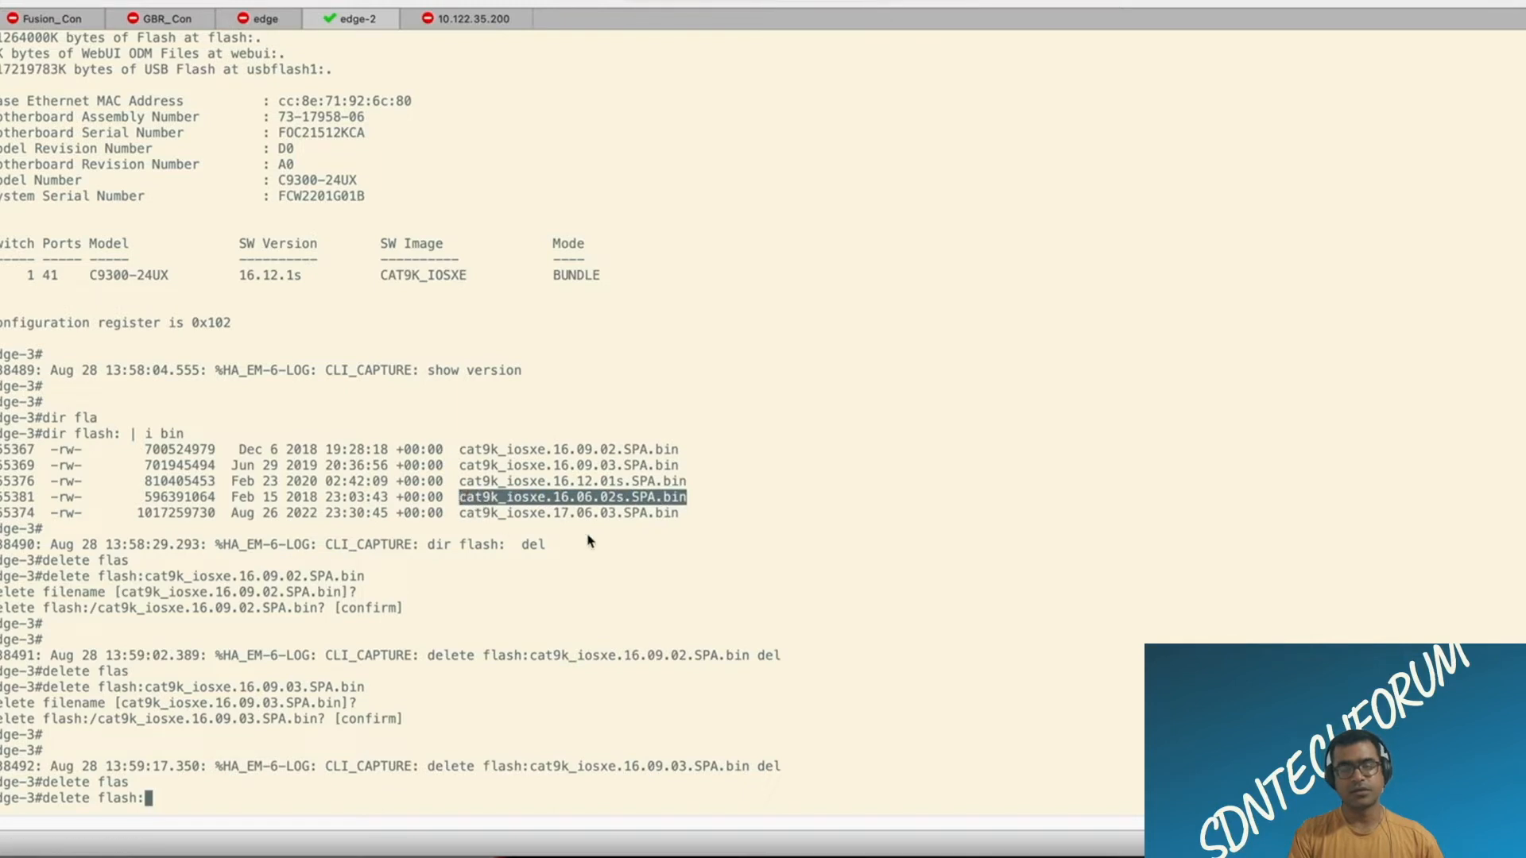
{"action": "type", "text": "cat9k_iosxe.16.06.02s.SPA.bin"}
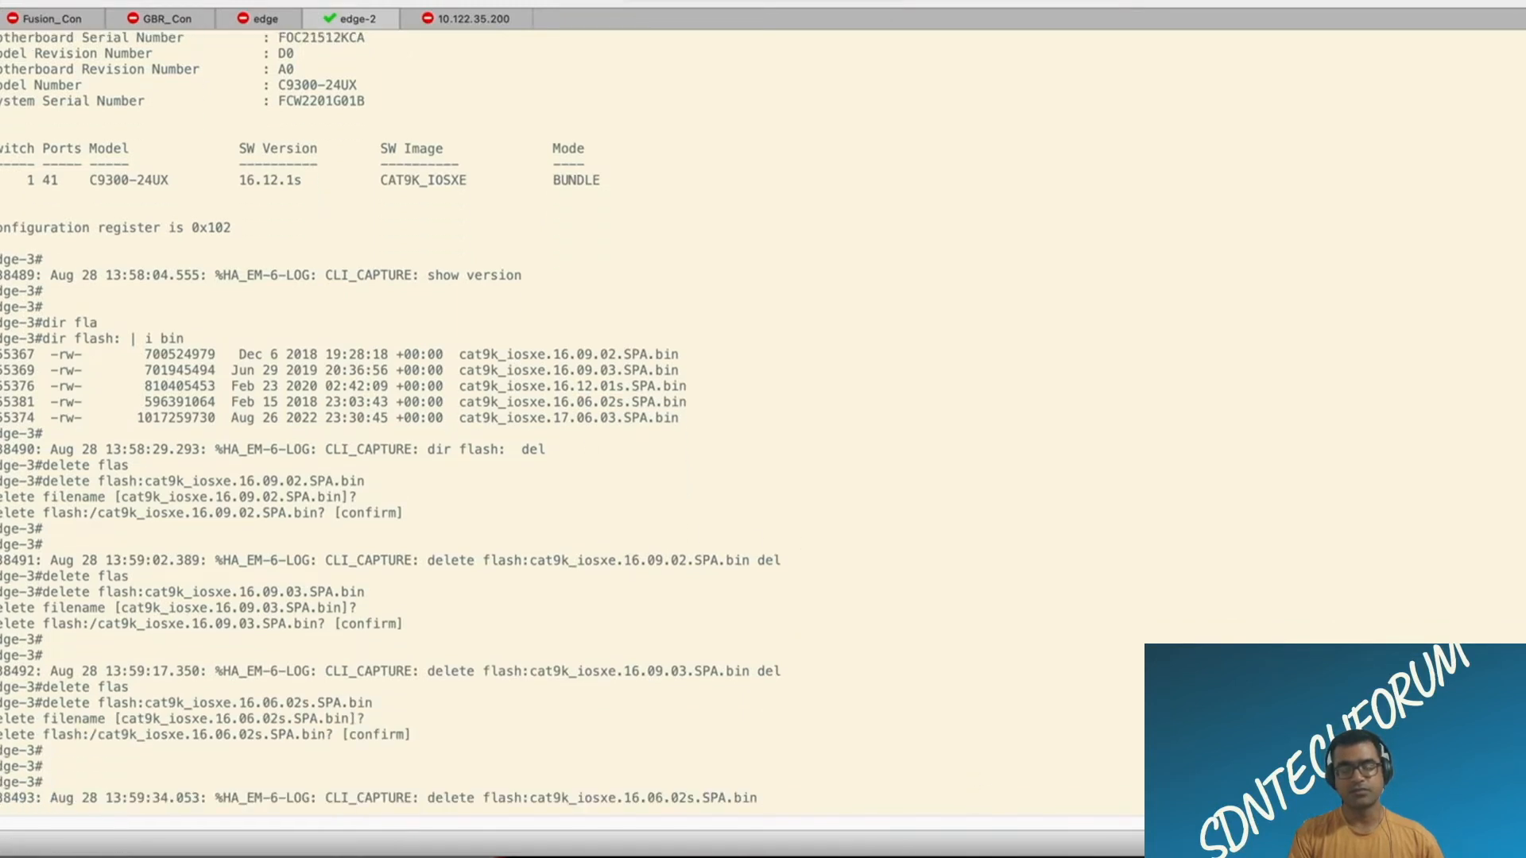
{"action": "type", "text": "sh boot"}
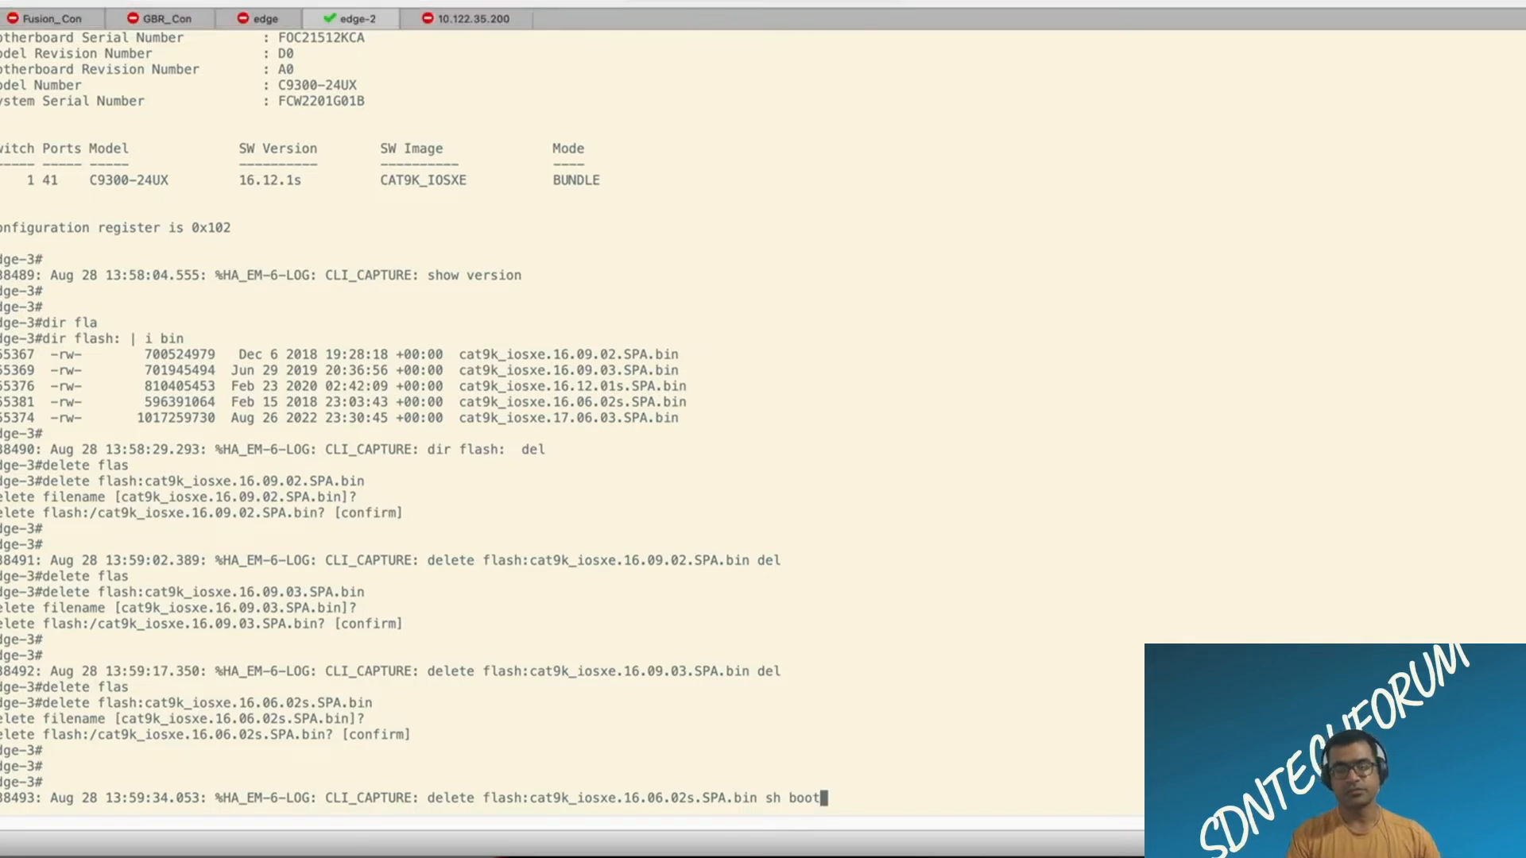
{"action": "mouse_move", "coordinate": [551, 651]}
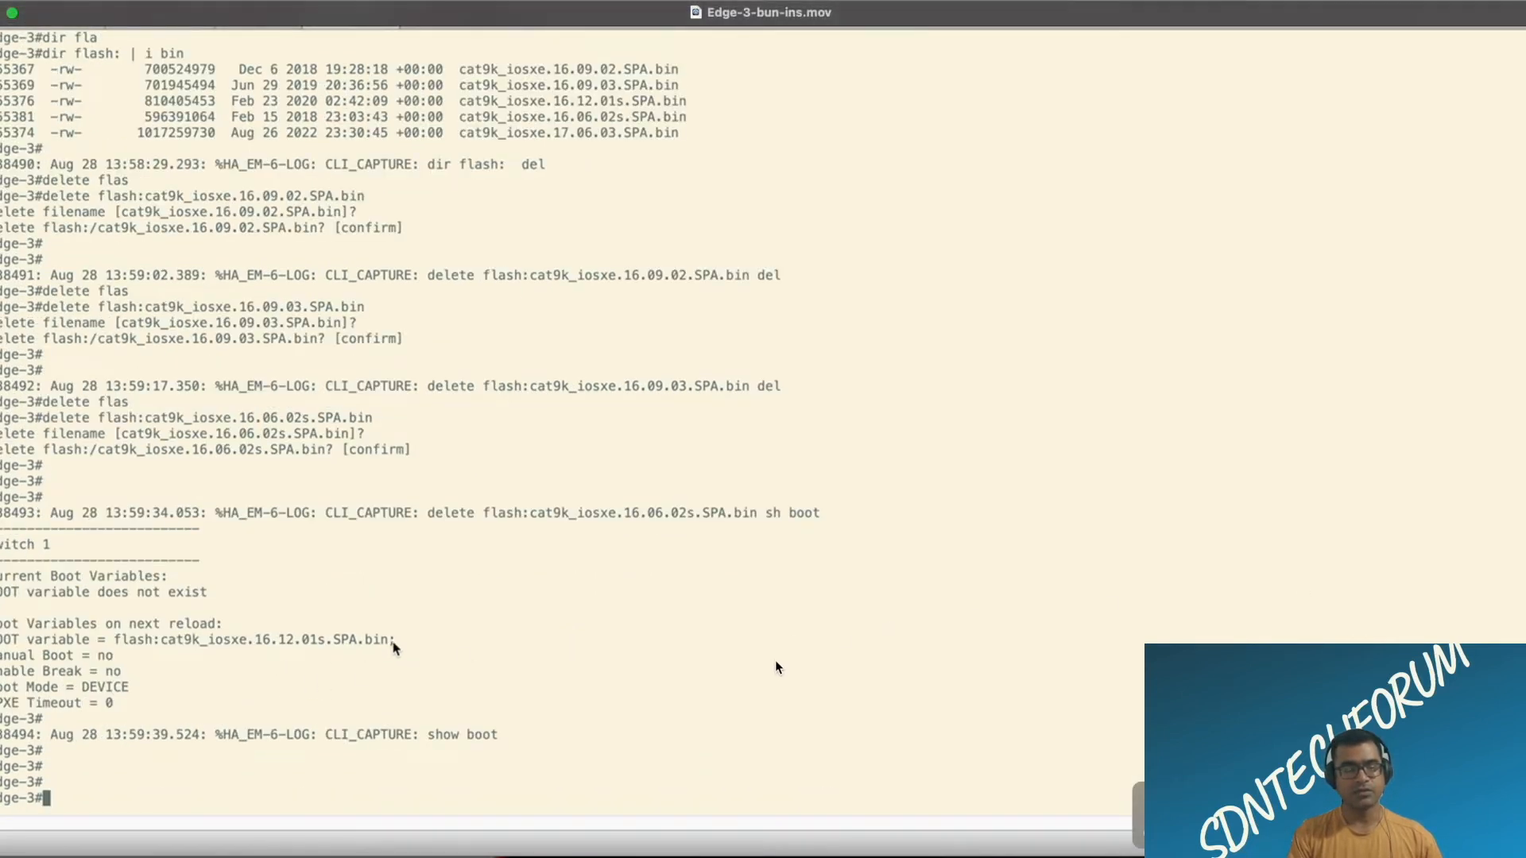
{"action": "mouse_move", "coordinate": [1030, 583]}
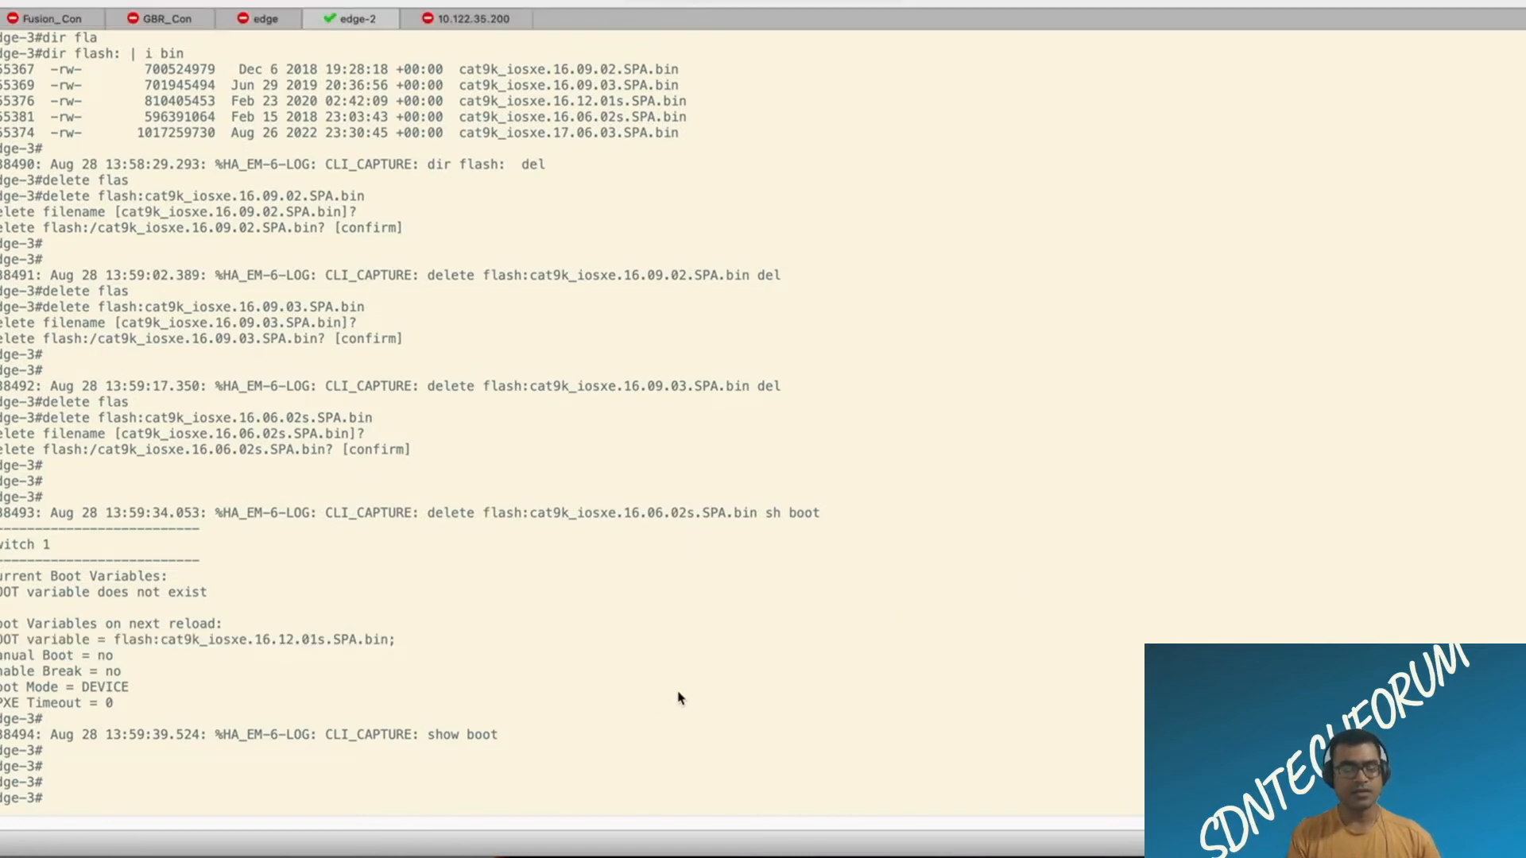
Step: Check boot variables and show switch (one active, ready switch), then note 'Now upgrade via CLI !'
{"action": "type", "text": "sh swi"}
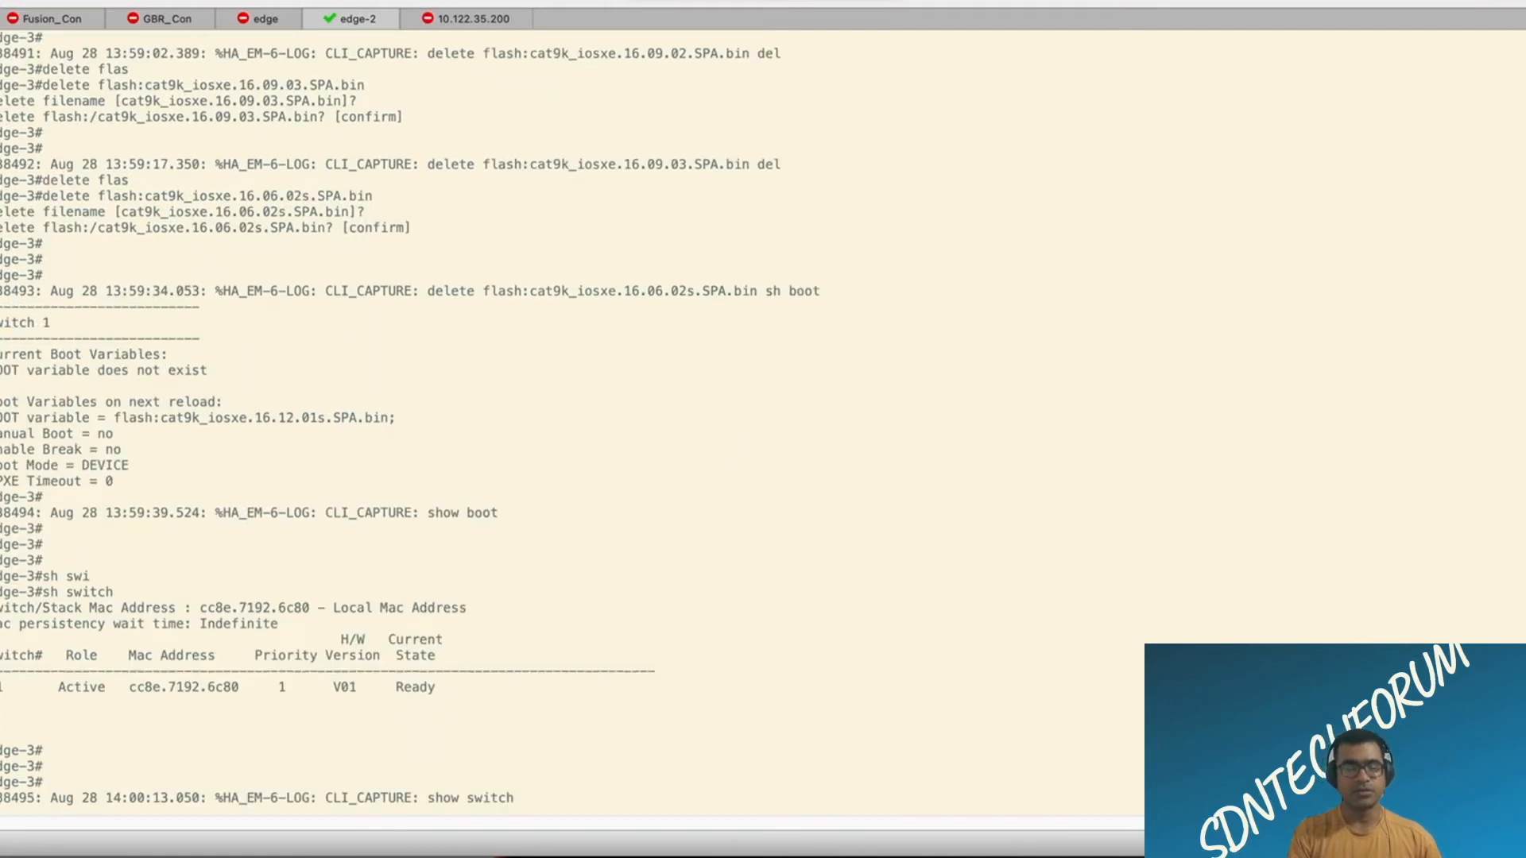
{"action": "scroll", "scroll_direction": "down", "scroll_amount": 3}
{"action": "type", "text": "!!!!!!!"}
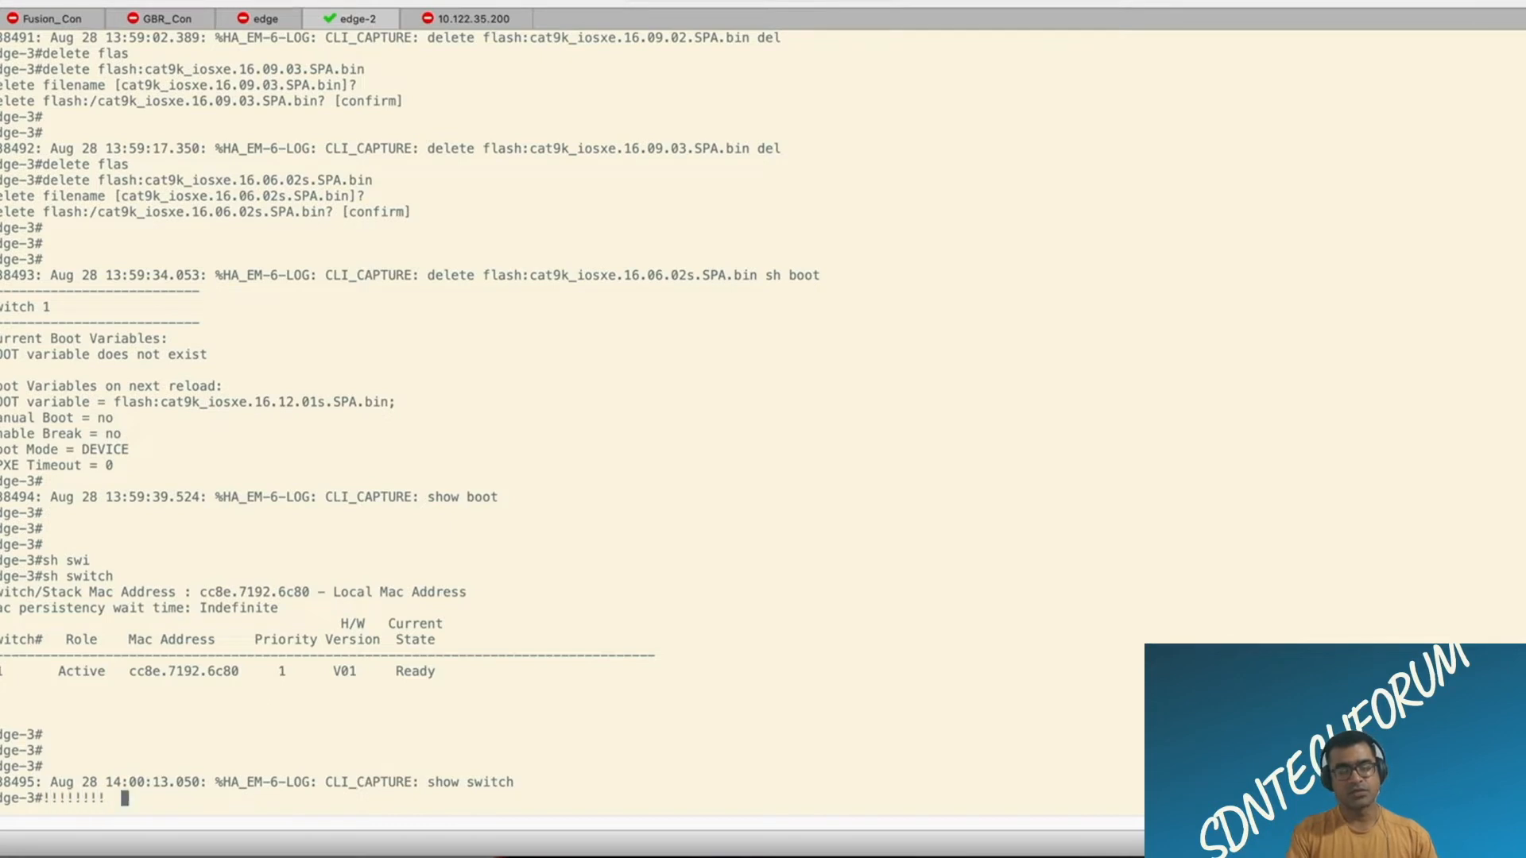
{"action": "type", "text": "Now upgrade"}
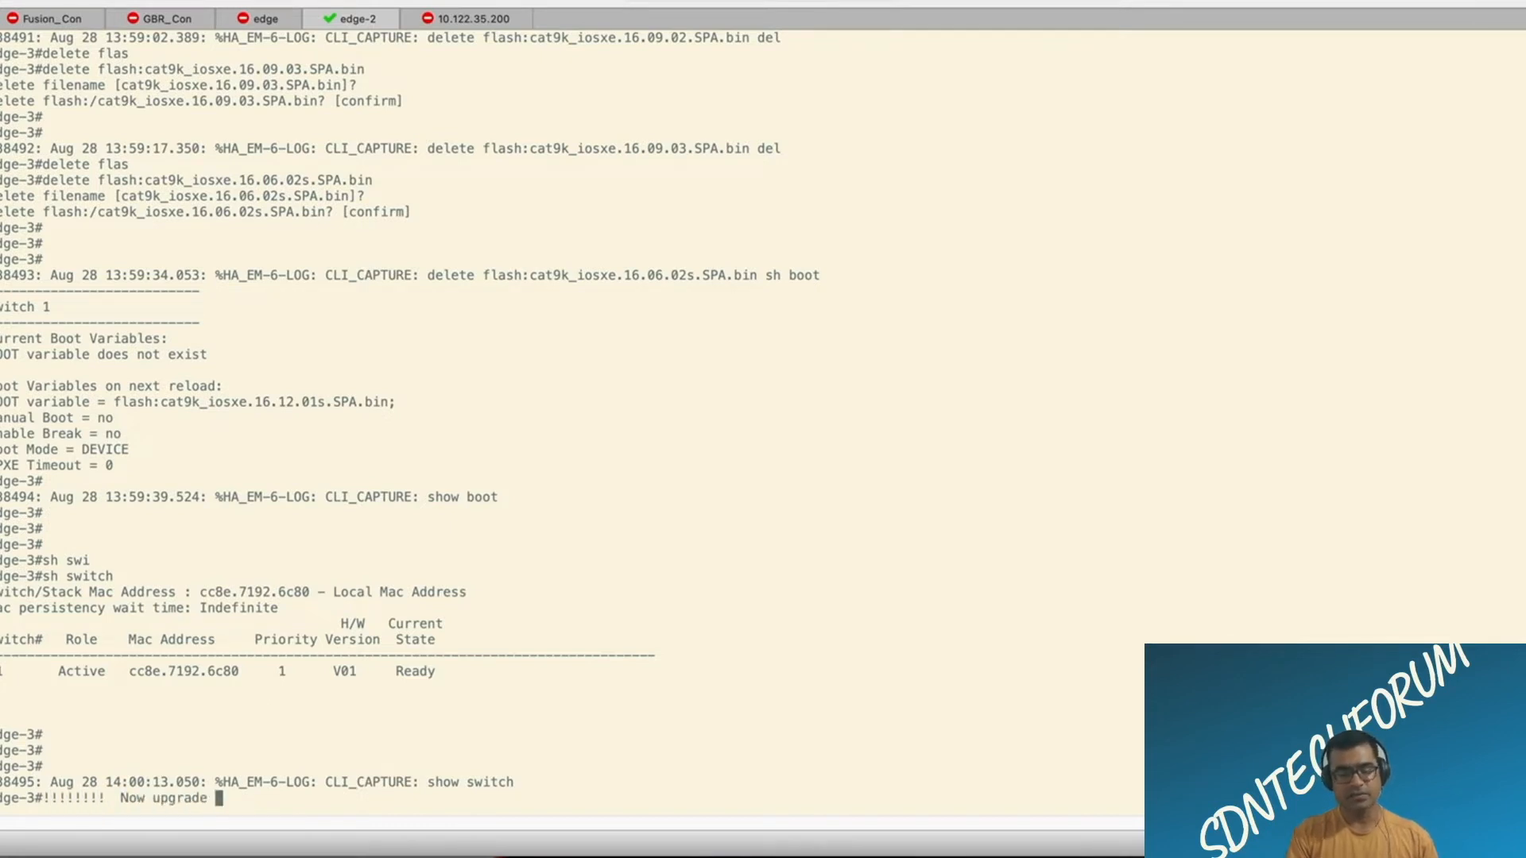
{"action": "type", "text": "via CLI !"}
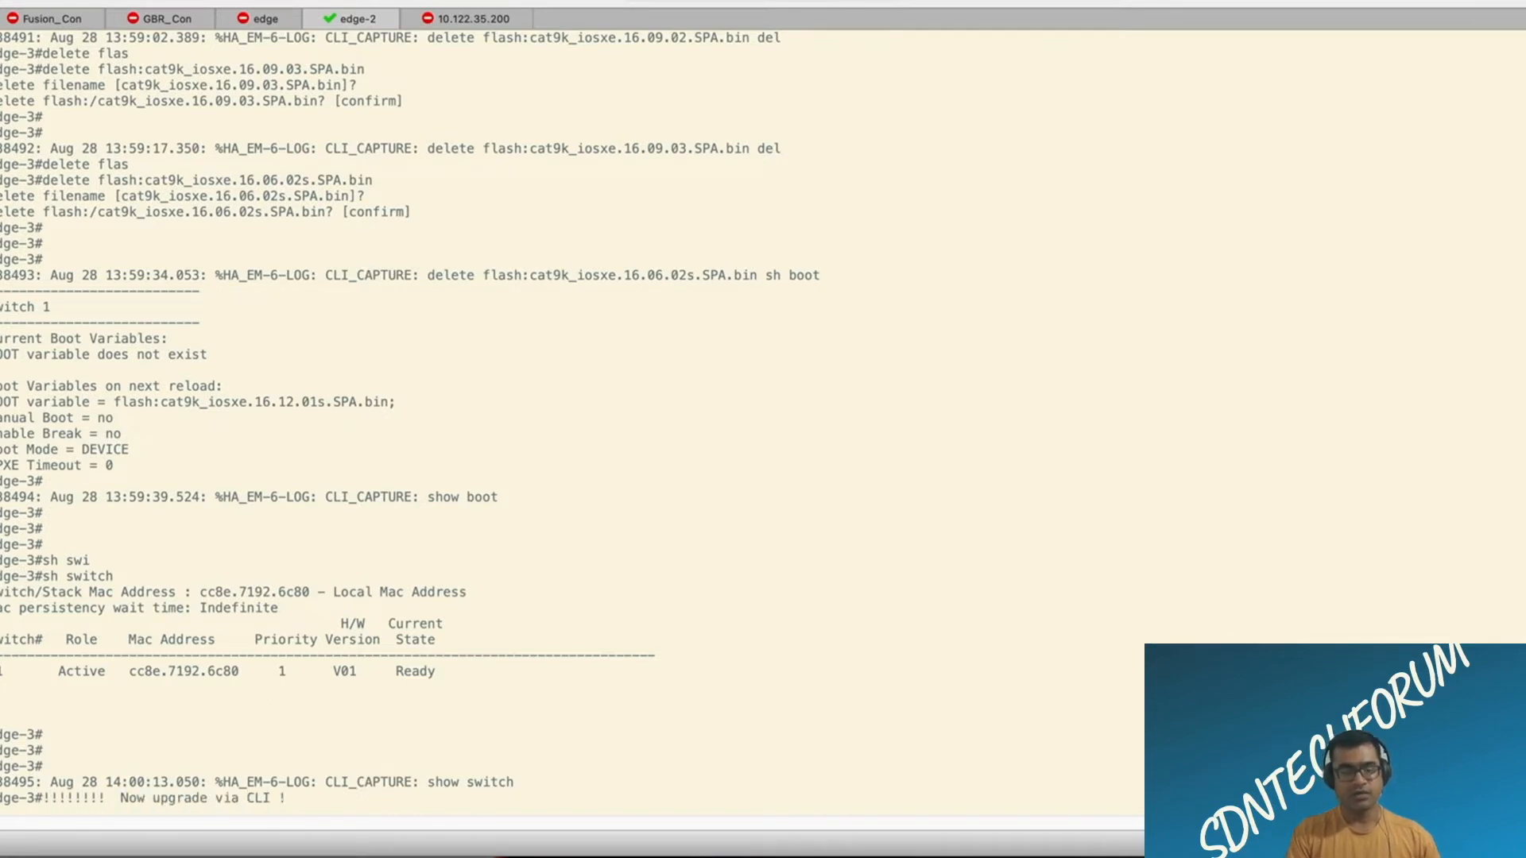
{"action": "scroll", "scroll_direction": "down", "scroll_amount": 3}
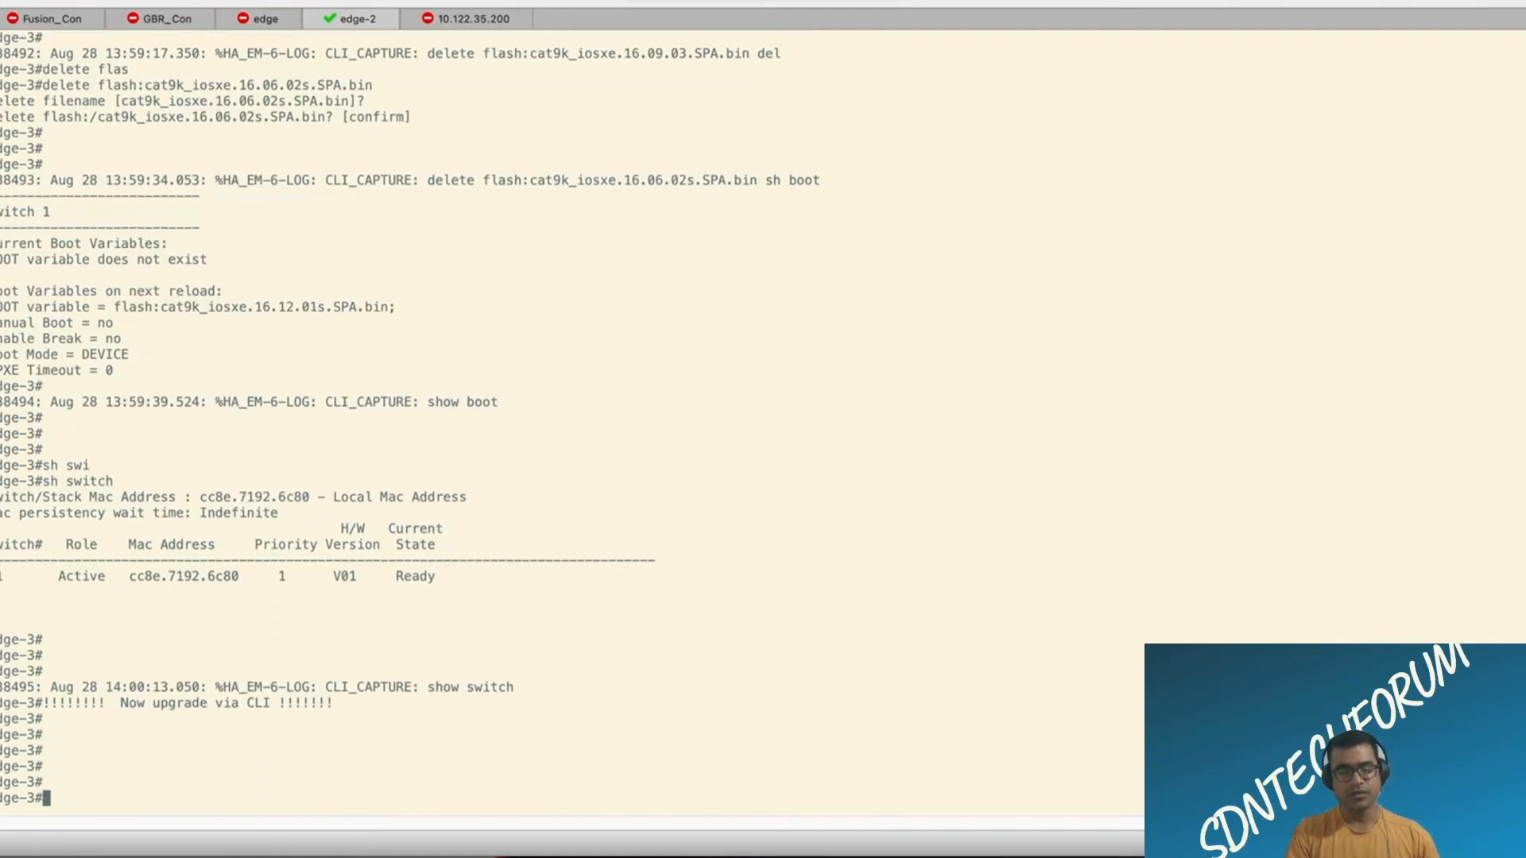
Step: Run show install active and committed, both listing 16.12.1s.0.639
{"action": "type", "text": "sh install active"}
{"action": "type", "text": "sh install inactive"}
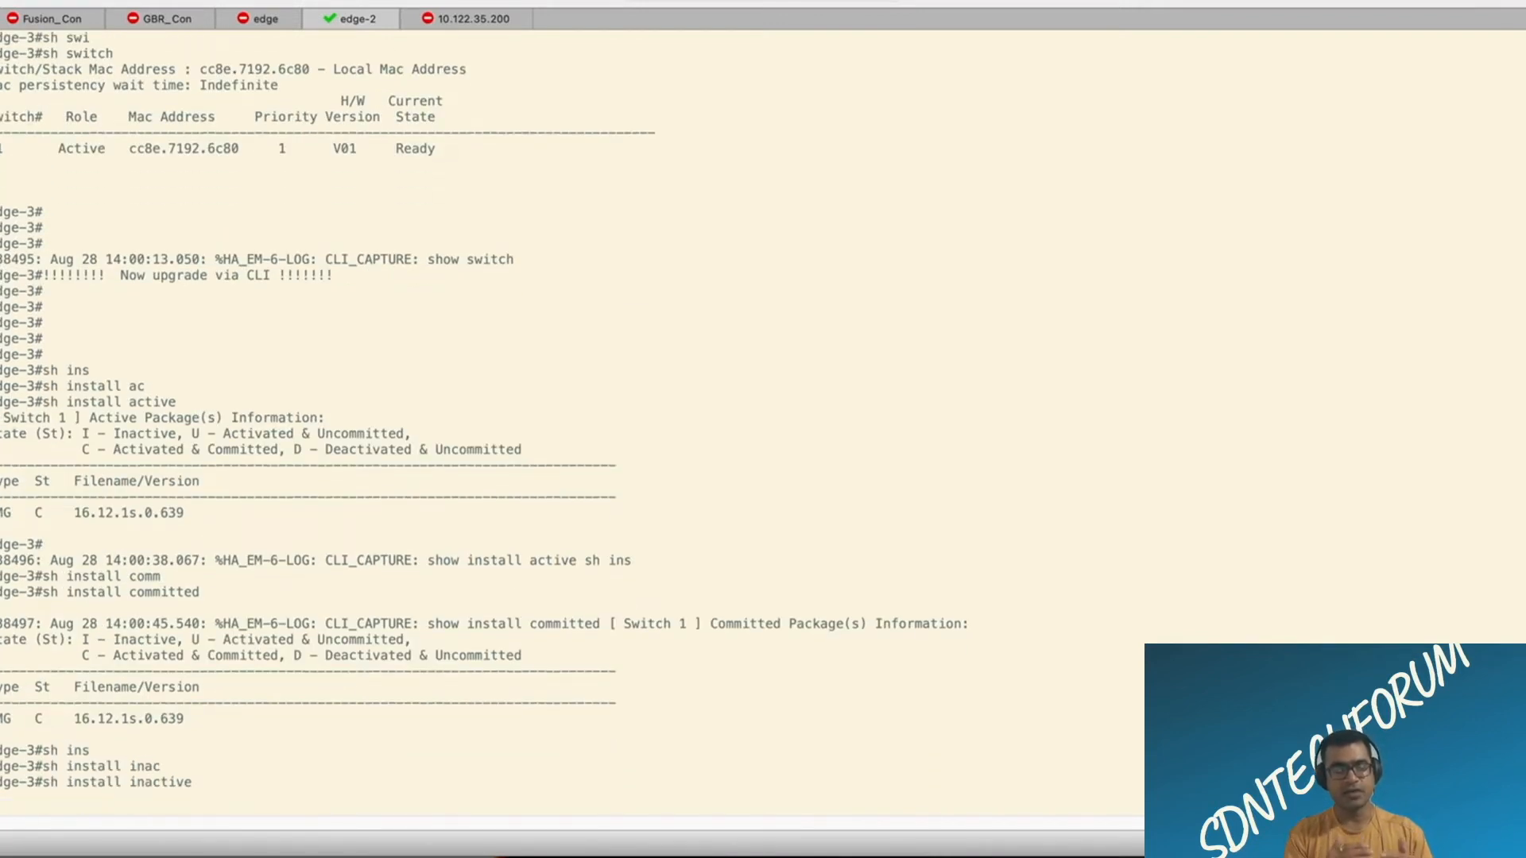
{"action": "scroll", "scroll_direction": "down", "scroll_amount": 3}
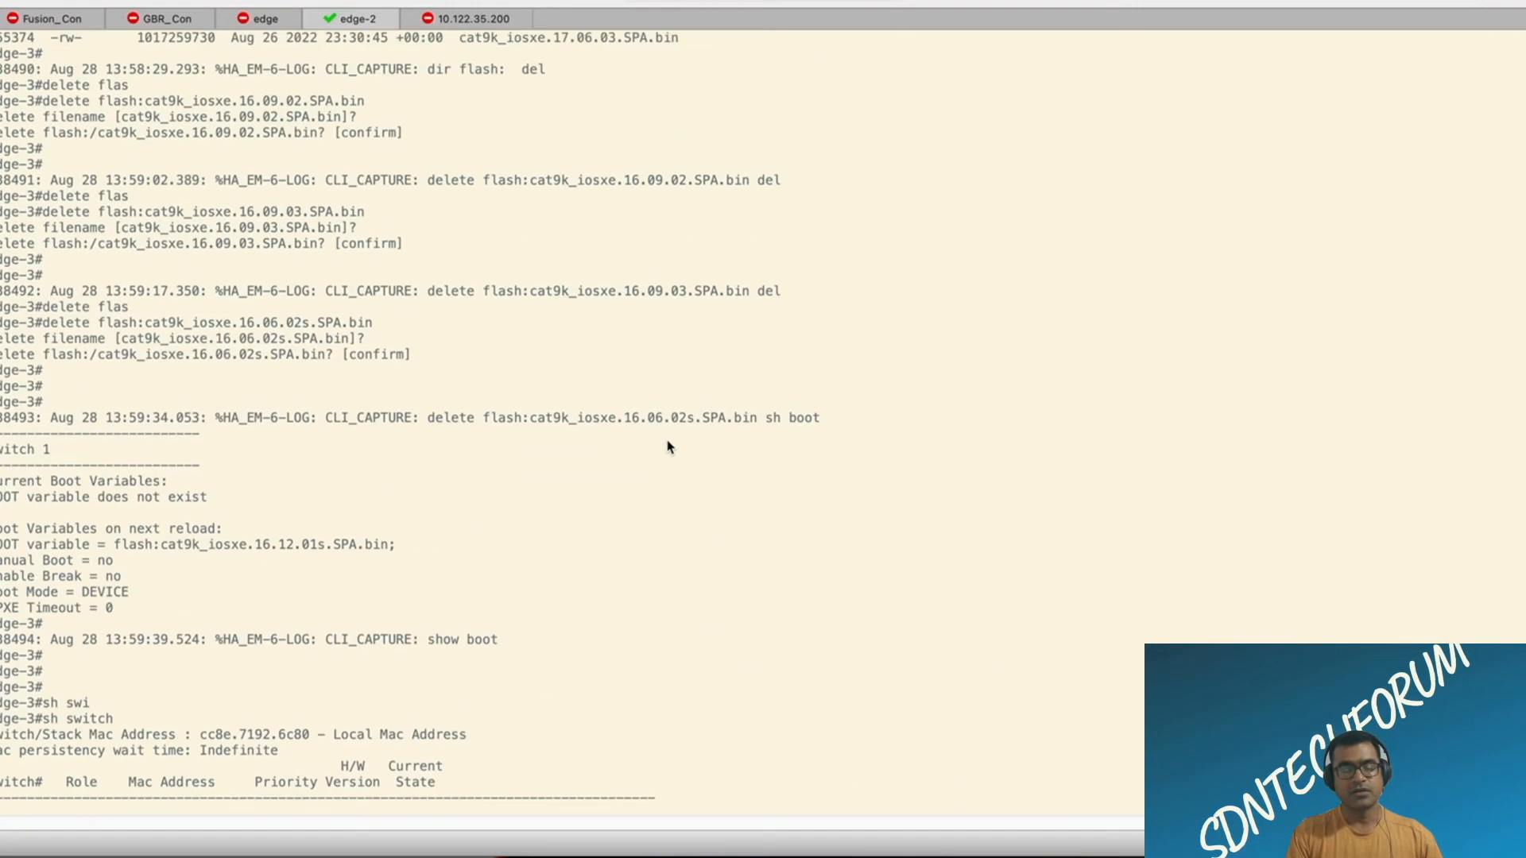
Step: Run 'install add file flash:cat9k_iosxe.17.06.03.SPA.bin activate commit prompt-level none'
{"action": "scroll", "scroll_direction": "up", "scroll_amount": 3}
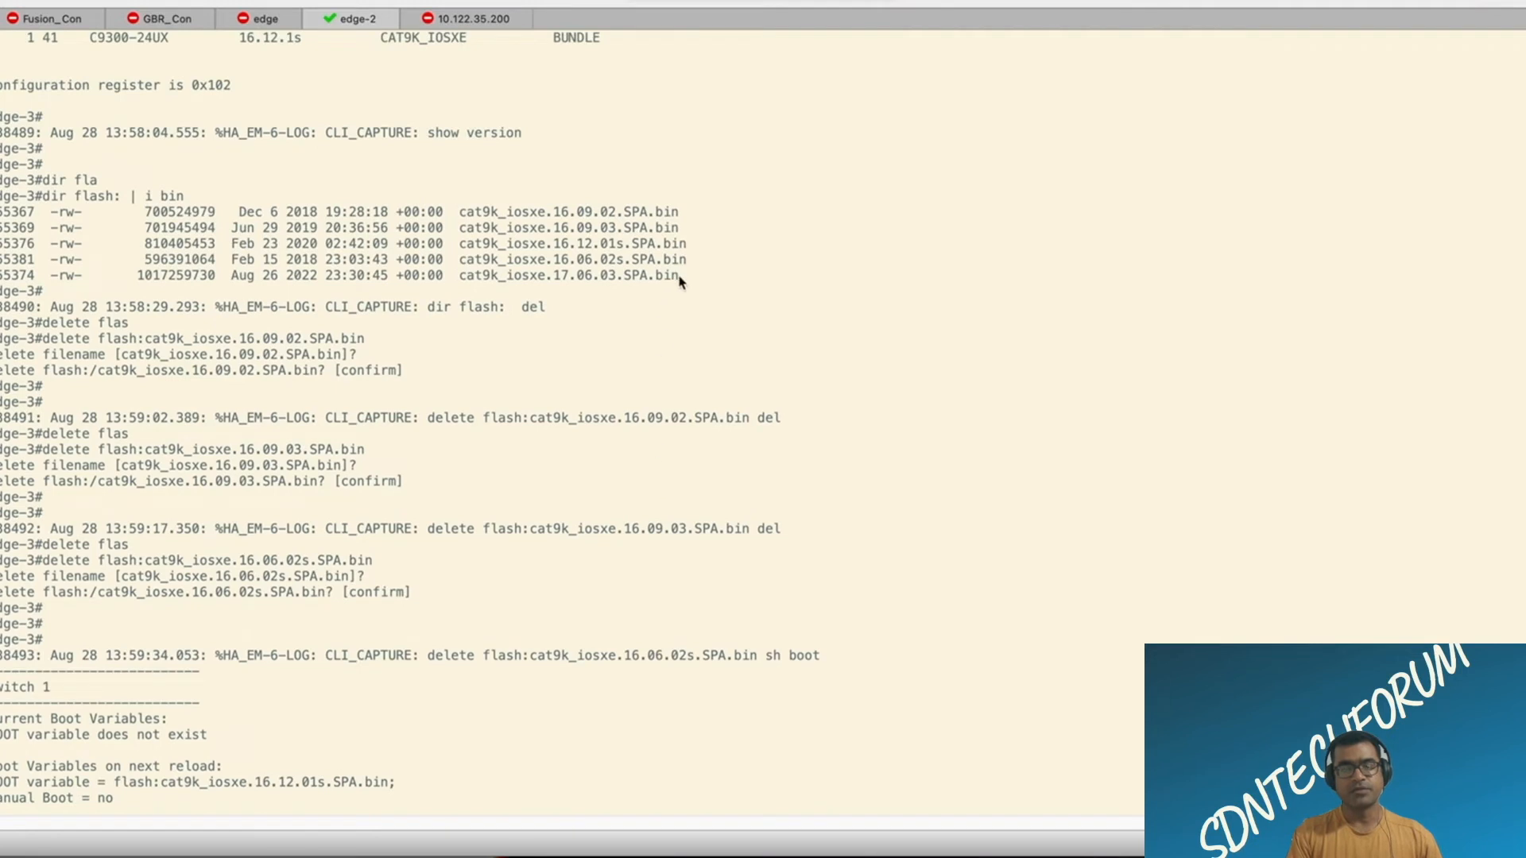
{"action": "double_click", "coordinate": [570, 276]}
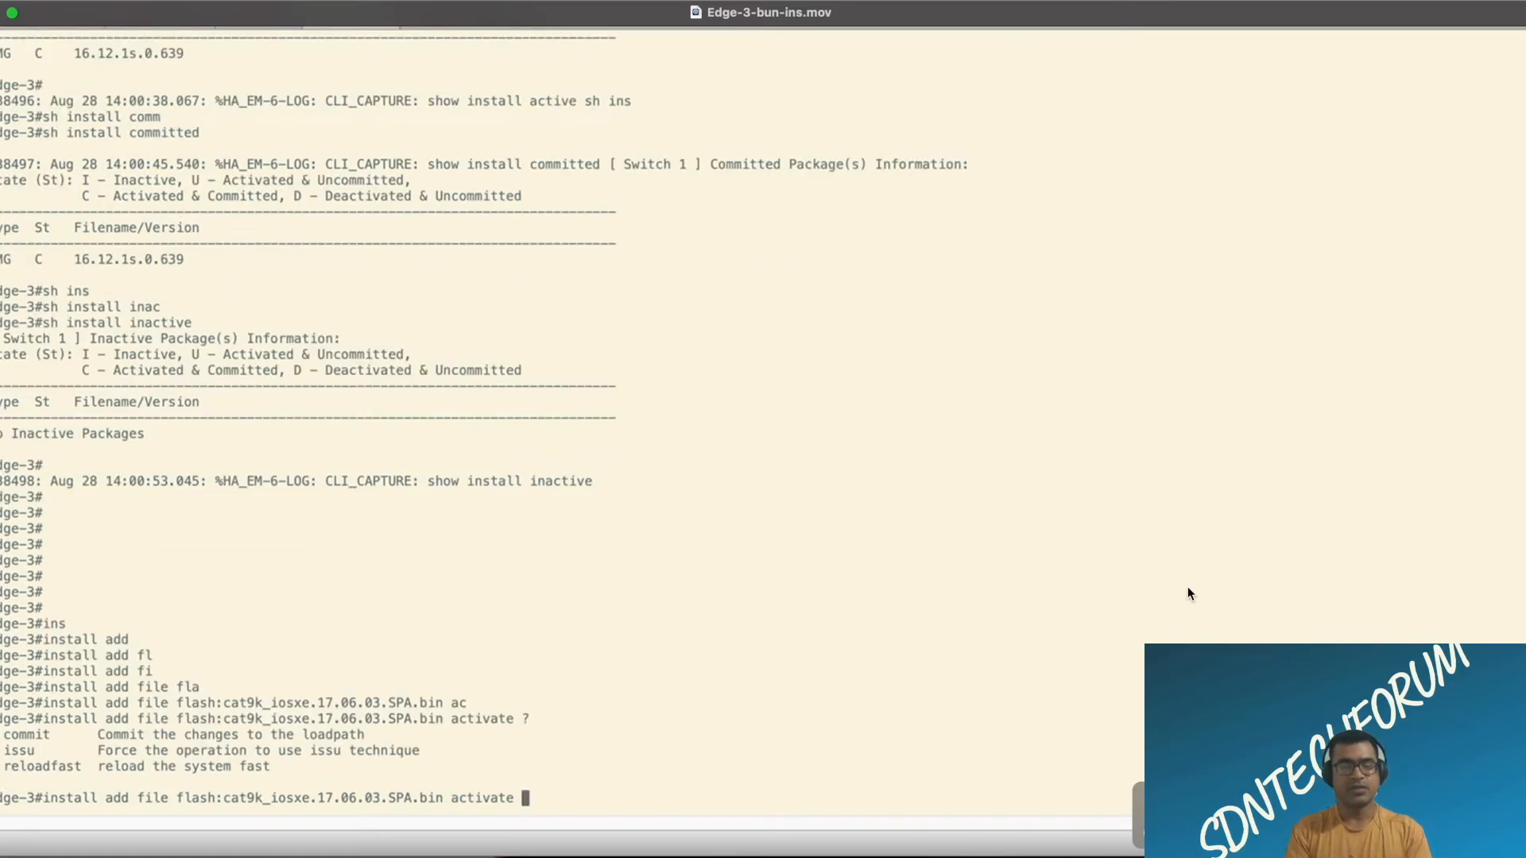
{"action": "type", "text": "commit prompt-level none"}
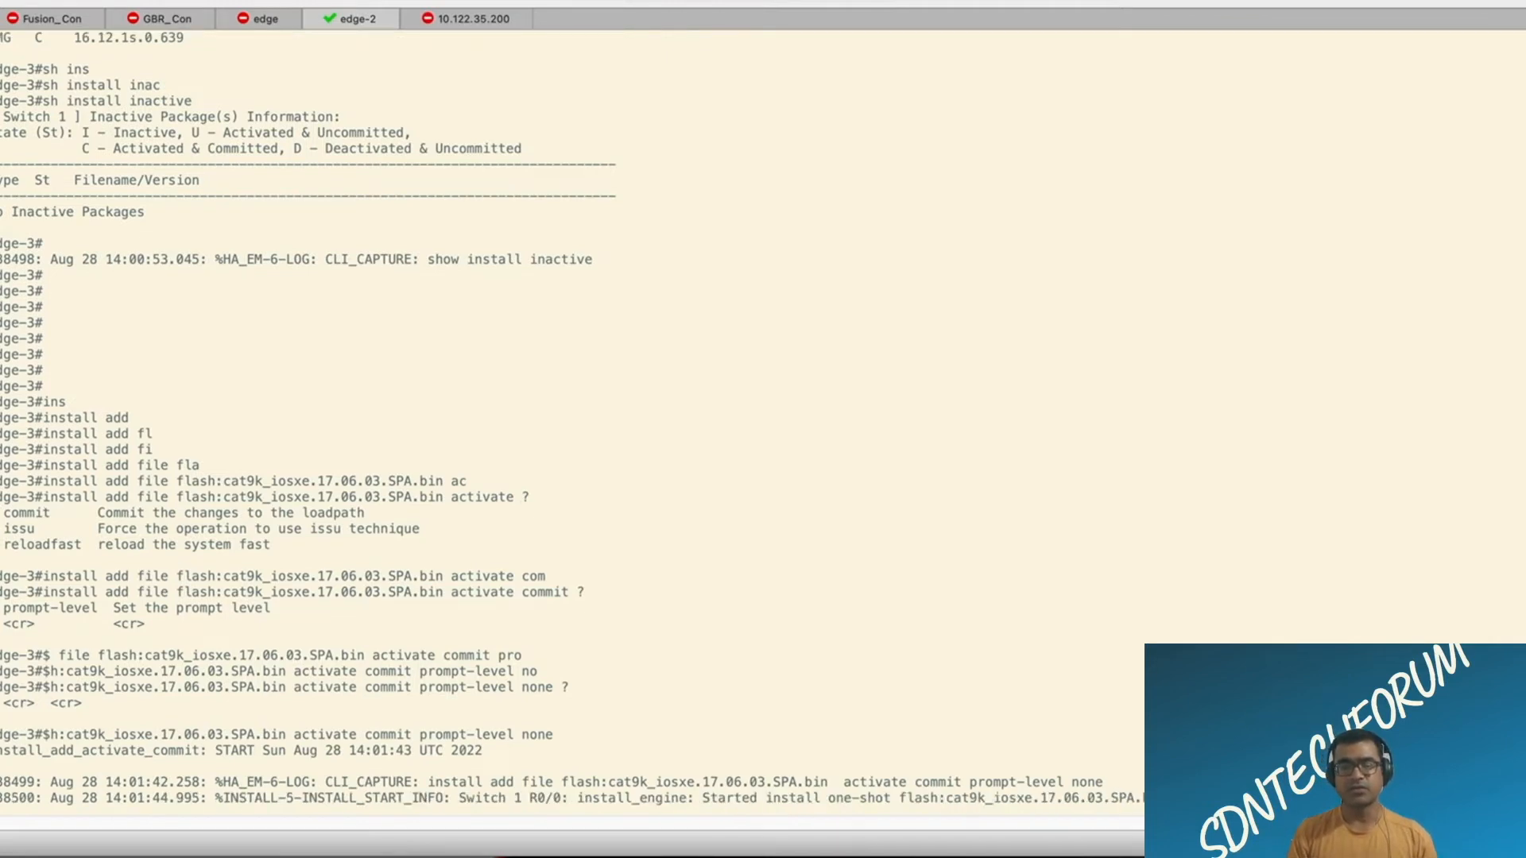
{"action": "mouse_move", "coordinate": [1128, 802]}
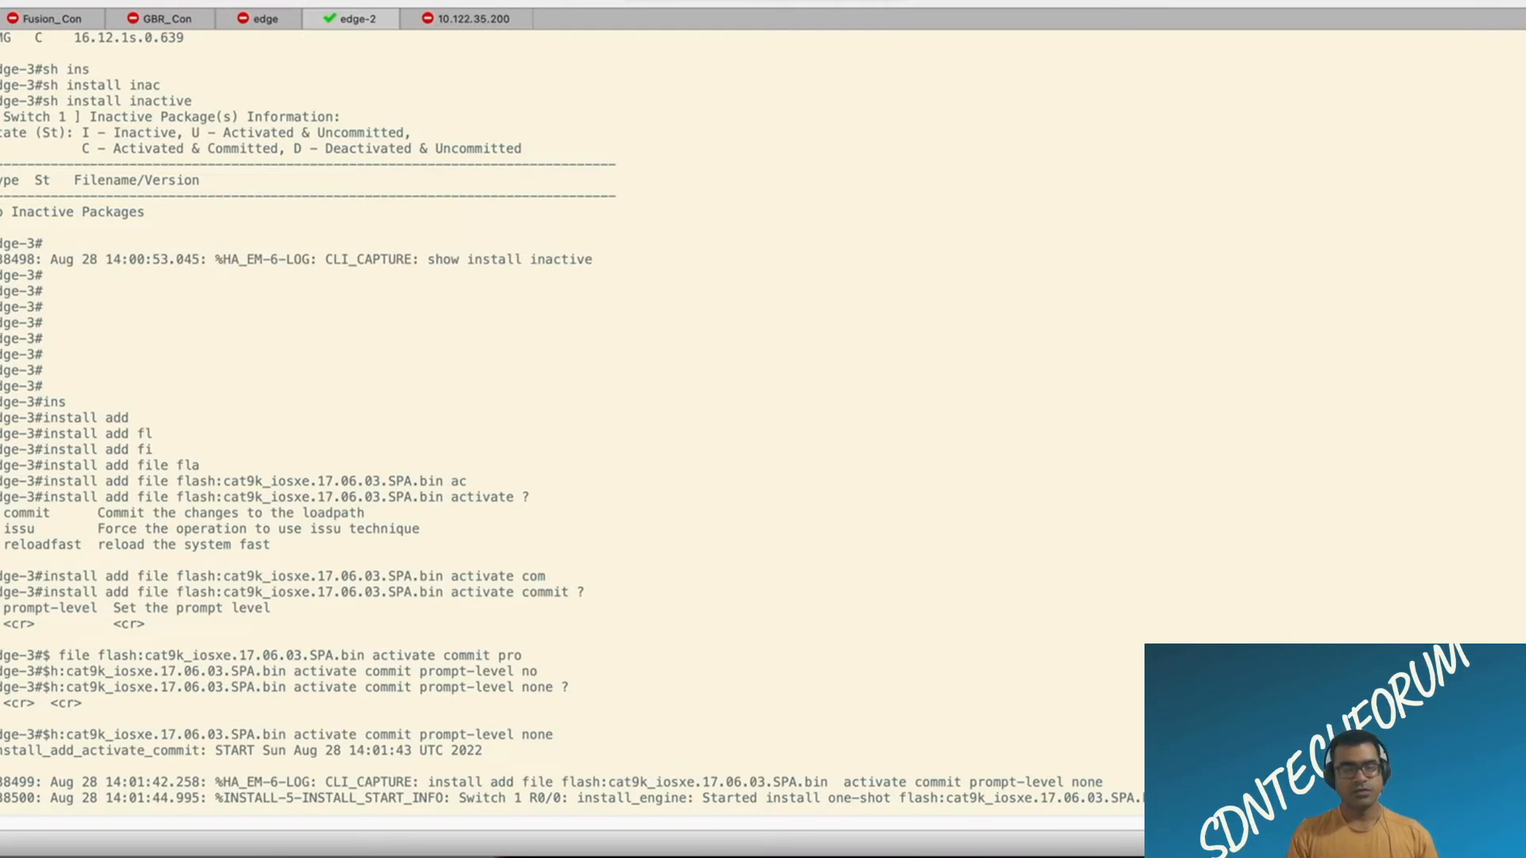
{"action": "scroll", "scroll_direction": "up", "scroll_amount": 3}
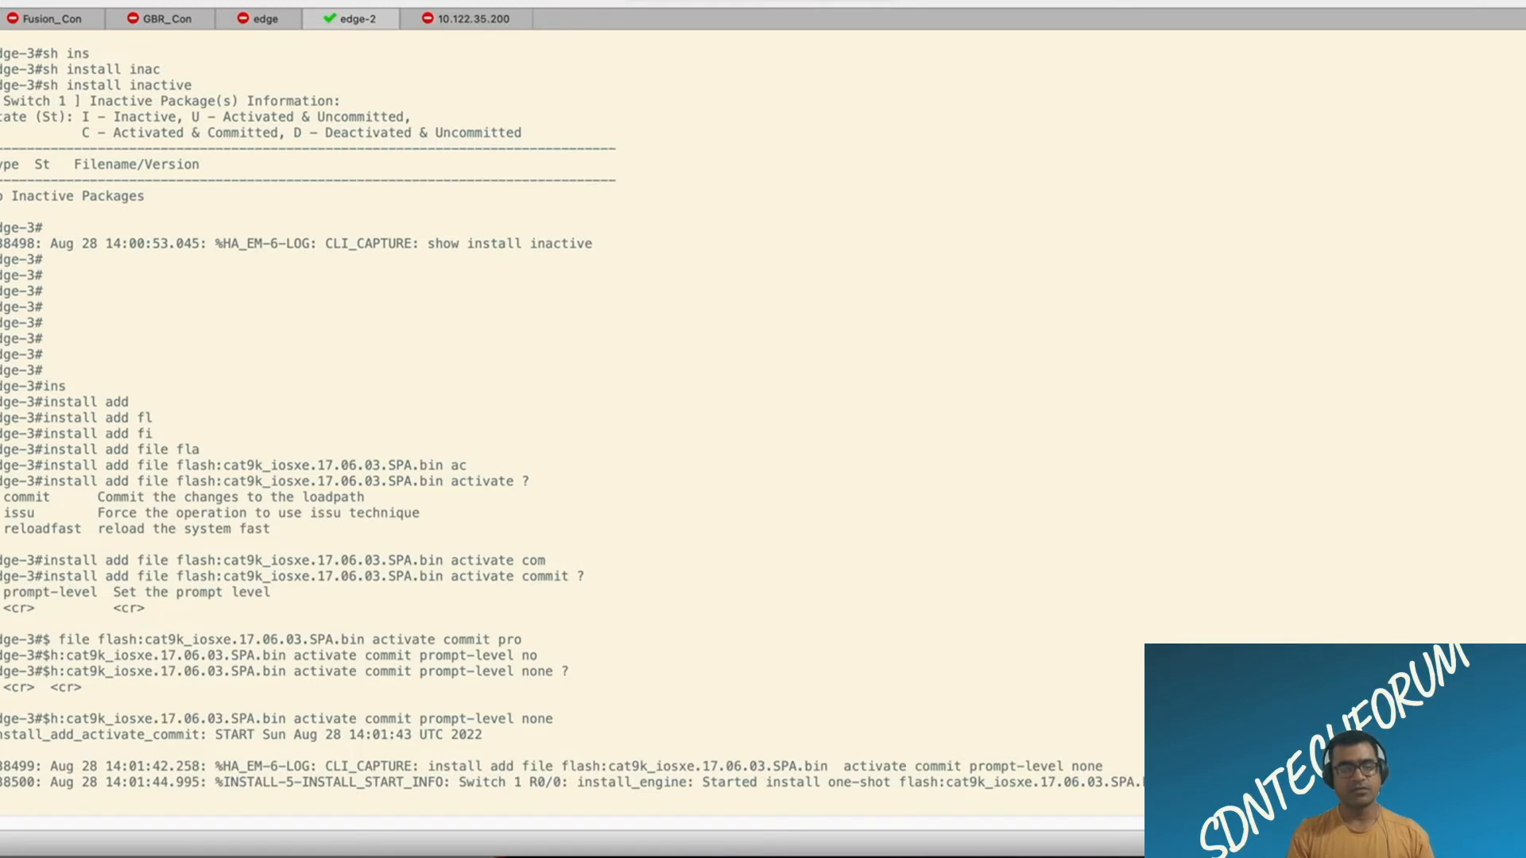
Step: Scroll through the install output until Add, Activate and Commit all report Passed
{"action": "scroll", "scroll_direction": "down", "scroll_amount": 3}
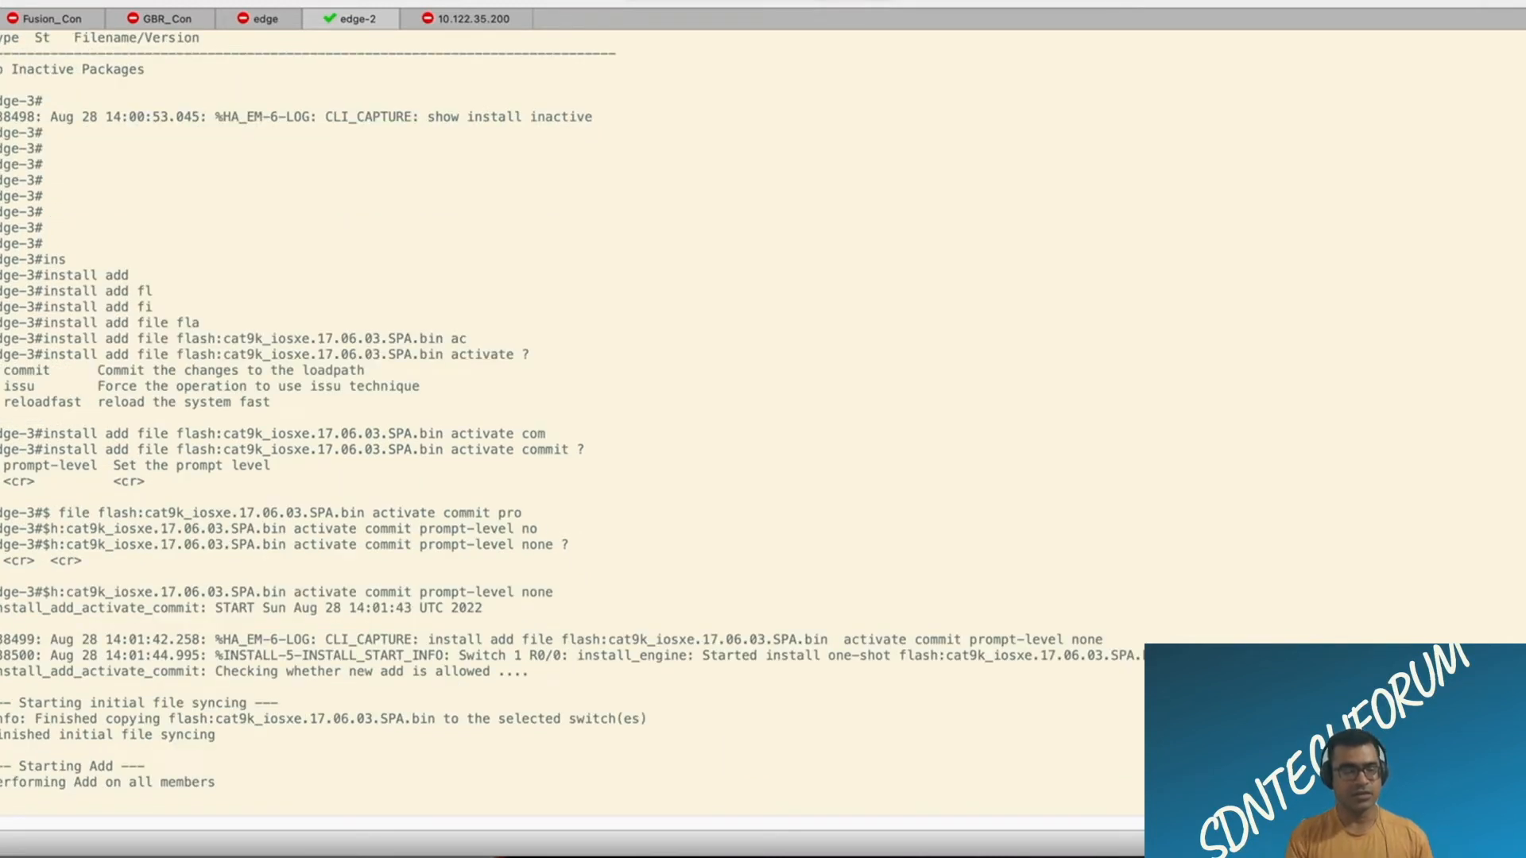
{"action": "scroll", "scroll_direction": "down", "scroll_amount": 3}
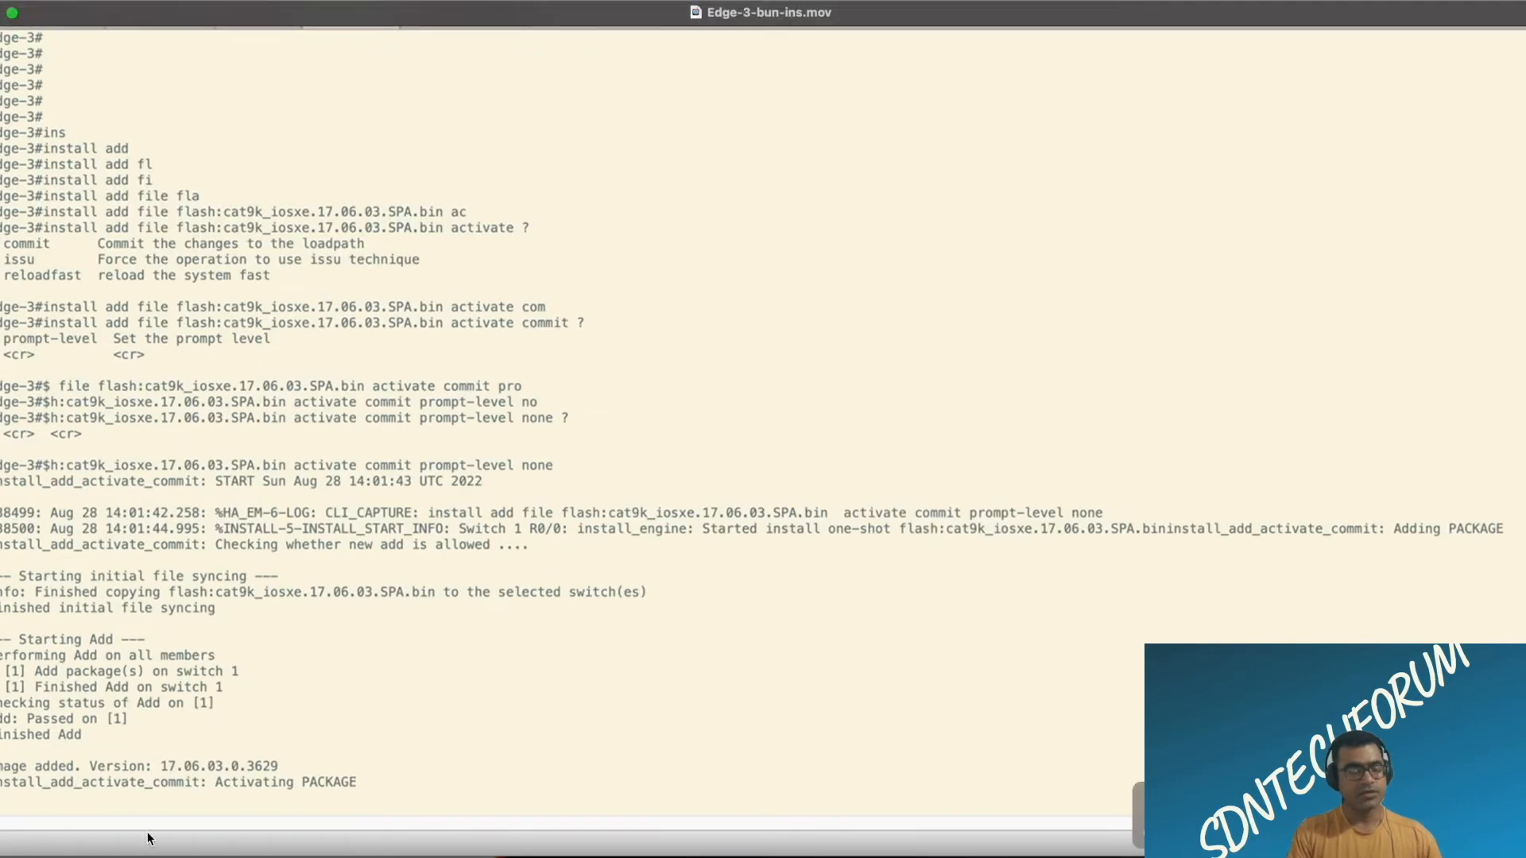
{"action": "scroll", "scroll_direction": "down", "scroll_amount": 3}
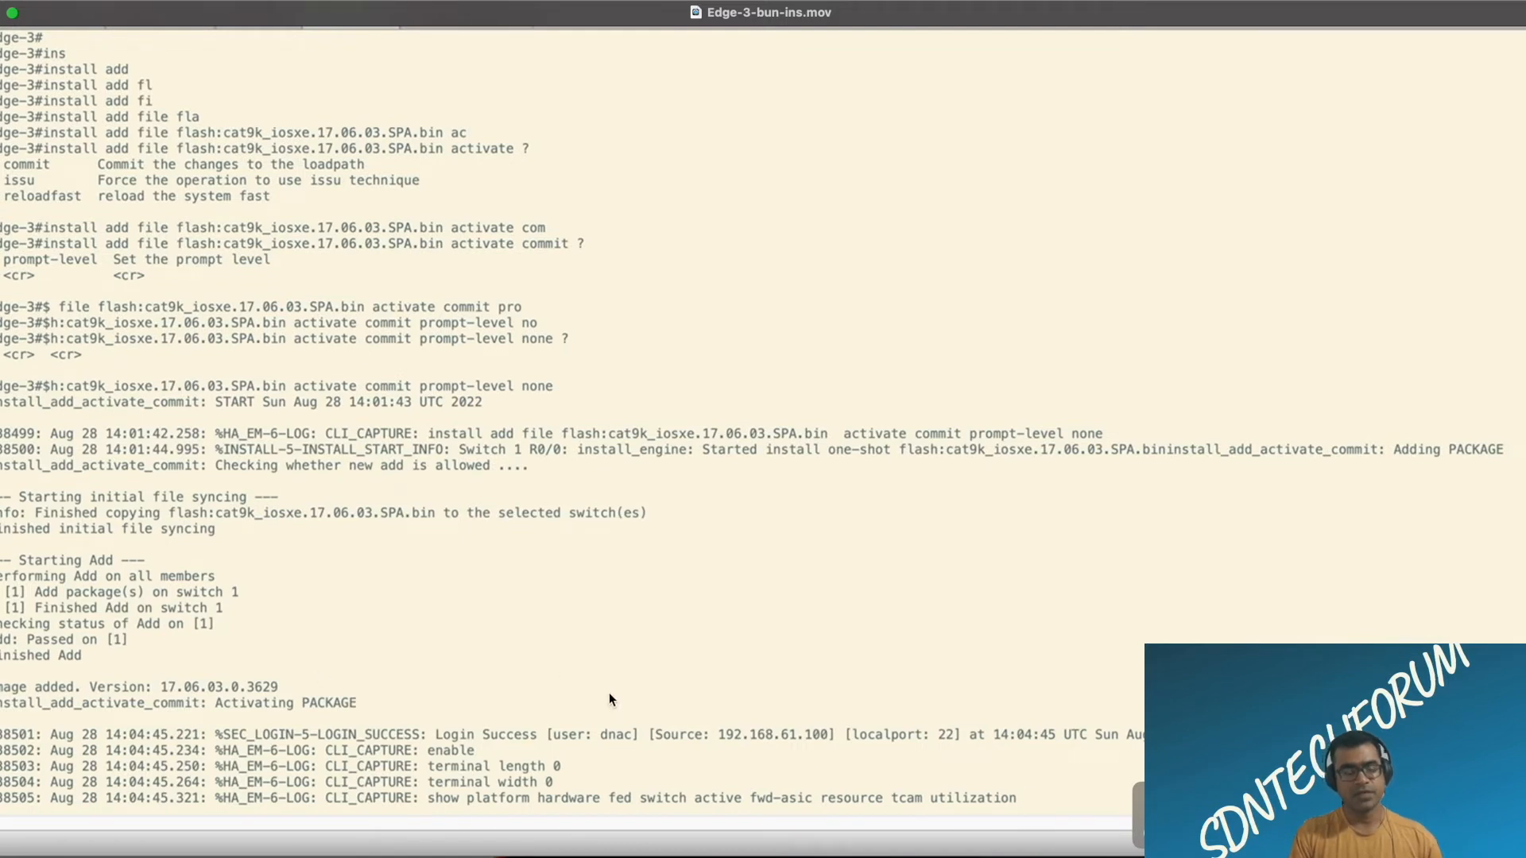
{"action": "mouse_move", "coordinate": [778, 649]}
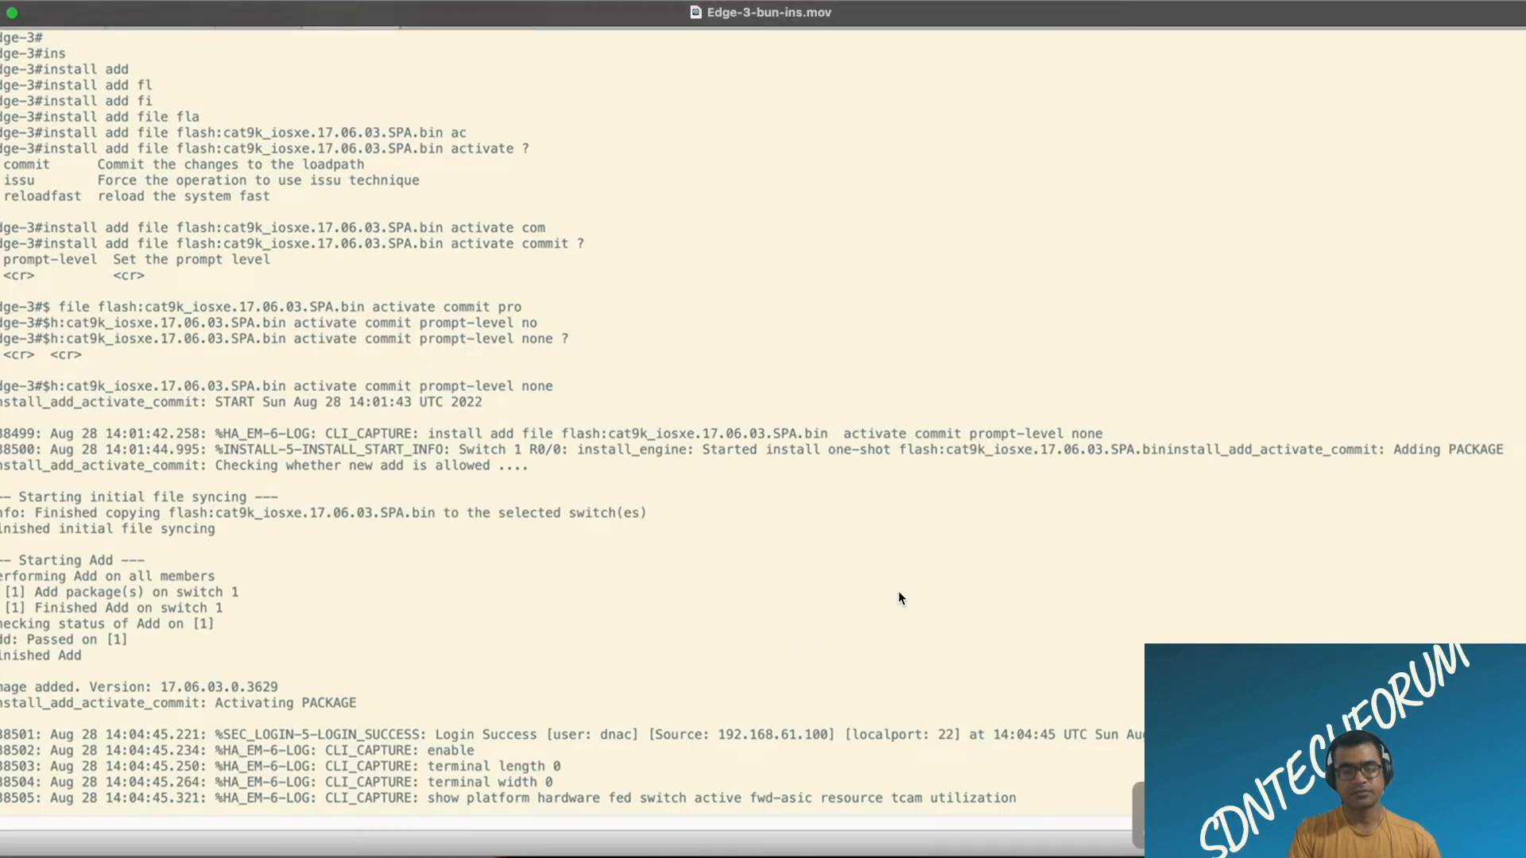
{"action": "mouse_move", "coordinate": [1071, 639]}
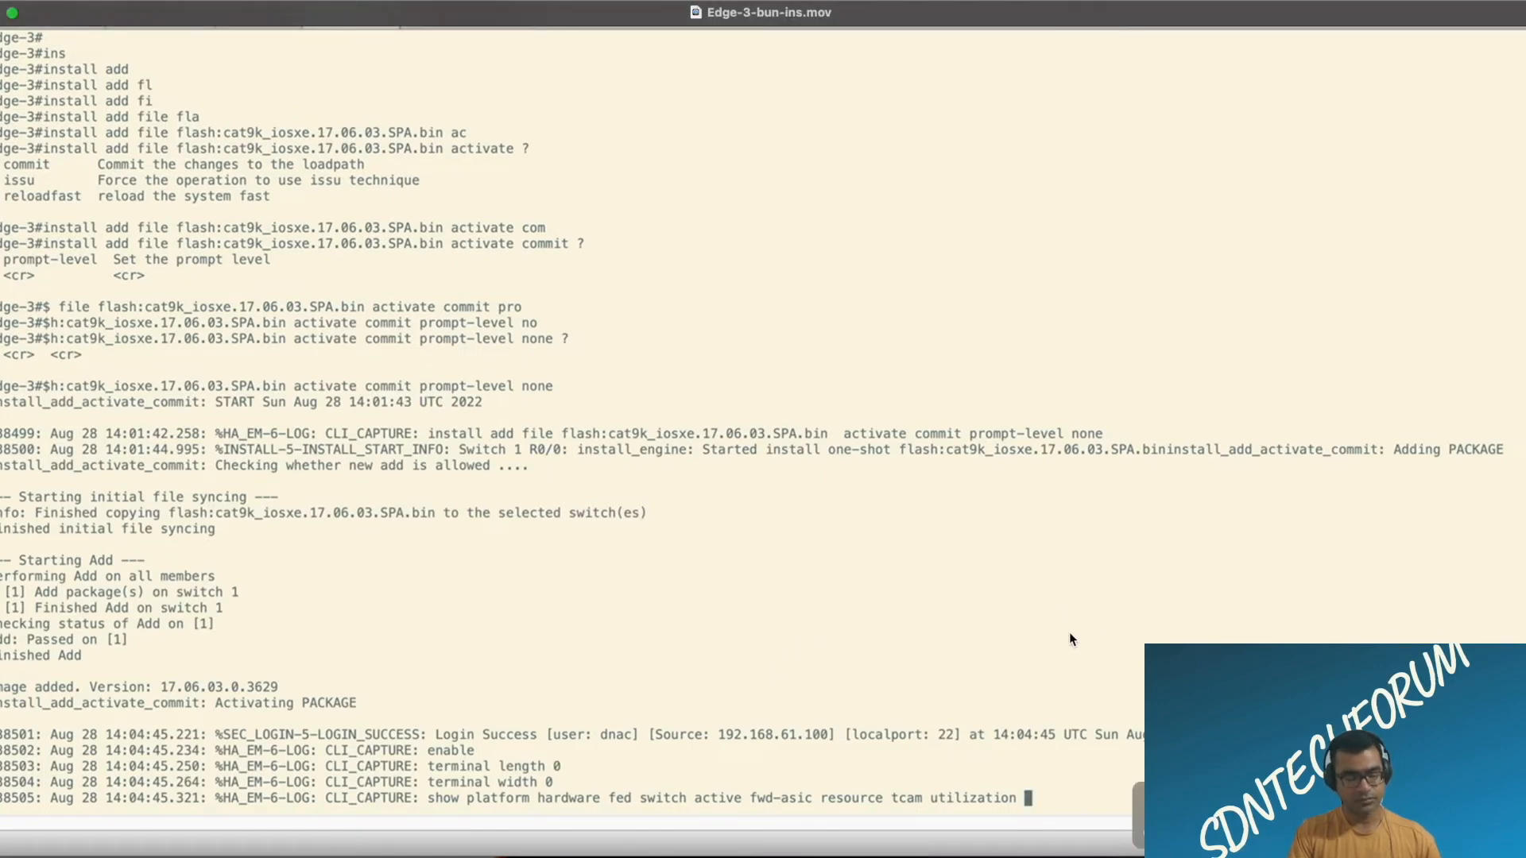
{"action": "scroll", "scroll_direction": "down", "scroll_amount": 3}
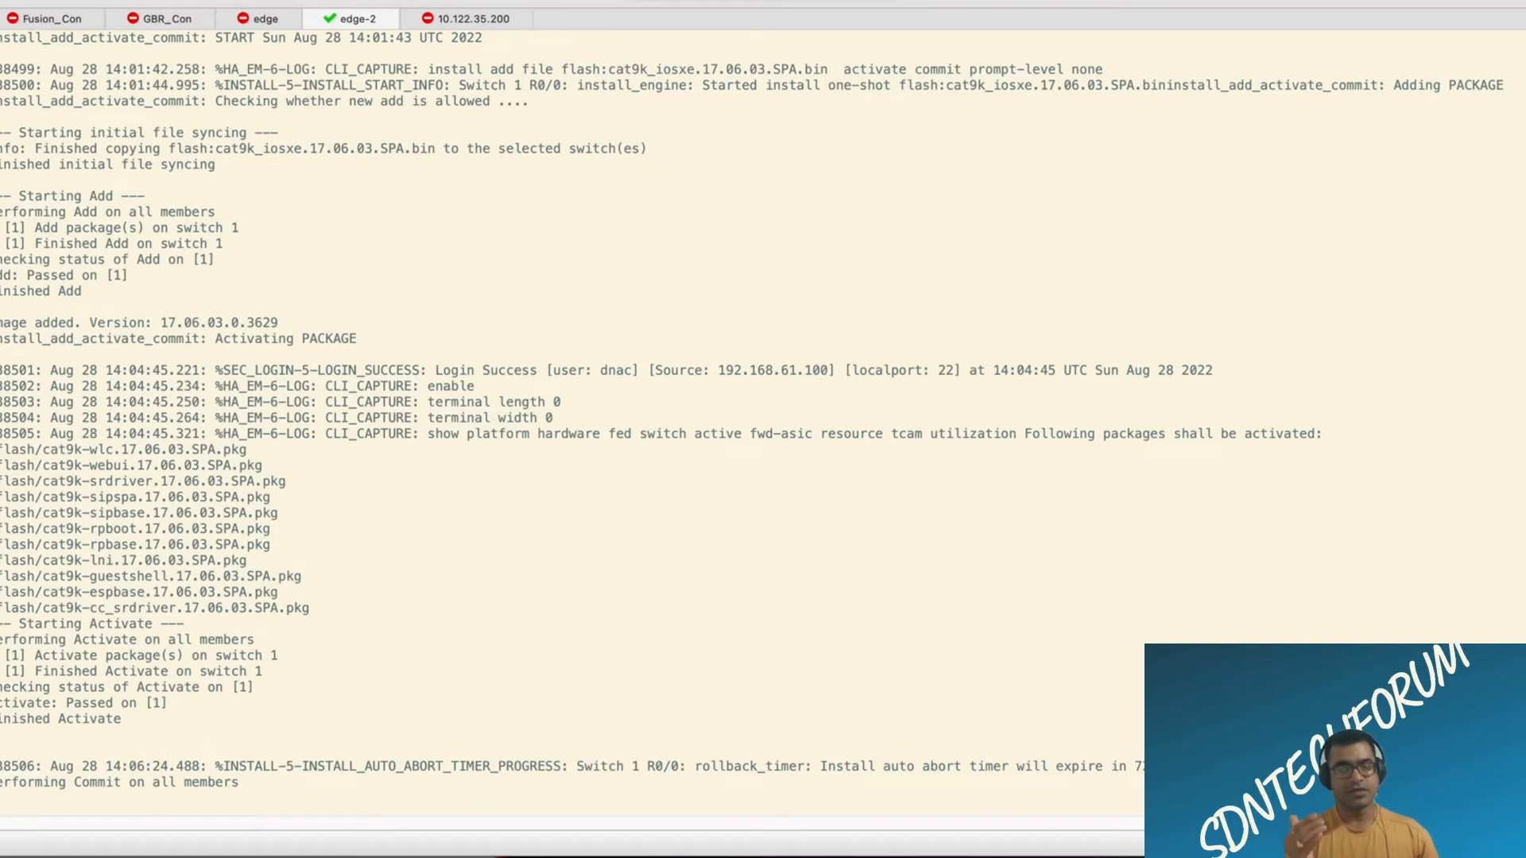
{"action": "scroll", "scroll_direction": "down", "scroll_amount": 3}
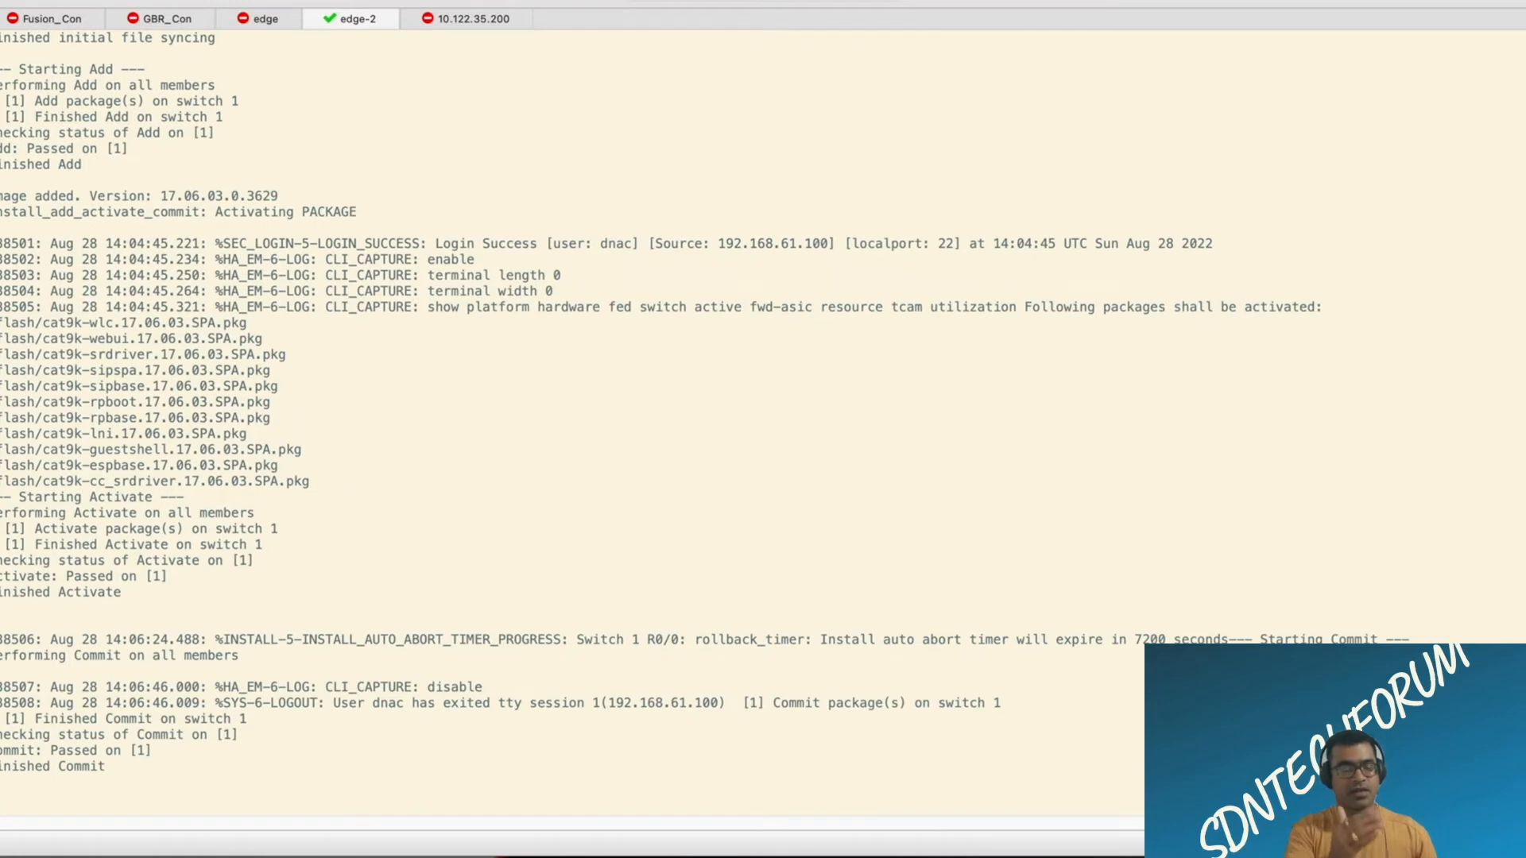
{"action": "scroll", "scroll_direction": "down", "scroll_amount": 3}
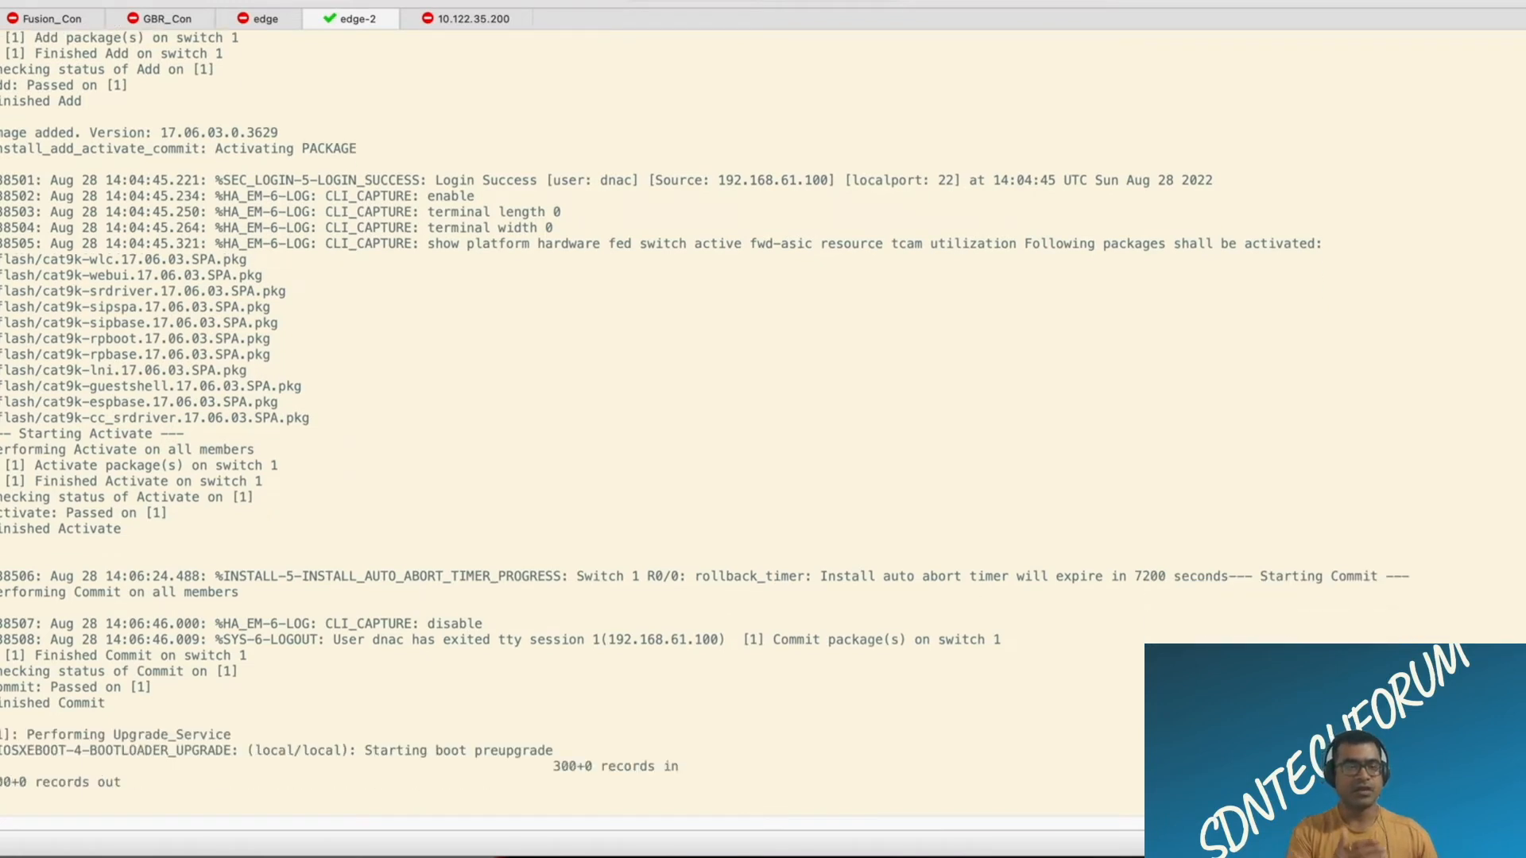
{"action": "scroll", "scroll_direction": "down", "scroll_amount": 3}
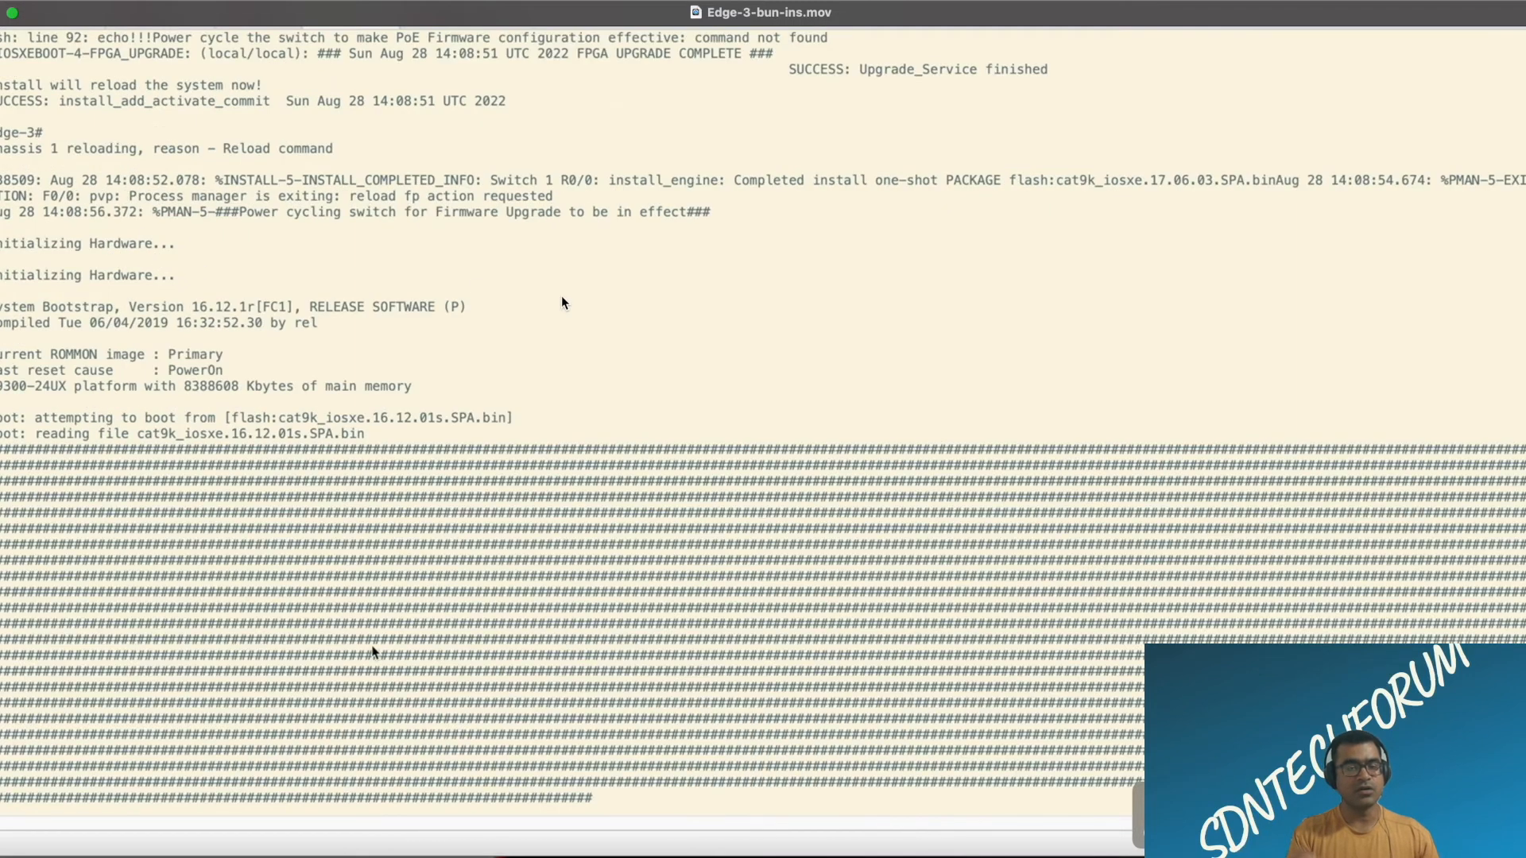
{"action": "mouse_move", "coordinate": [535, 550]}
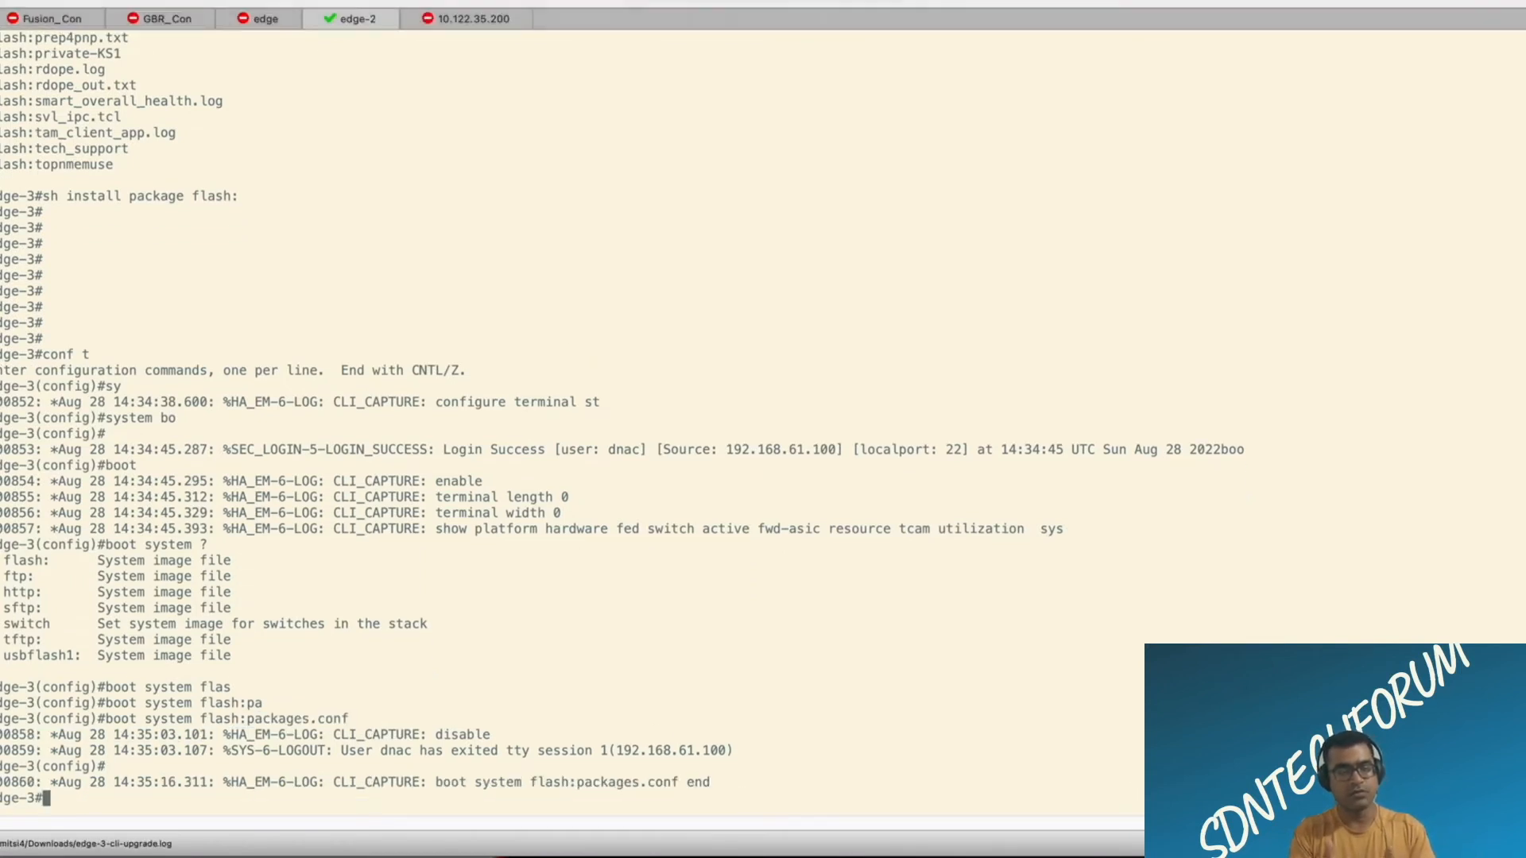
Step: Set 'boot system flash:packages.conf', write memory, and issue reload pending confirmation
{"action": "scroll", "scroll_direction": "down", "scroll_amount": 3}
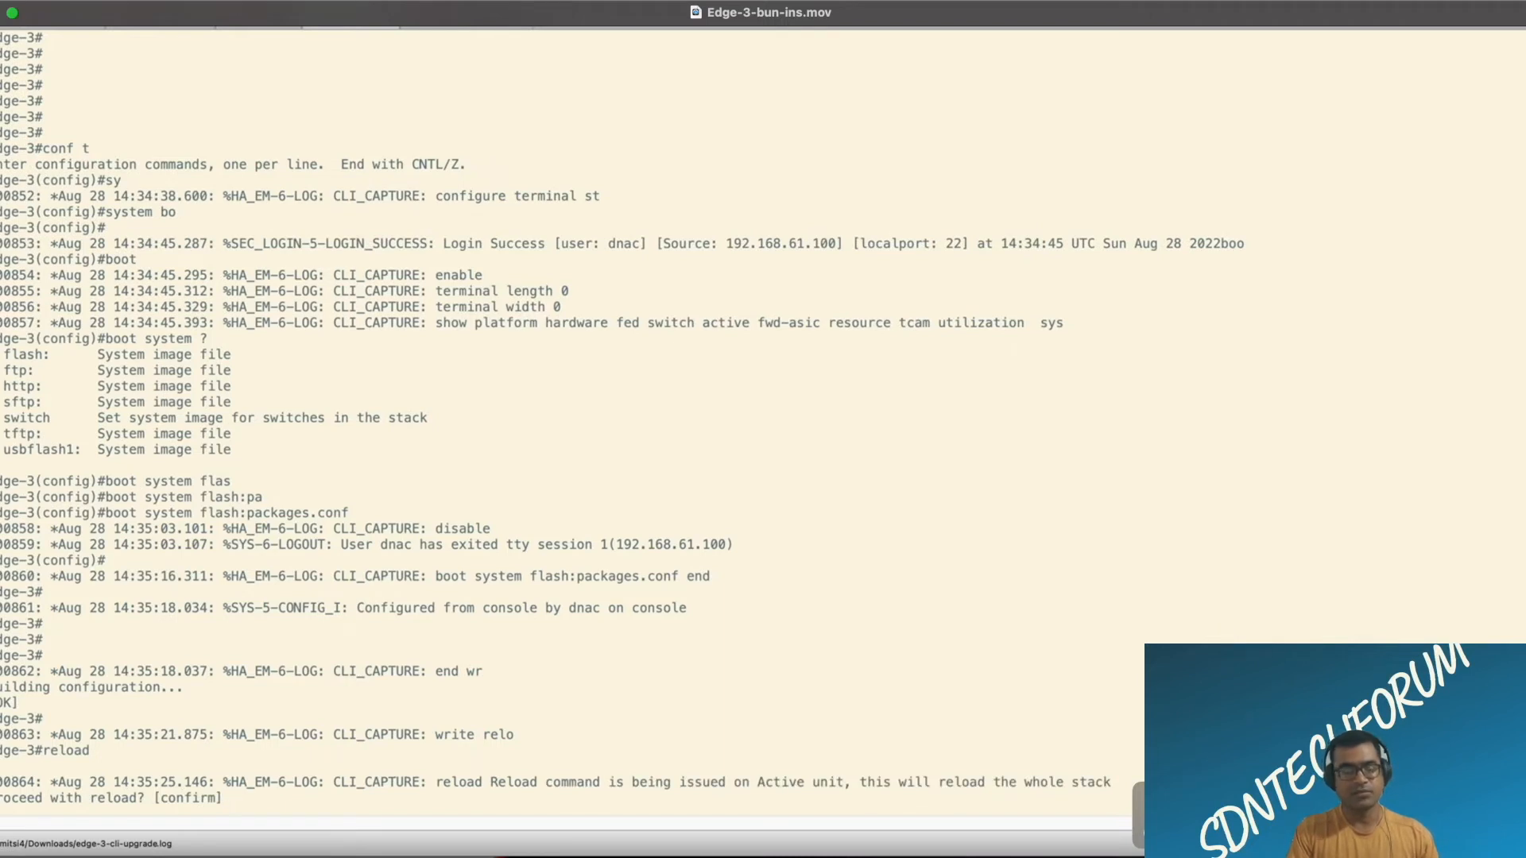
{"action": "mouse_move", "coordinate": [767, 505]}
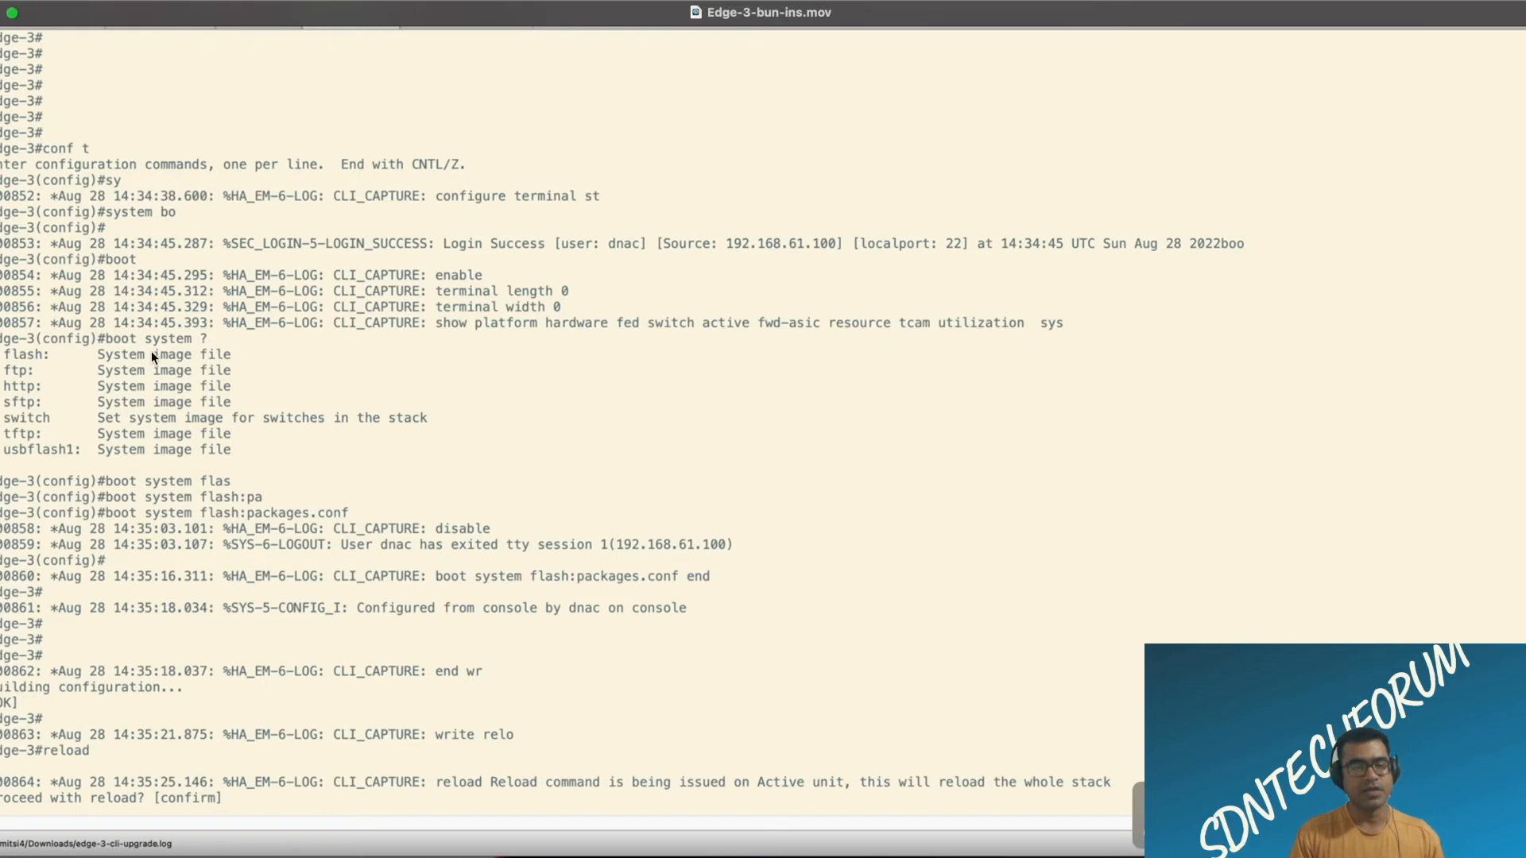
{"action": "mouse_move", "coordinate": [130, 520]}
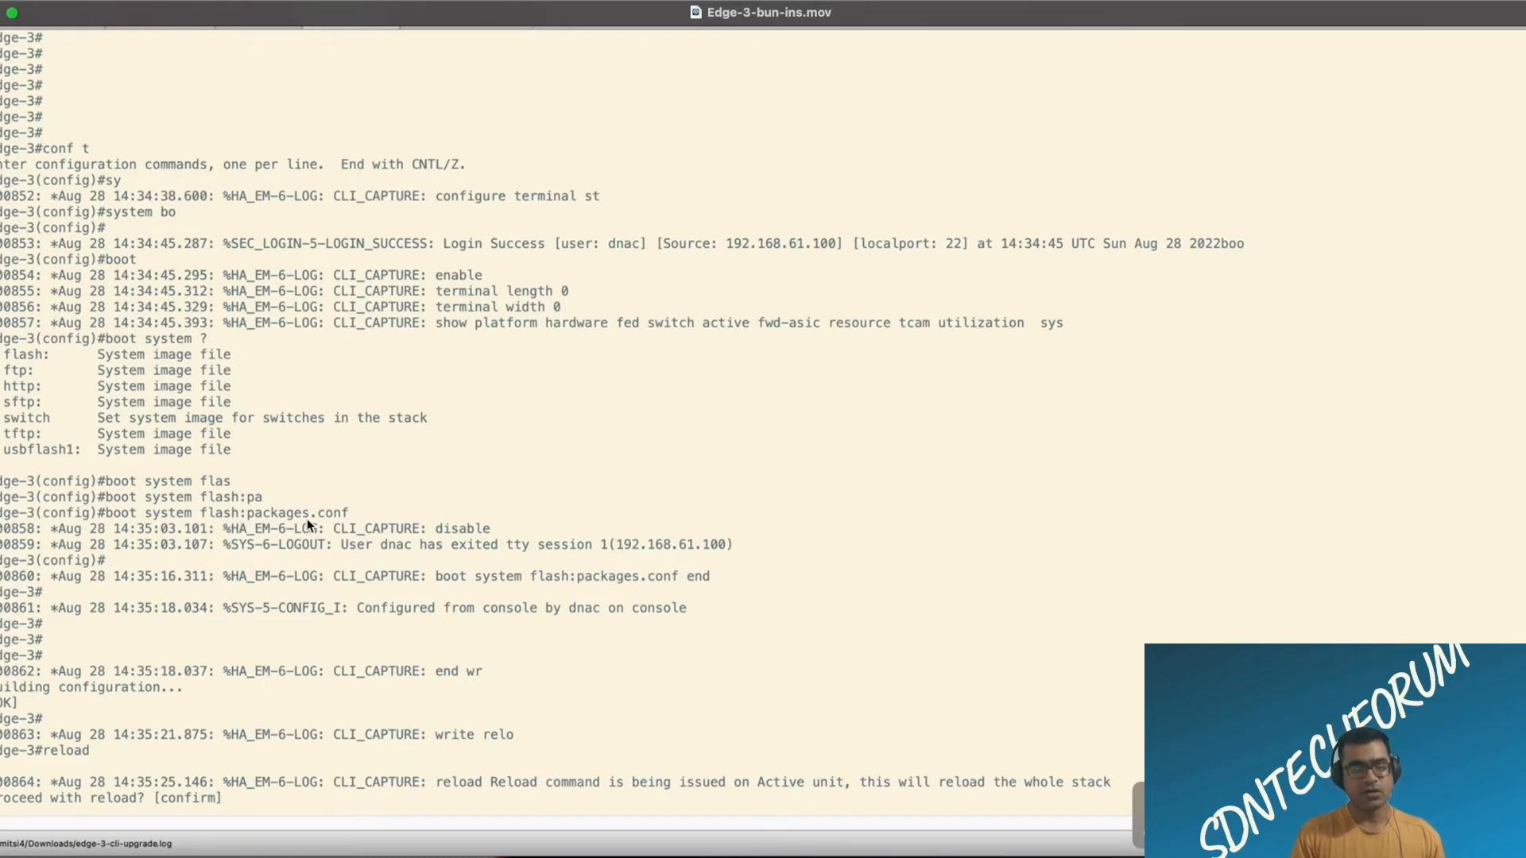
{"action": "mouse_move", "coordinate": [302, 734]}
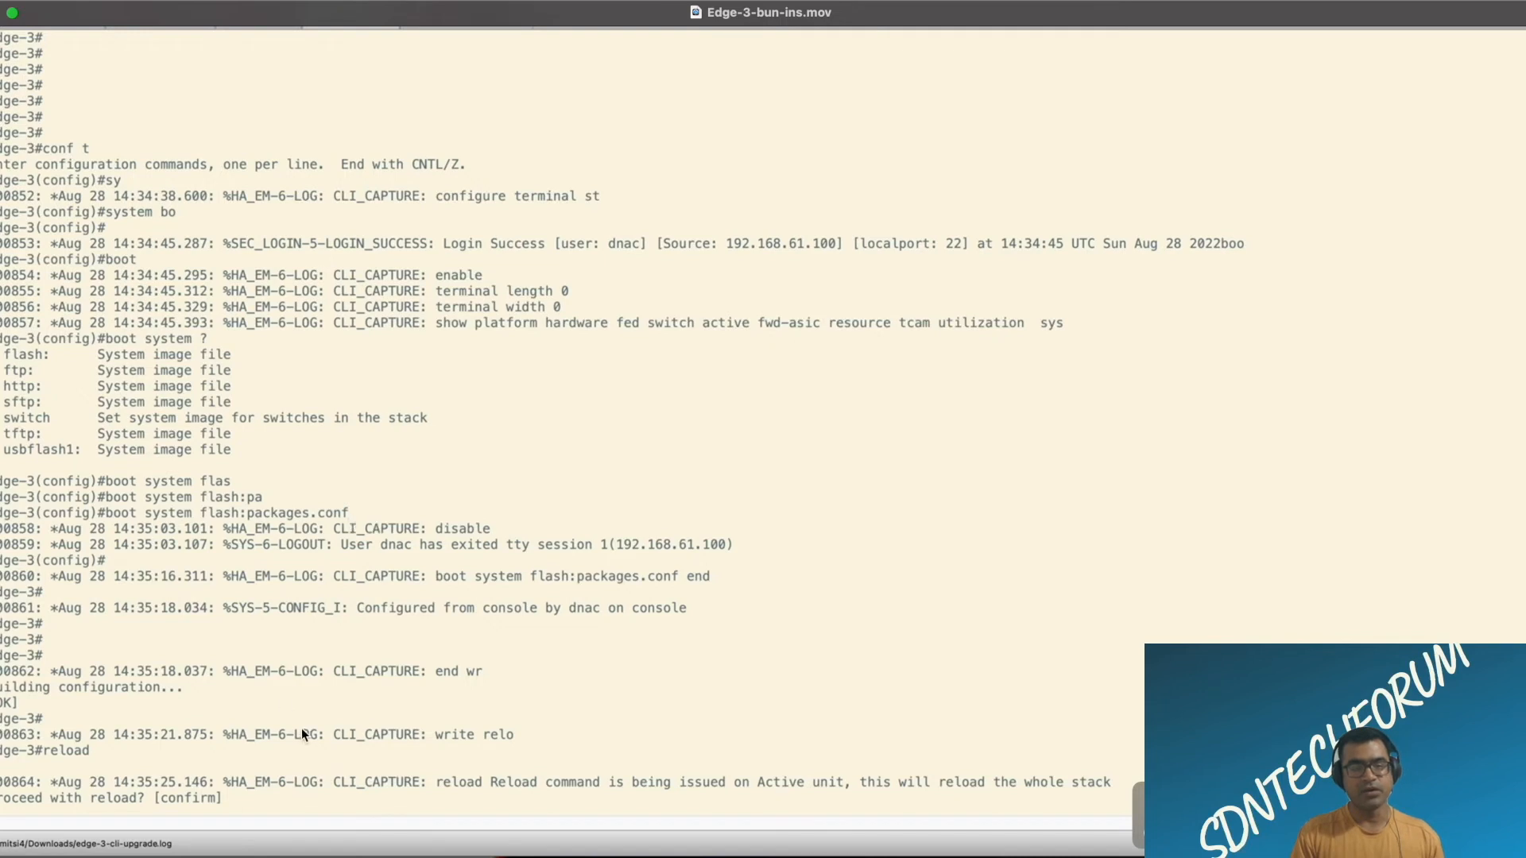
{"action": "mouse_move", "coordinate": [303, 737]}
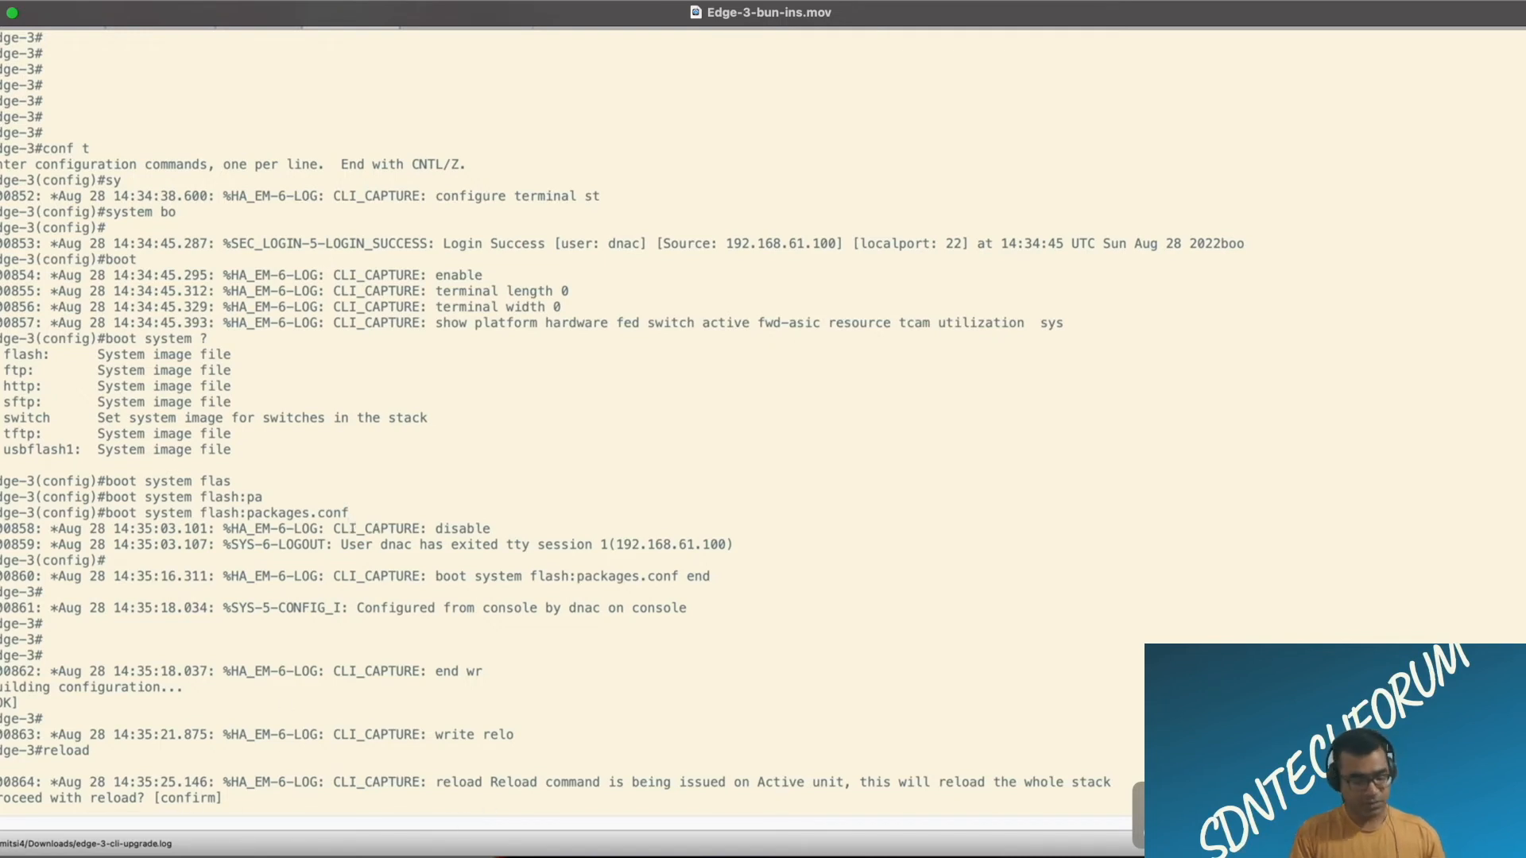
Step: Confirm the reload and follow the boot from flash:packages.conf until SHA-1 hashes match
{"action": "scroll", "scroll_direction": "up", "scroll_amount": 3}
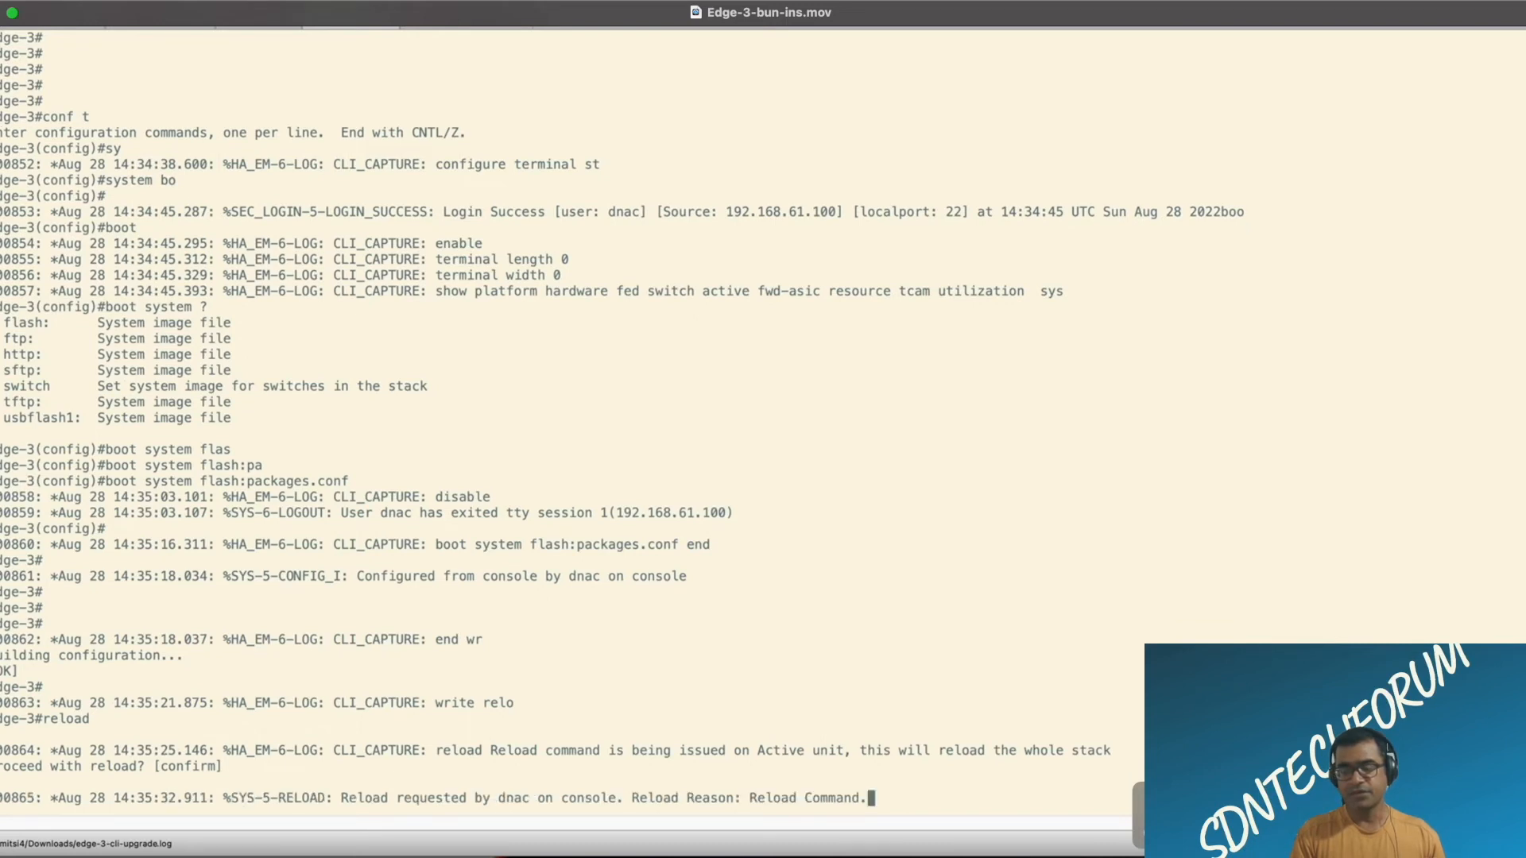
{"action": "scroll", "scroll_direction": "down", "scroll_amount": 3}
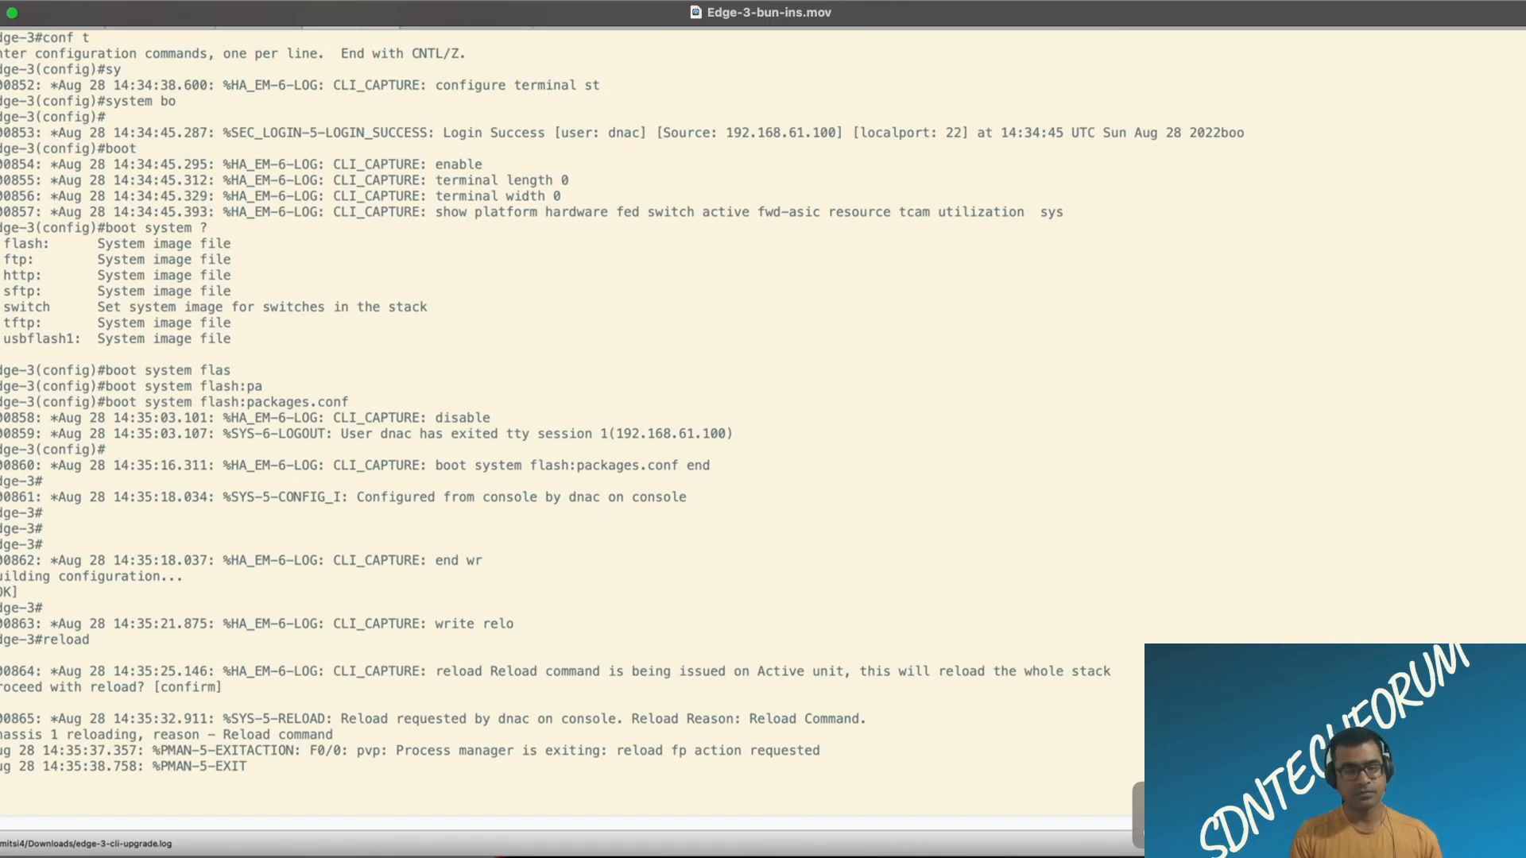
{"action": "scroll", "scroll_direction": "down", "scroll_amount": 3}
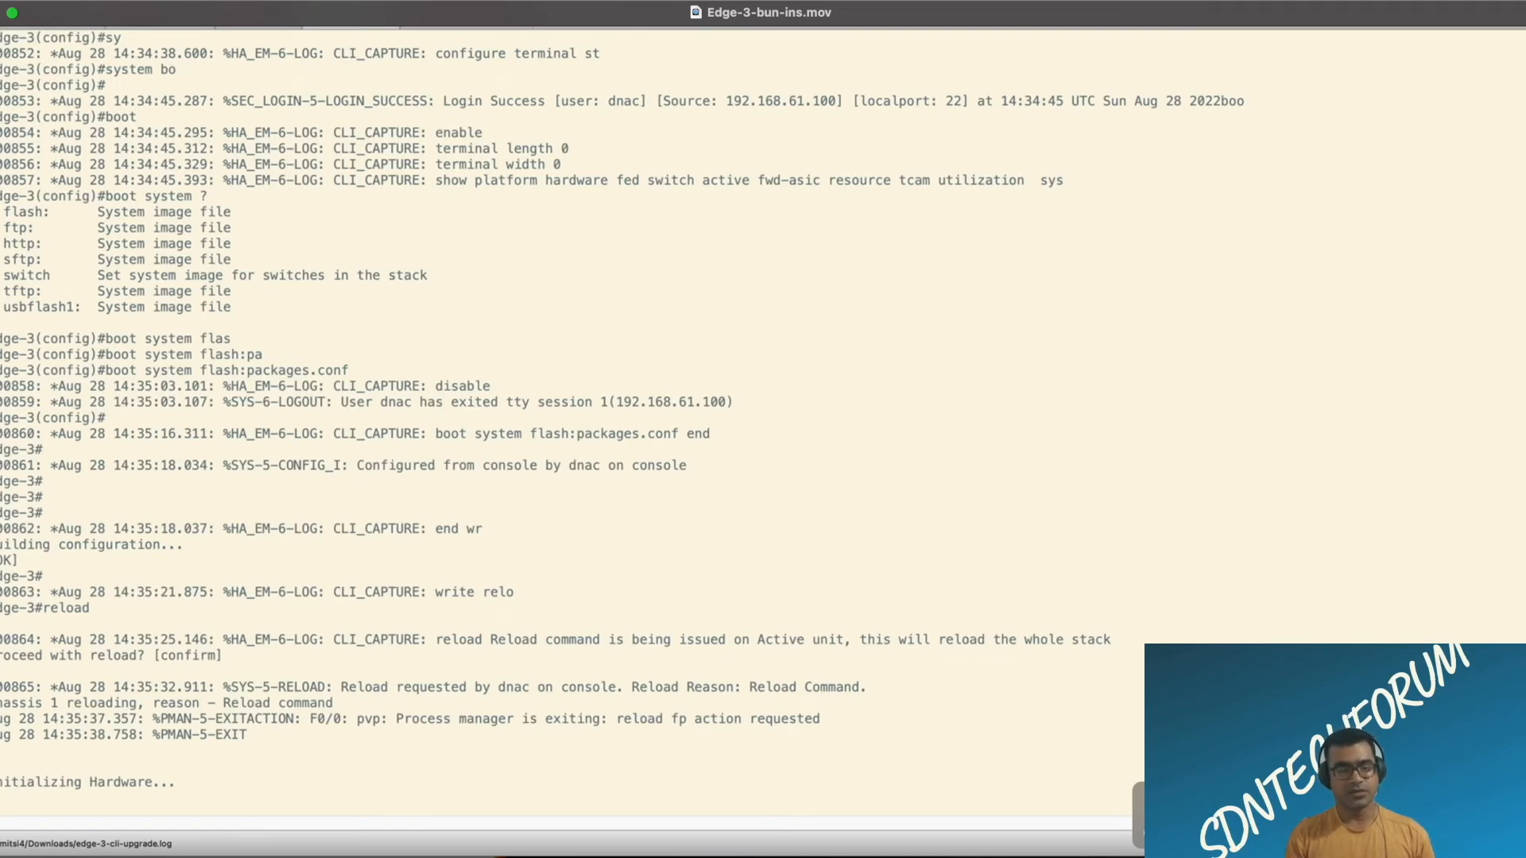
{"action": "scroll", "scroll_direction": "down", "scroll_amount": 3}
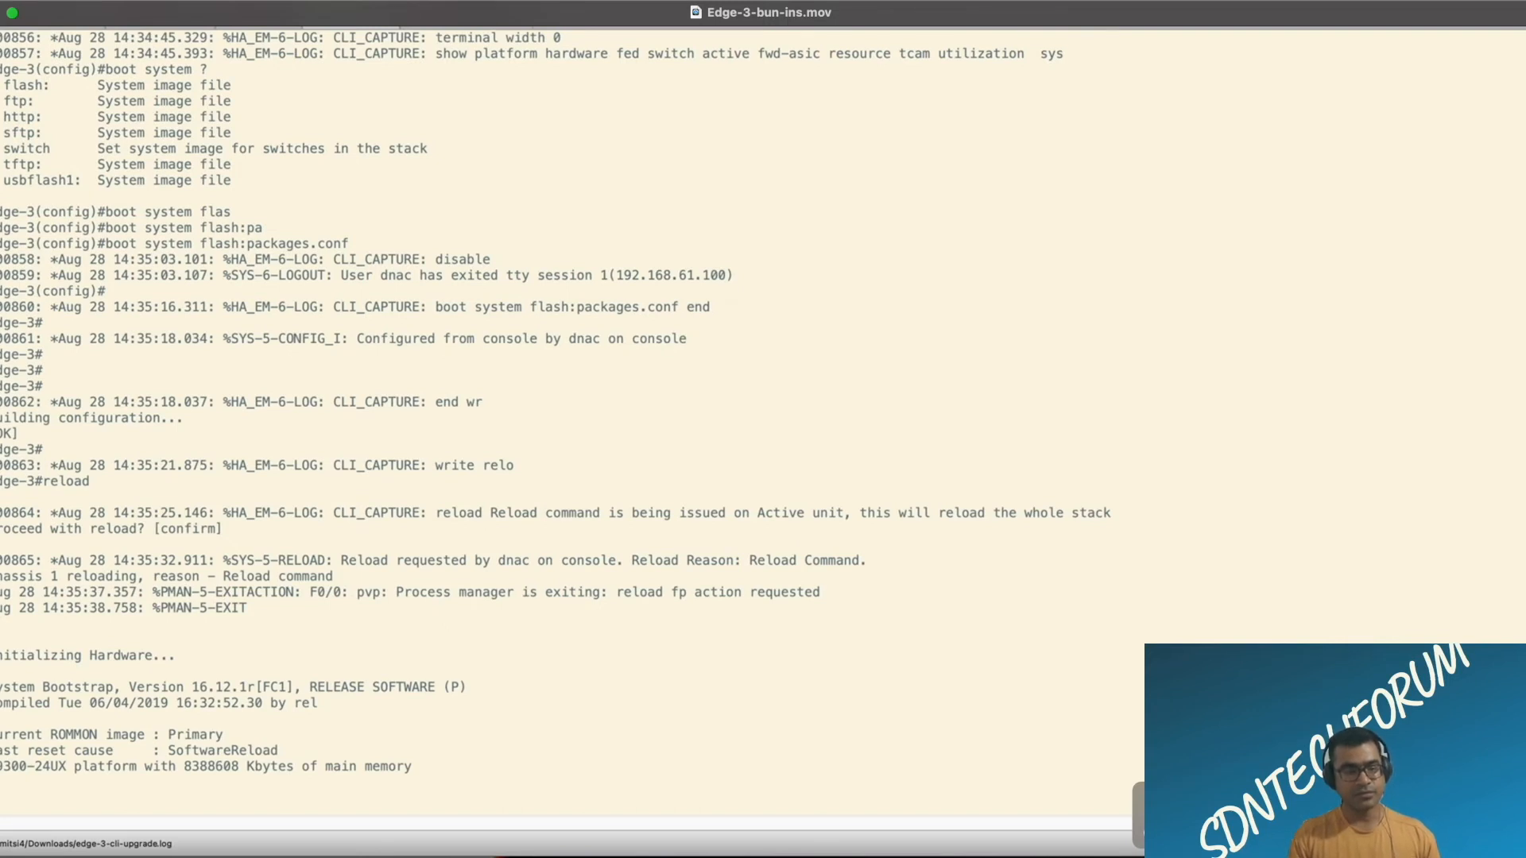
{"action": "scroll", "scroll_direction": "down", "scroll_amount": 3}
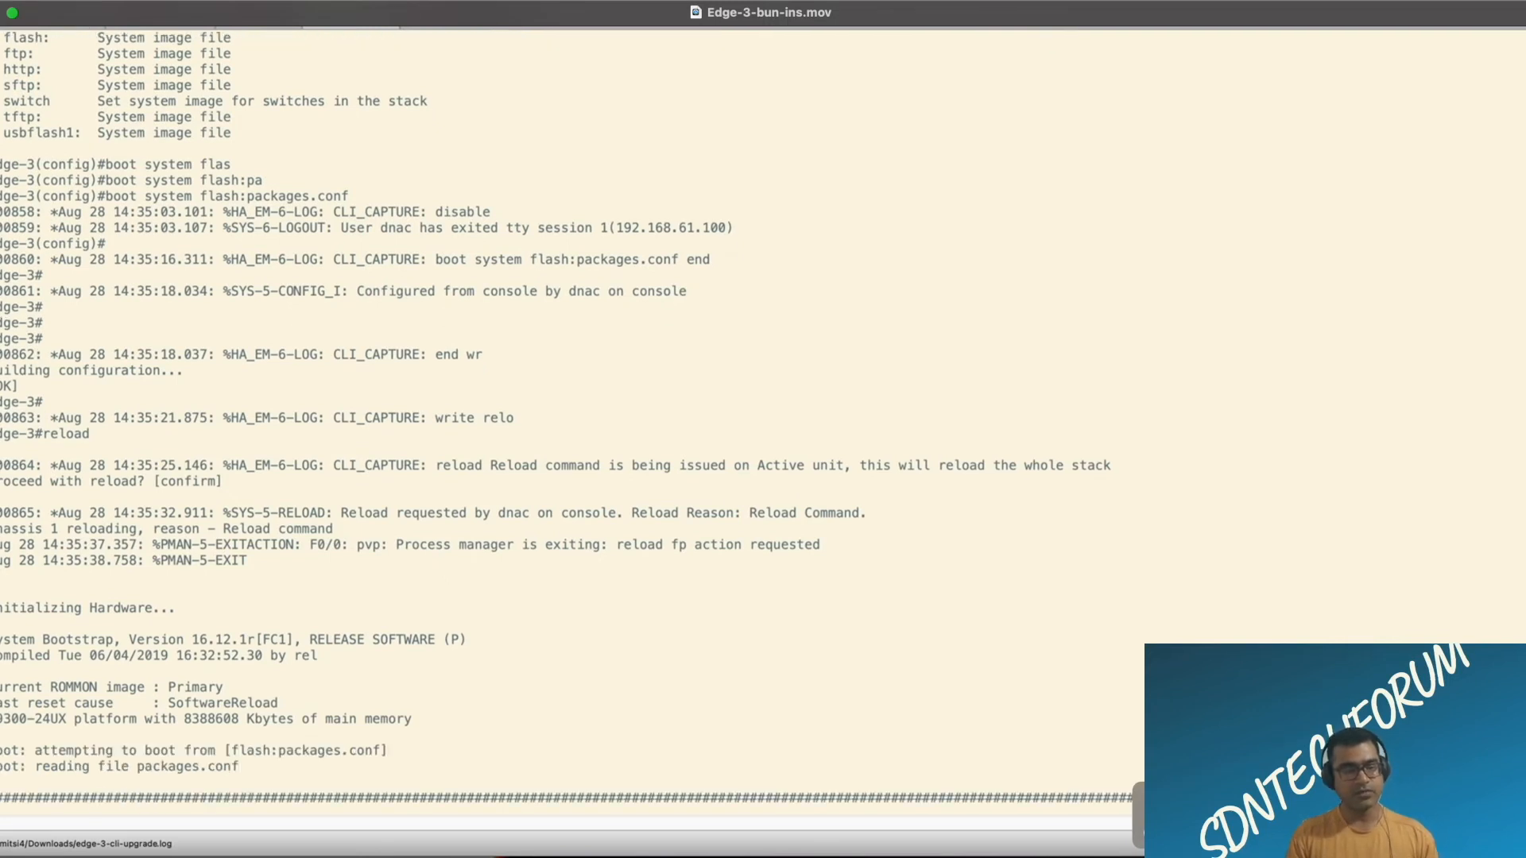
{"action": "scroll", "scroll_direction": "down", "scroll_amount": 3}
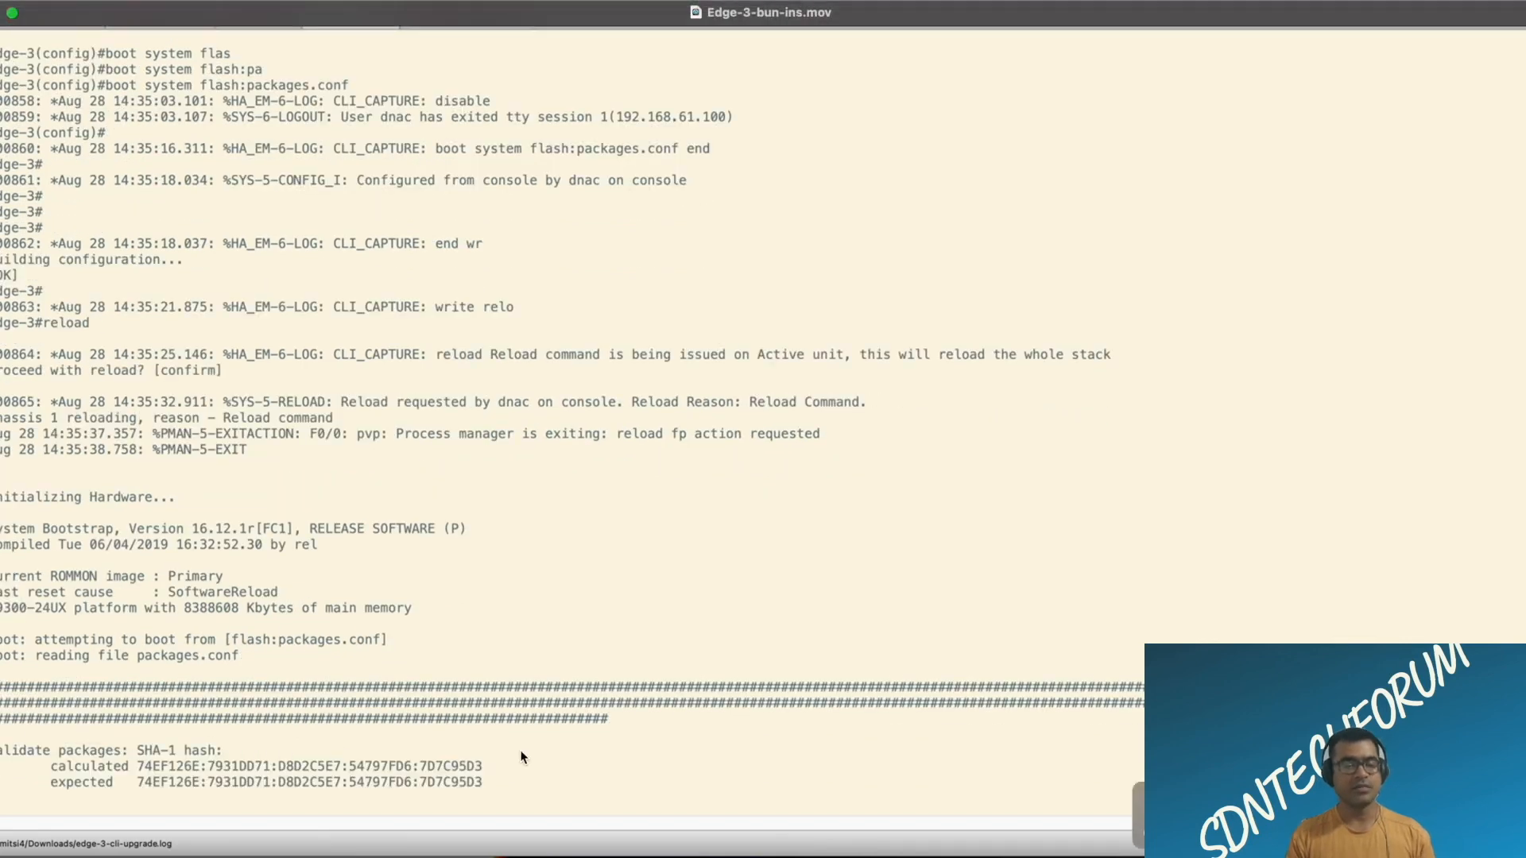
{"action": "mouse_move", "coordinate": [480, 777]}
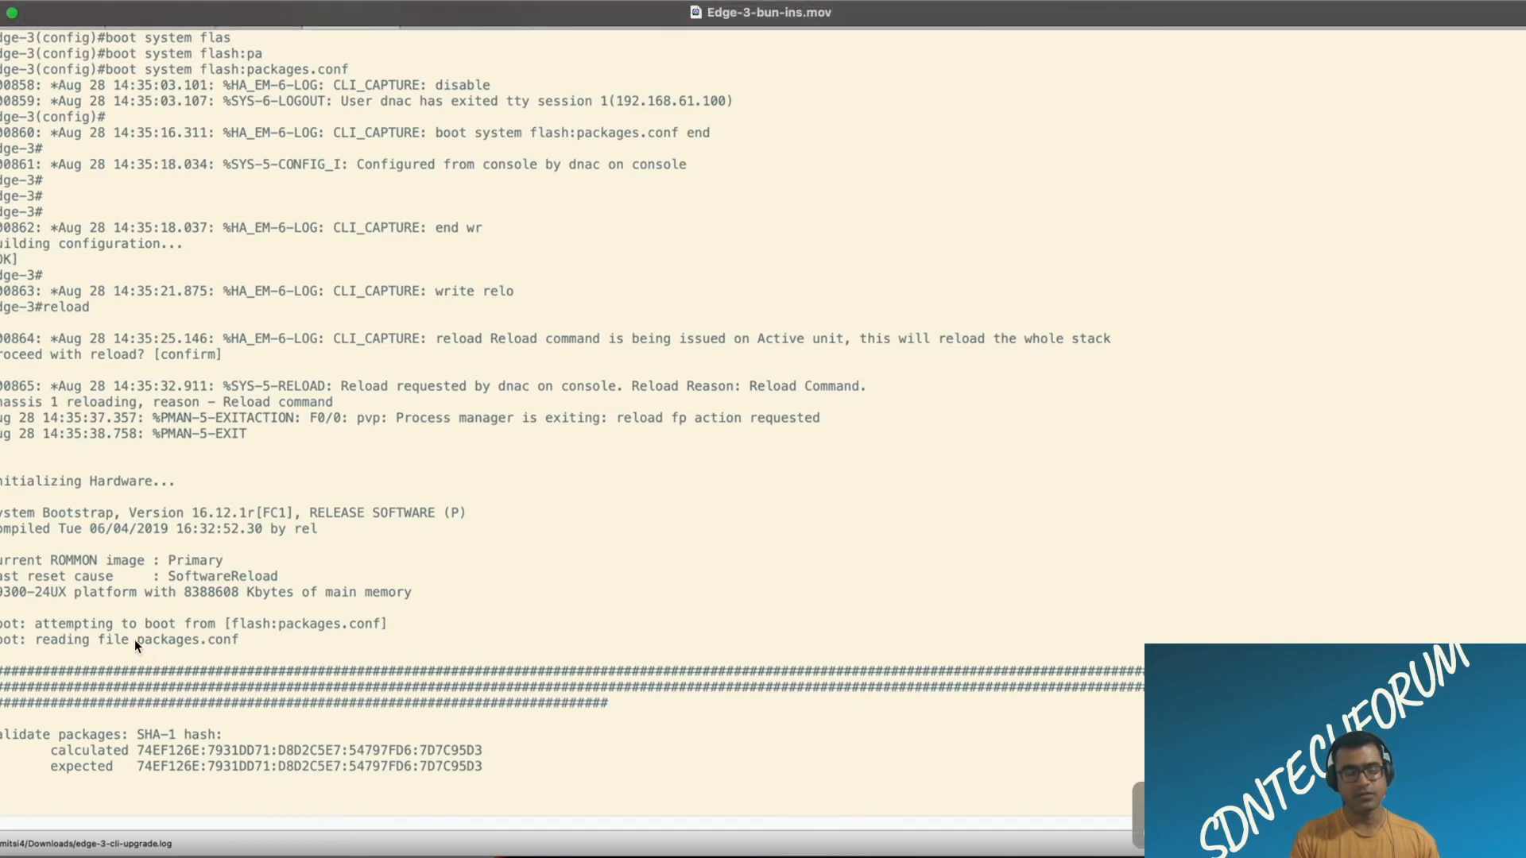
{"action": "mouse_move", "coordinate": [229, 654]}
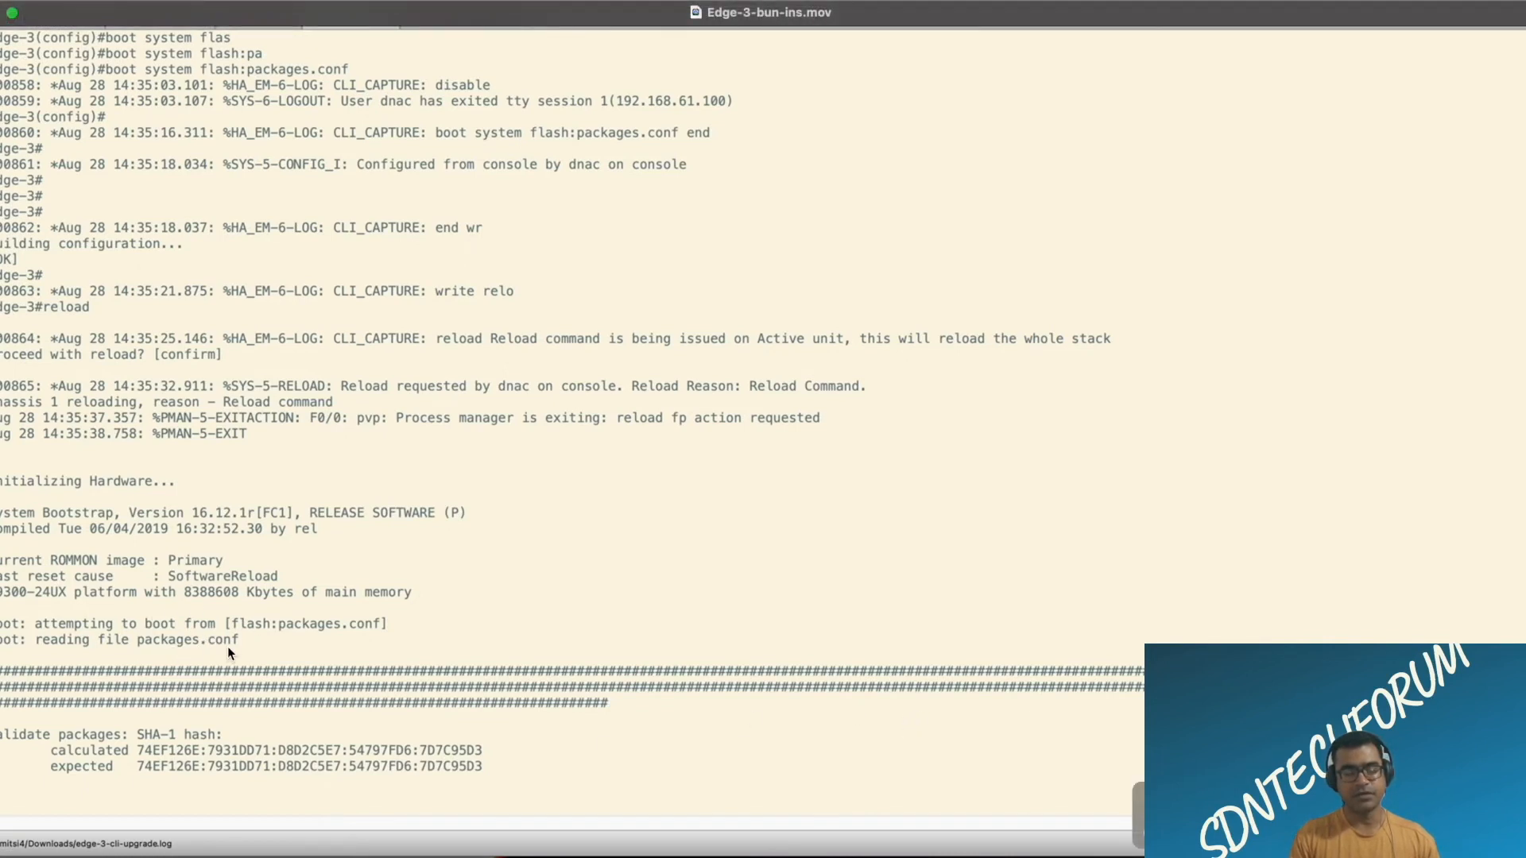
{"action": "mouse_move", "coordinate": [1236, 624]}
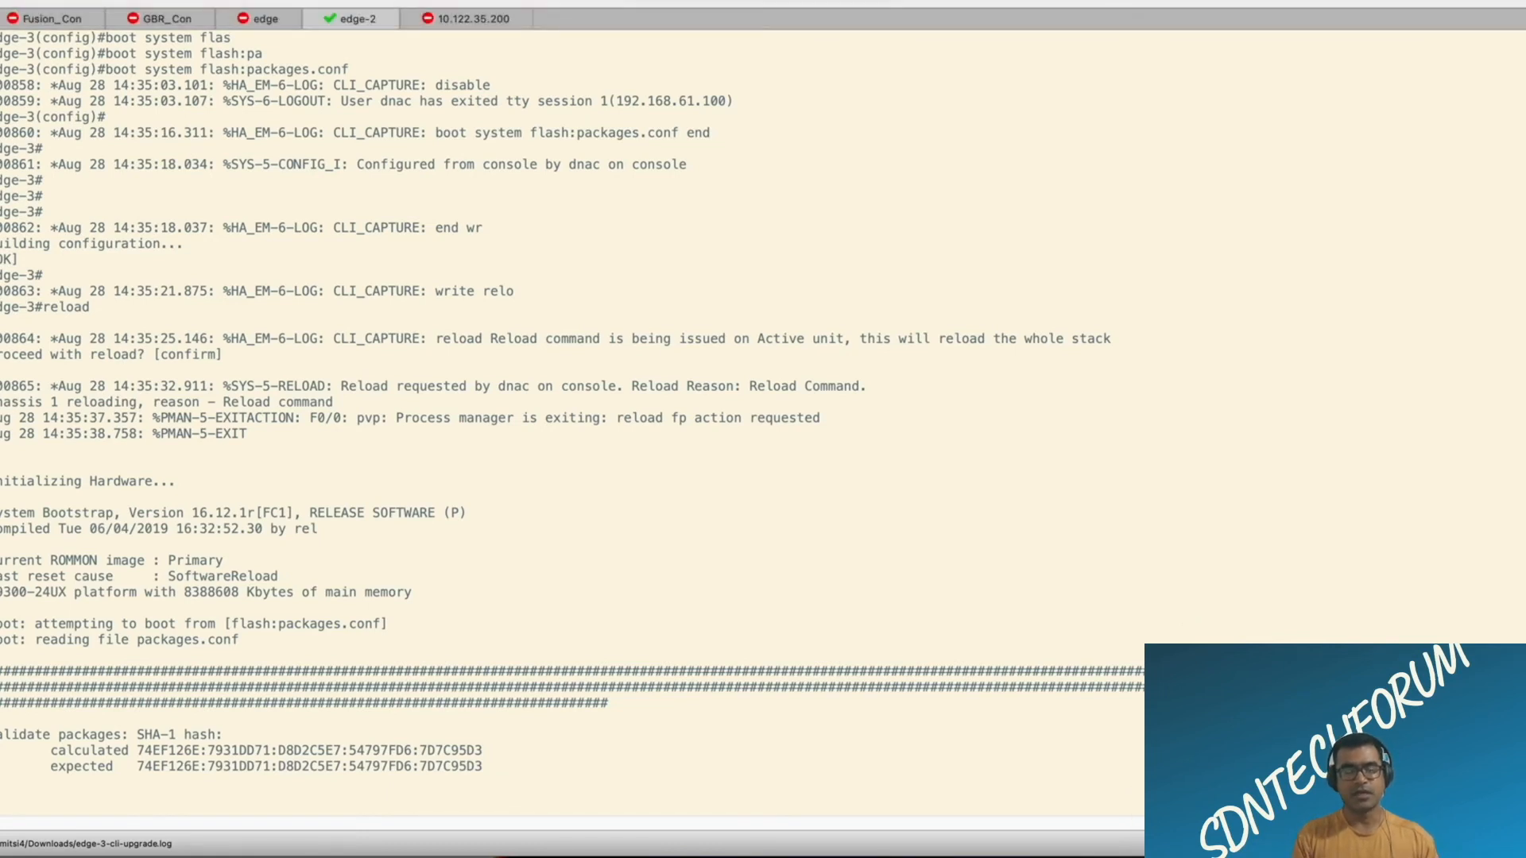
Step: Follow the console as the bootloader upgrade runs and the SMART logging daemon starts
{"action": "scroll", "scroll_direction": "down", "scroll_amount": 3}
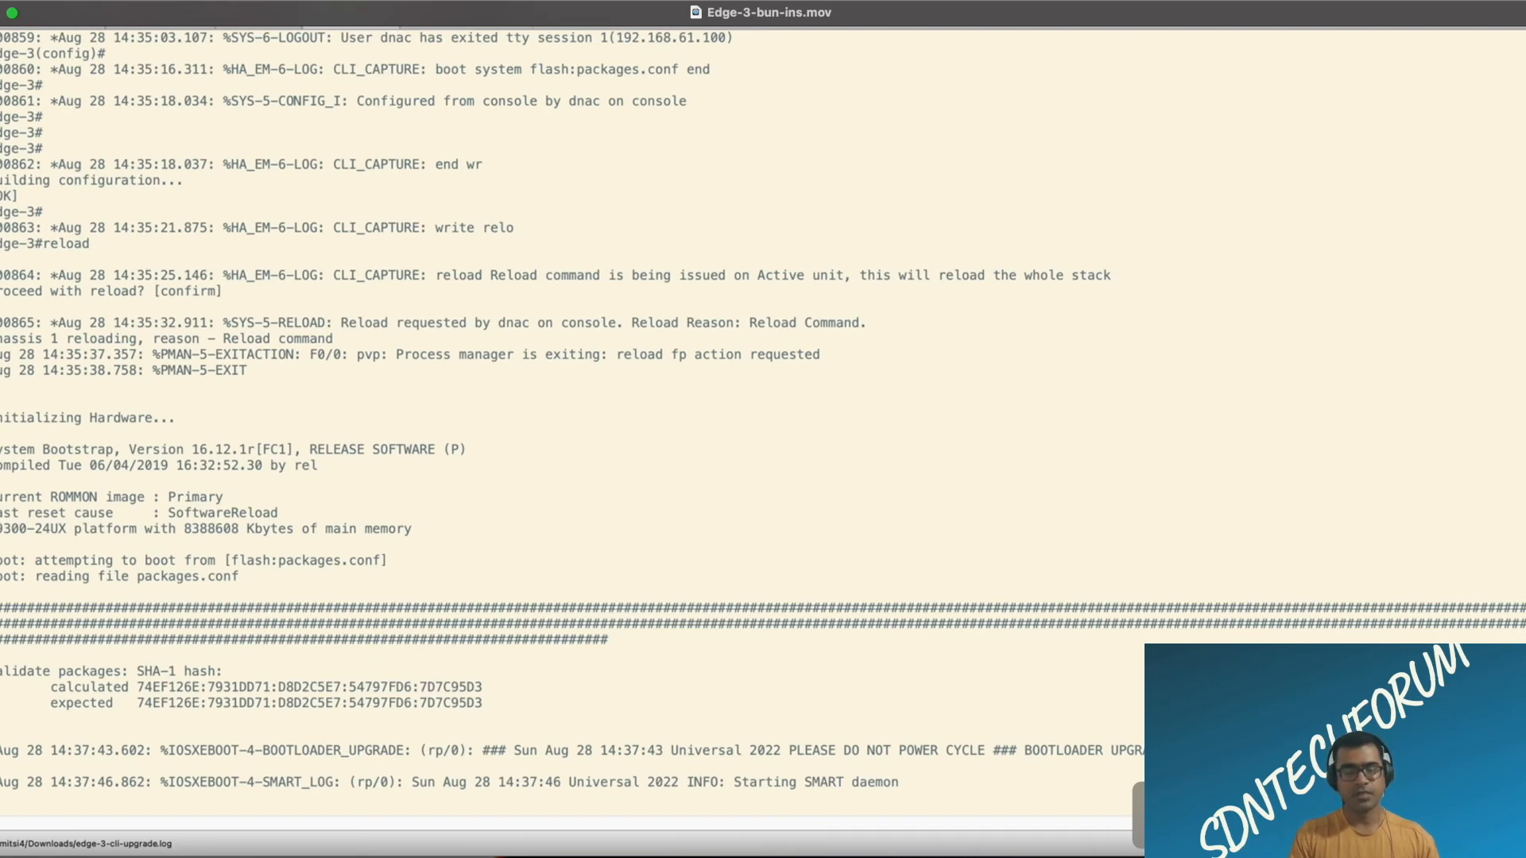
{"action": "scroll", "scroll_direction": "down", "scroll_amount": 3}
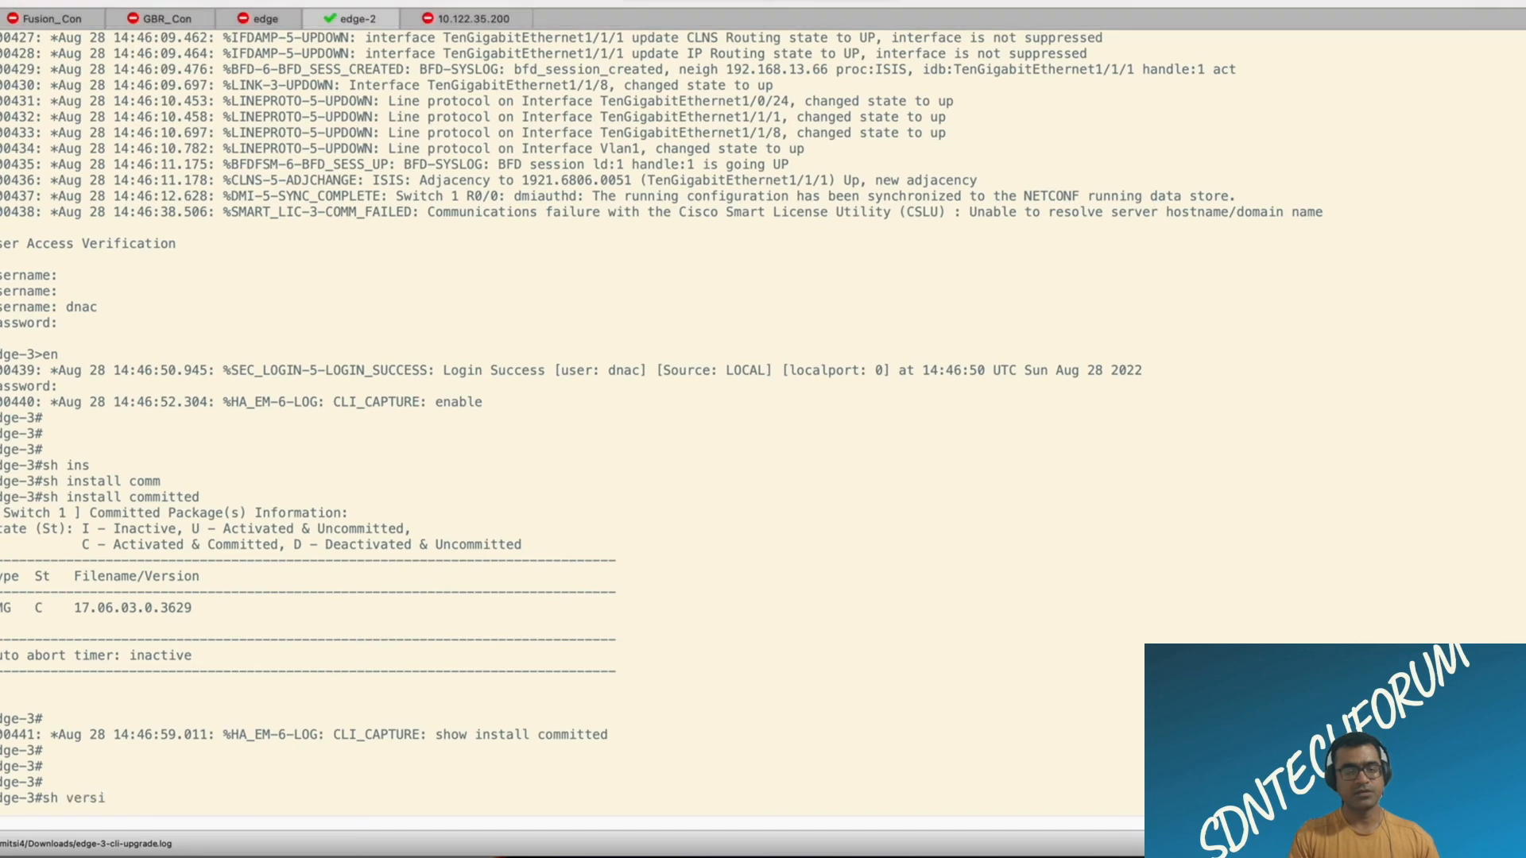
Step: Review Edge-3's CLI output and start a show command to confirm 17.06.03 booting packages.conf
{"action": "scroll", "scroll_direction": "down", "scroll_amount": 3}
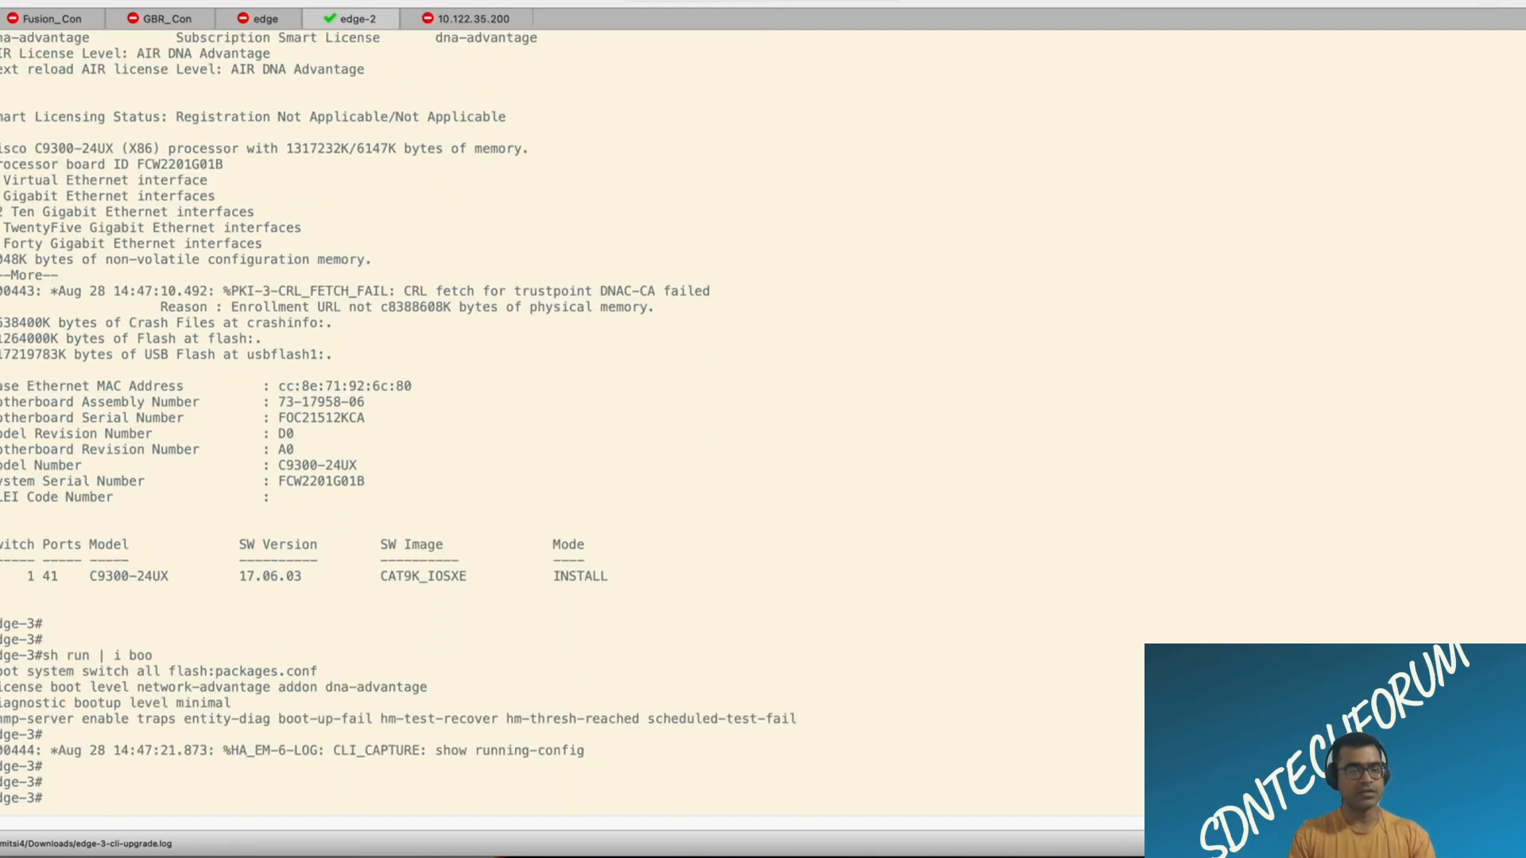
{"action": "type", "text": "sh"}
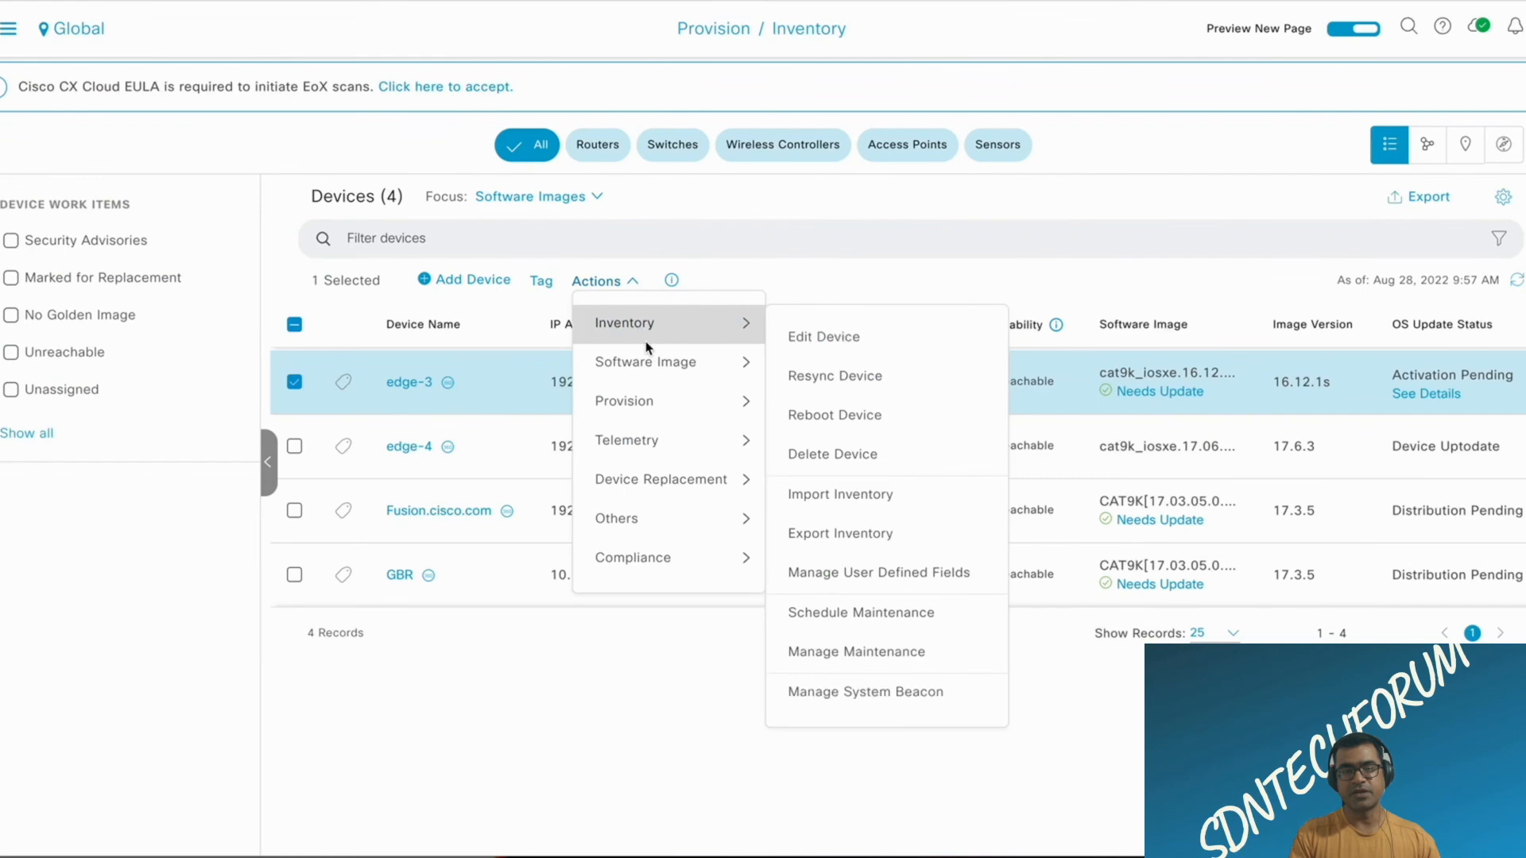
Step: Dismiss the Actions menu and scroll the inventory to check edge-3 shows 17.6.3 and Uptodate
{"action": "left_click", "coordinate": [833, 376]}
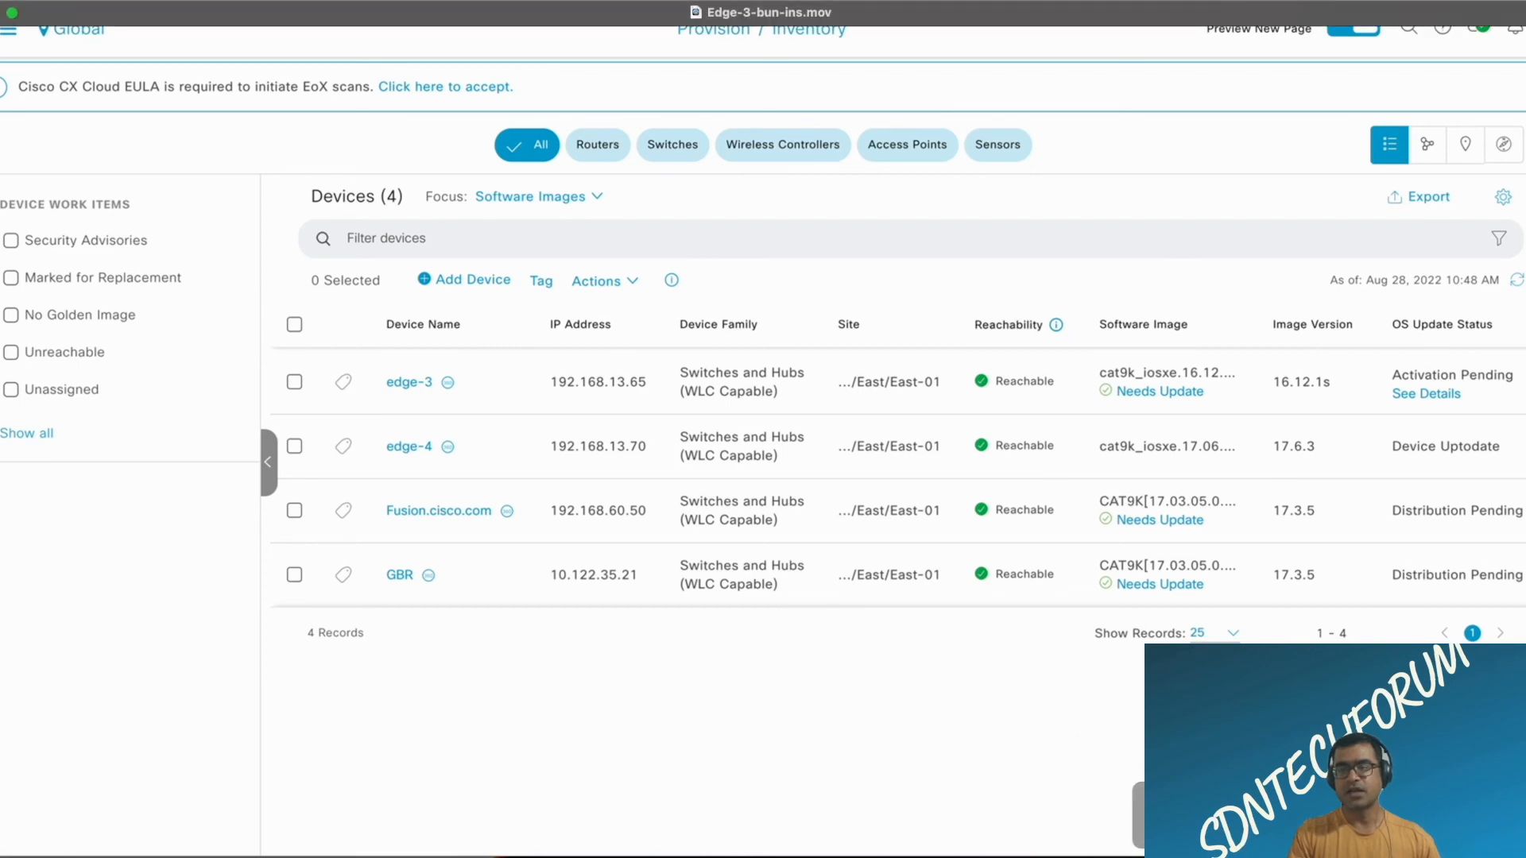
{"action": "scroll", "scroll_direction": "right", "scroll_amount": 3}
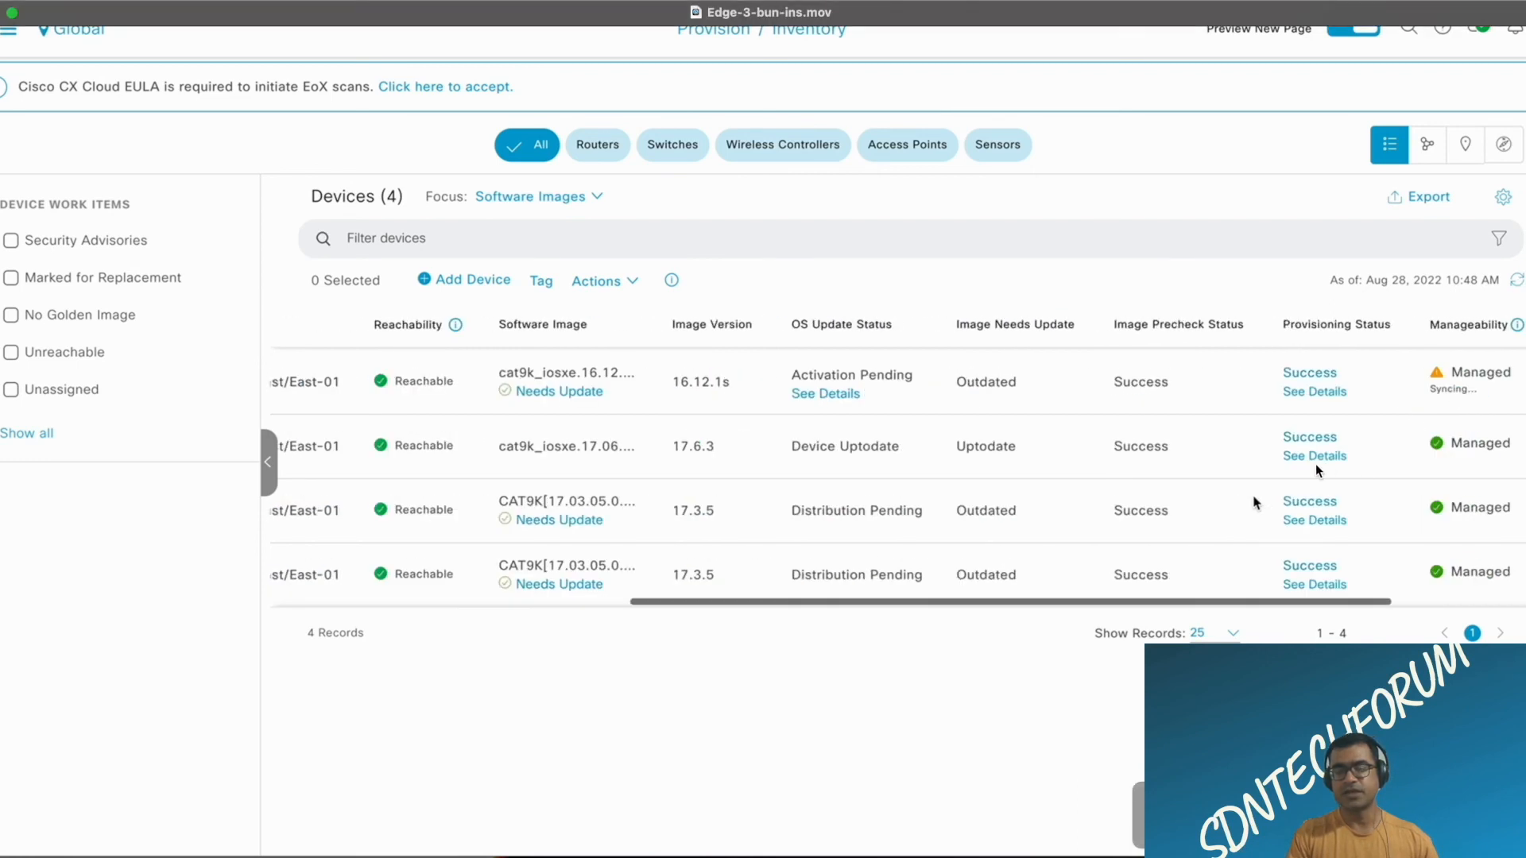
{"action": "scroll", "scroll_direction": "right", "scroll_amount": 3}
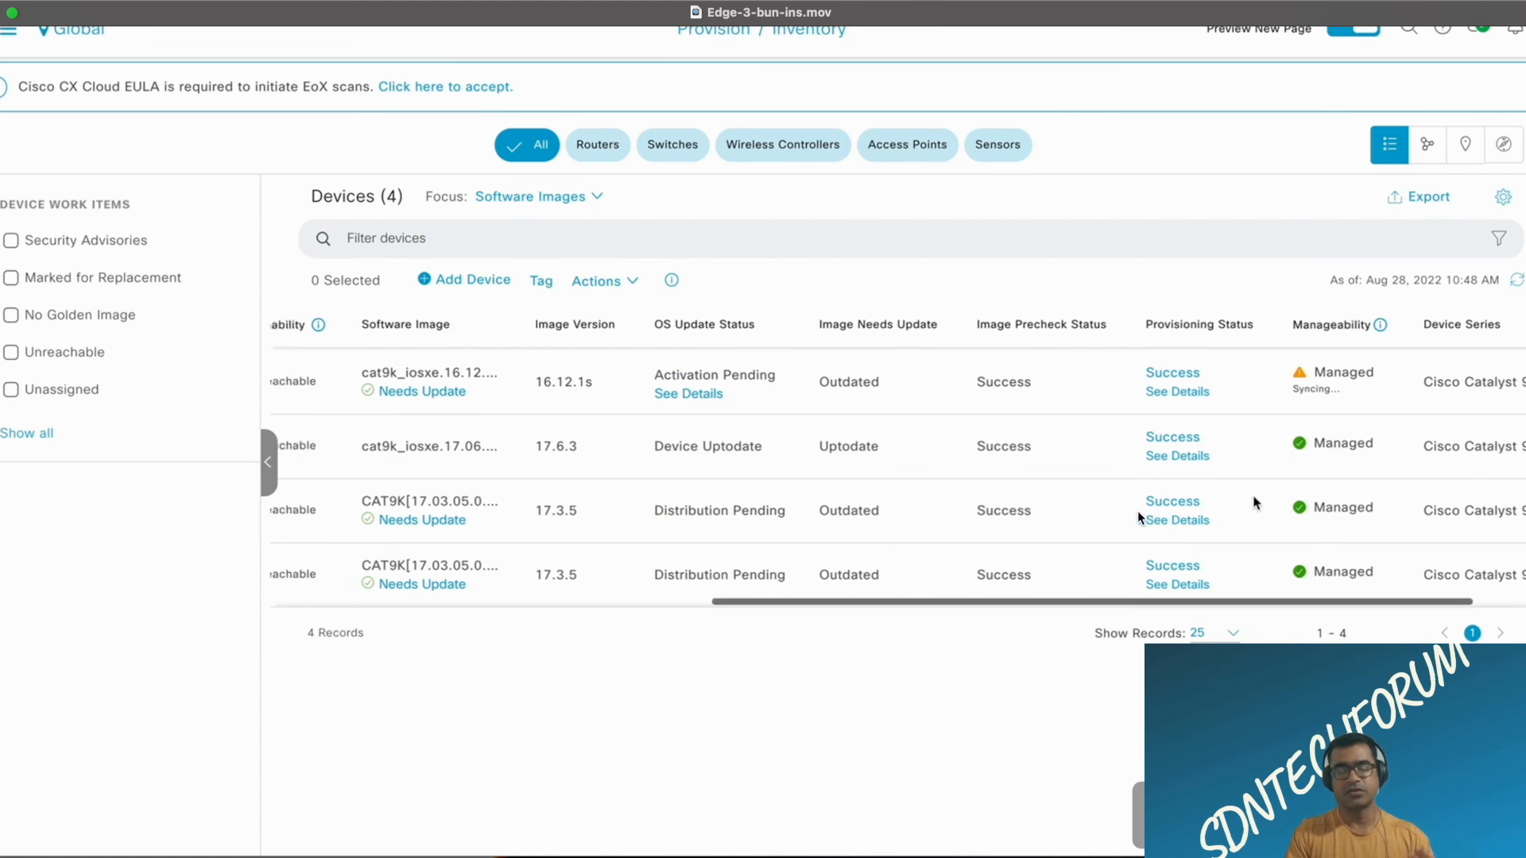
{"action": "scroll", "scroll_direction": "left", "scroll_amount": 3}
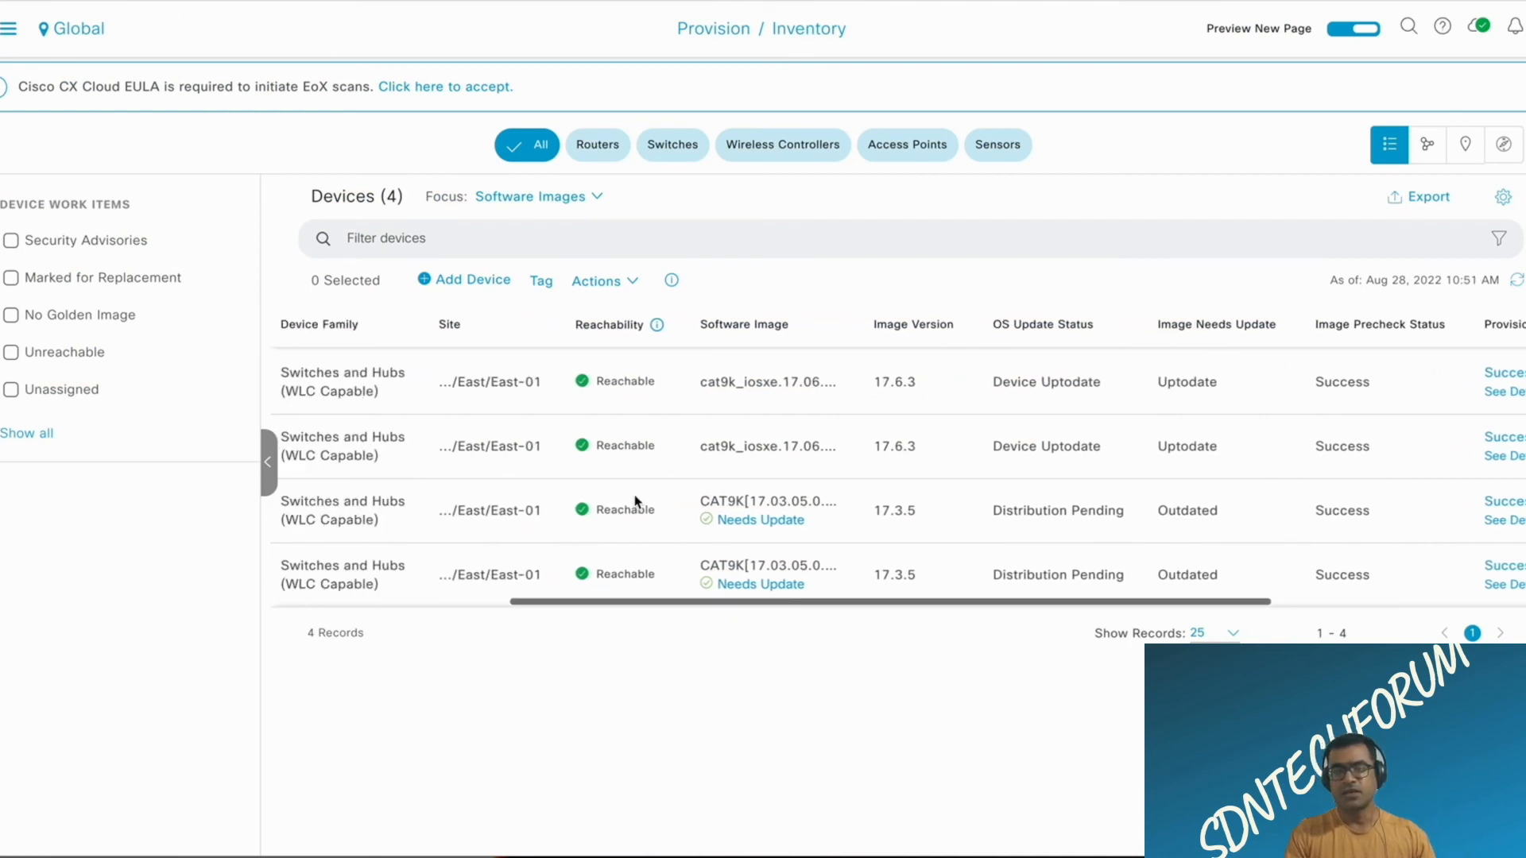
{"action": "scroll", "scroll_direction": "left", "scroll_amount": 3}
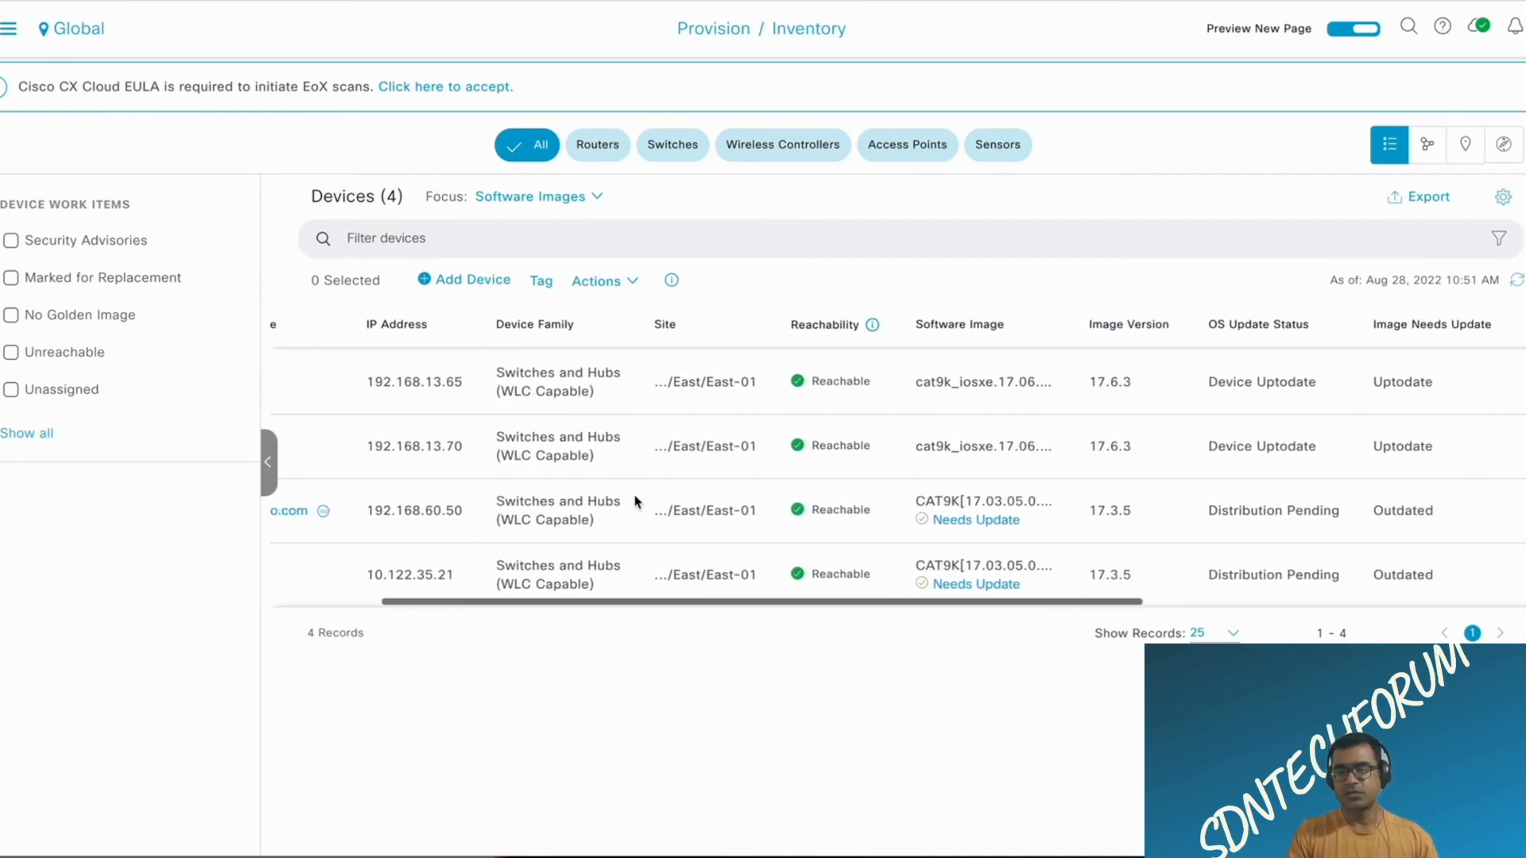